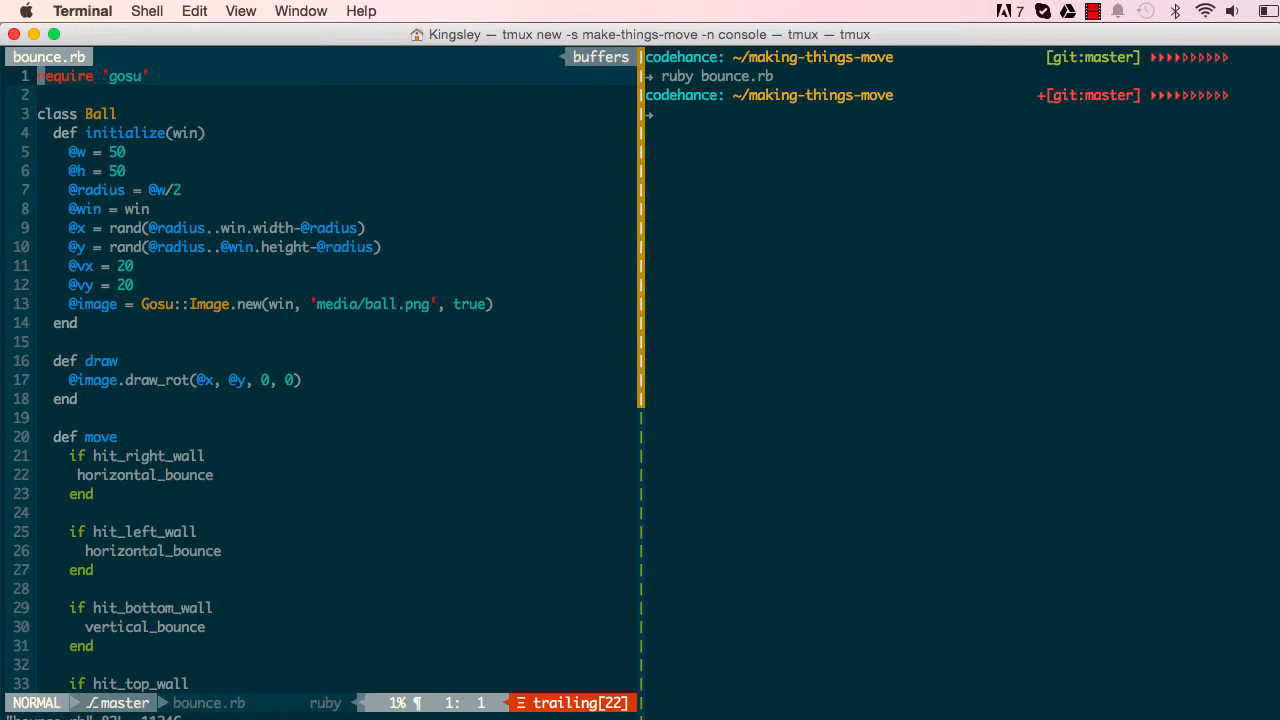
Step: Move to the move method and select its four hit_*_wall checks with V to cut them
{"action": "key", "text": "j"}
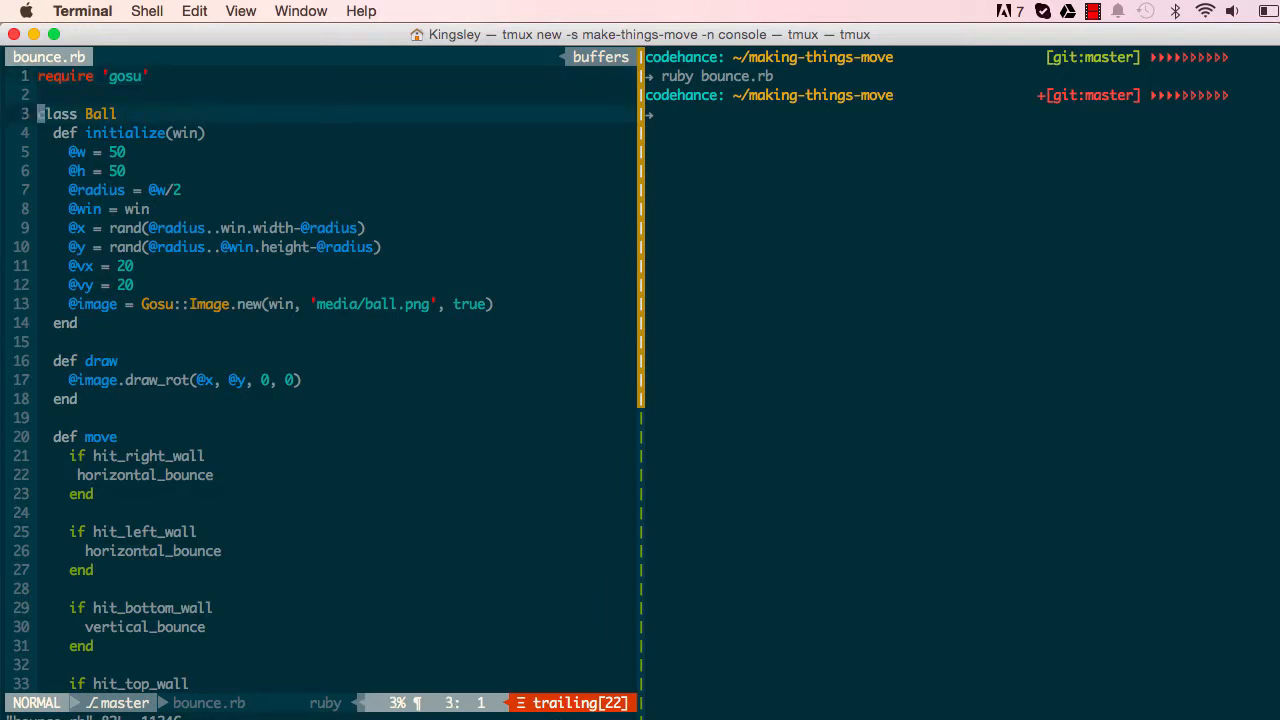
{"action": "scroll", "scroll_direction": "down", "scroll_amount": 3}
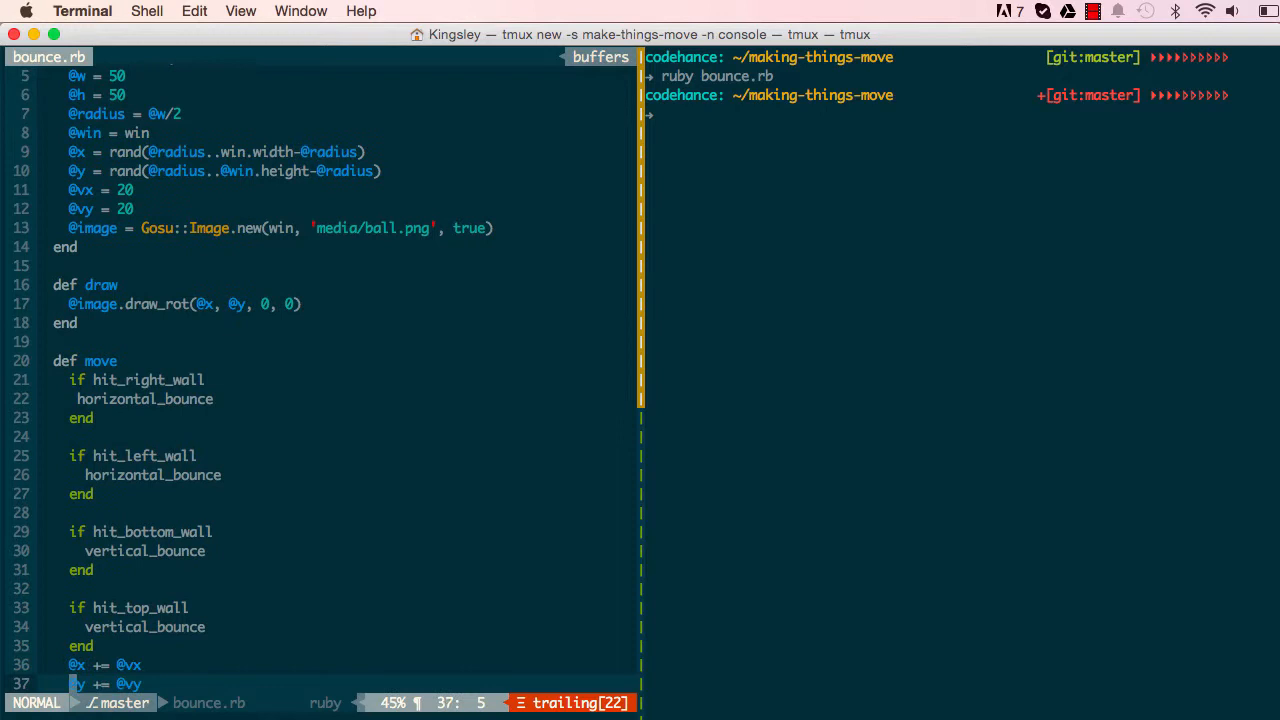
{"action": "scroll", "scroll_direction": "down", "scroll_amount": 3}
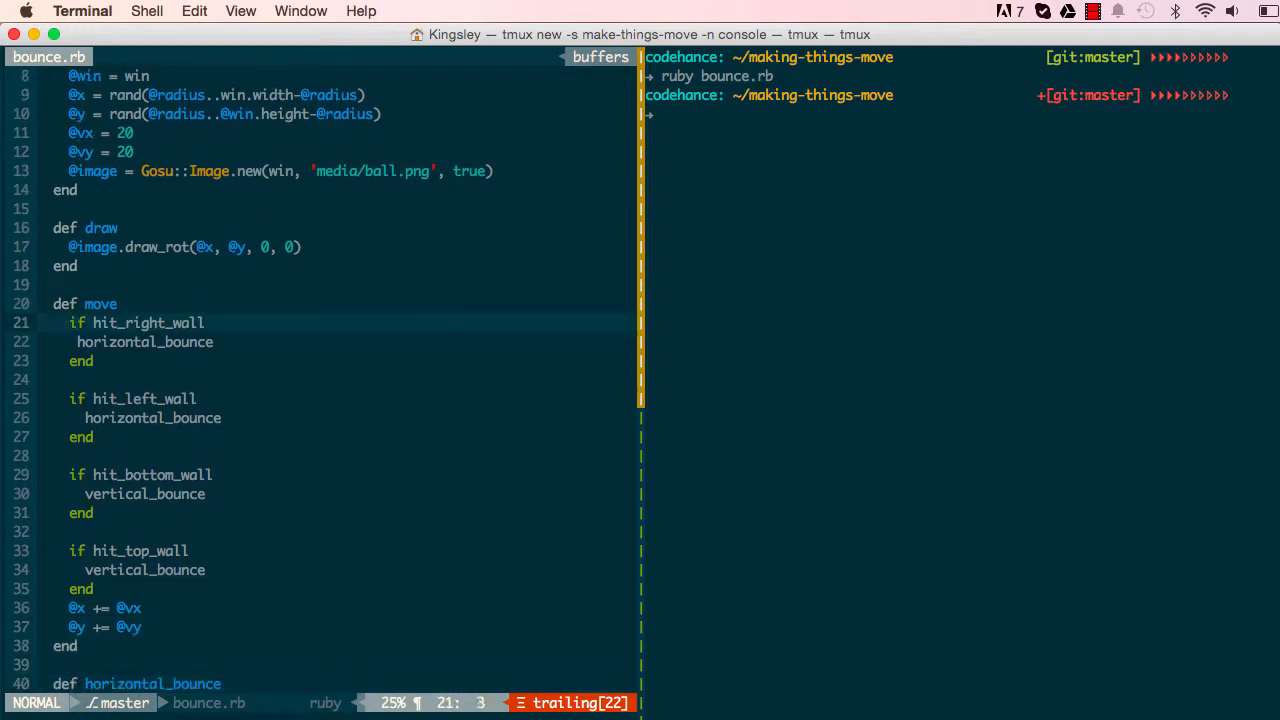
{"action": "key", "text": "V"}
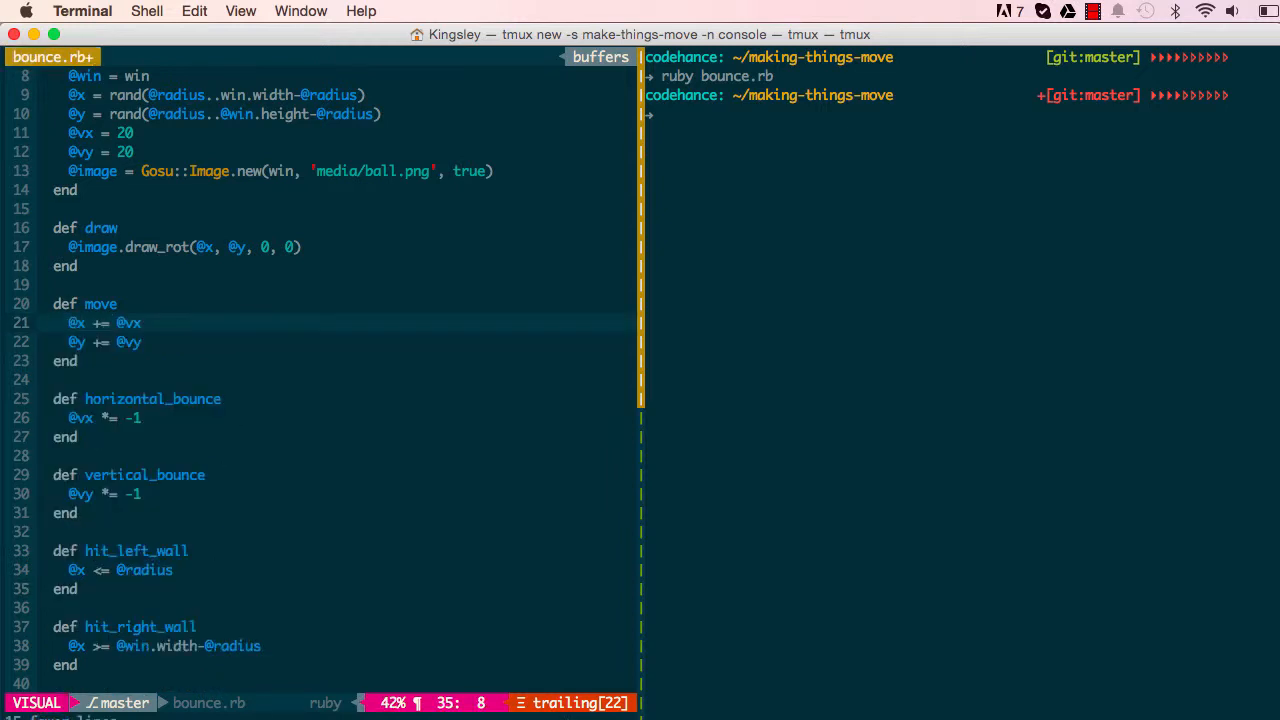
Step: Create a def collision_detect method holding the pasted wall checks, closed with end
{"action": "type", "text": "d"}
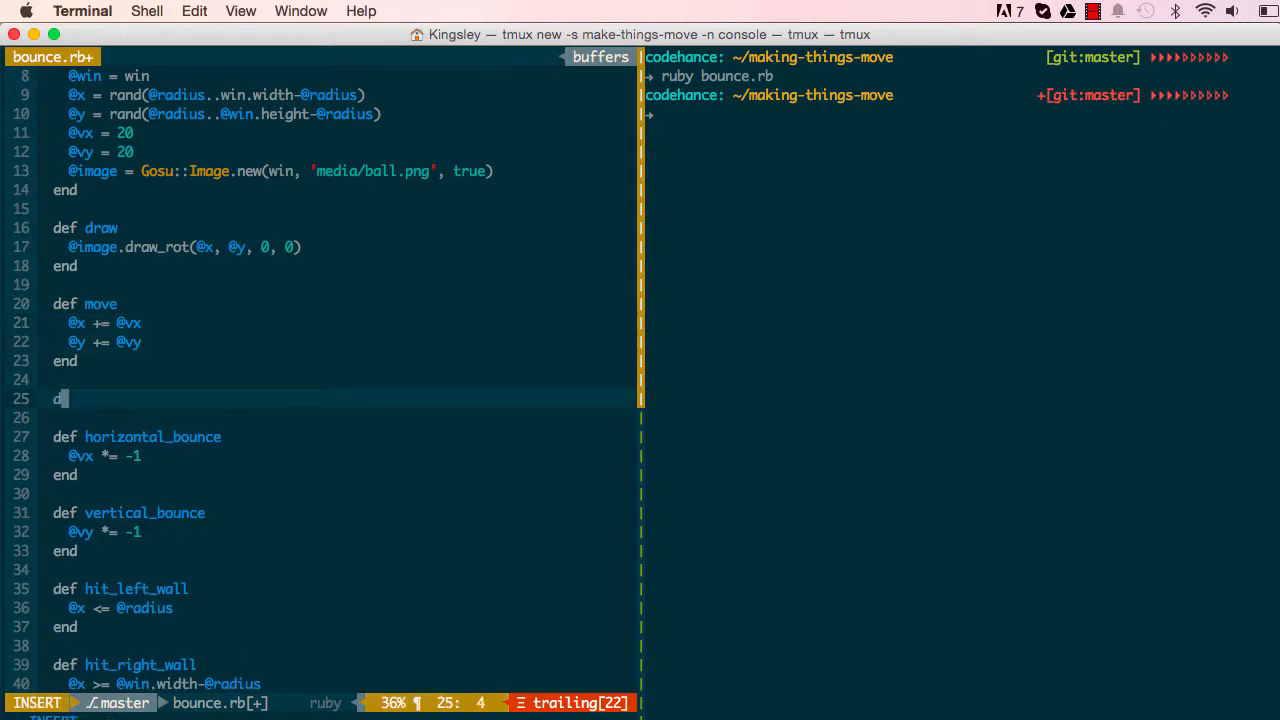
{"action": "type", "text": "ef collis"}
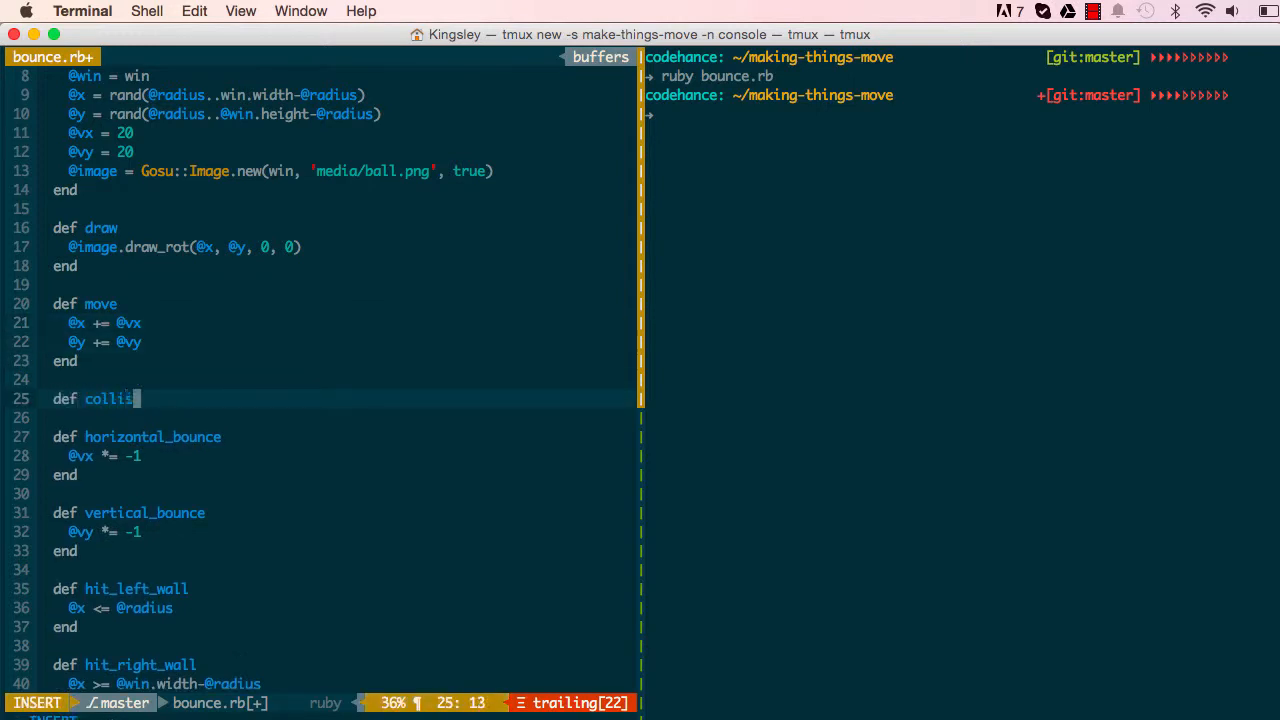
{"action": "type", "text": "ion_detect"}
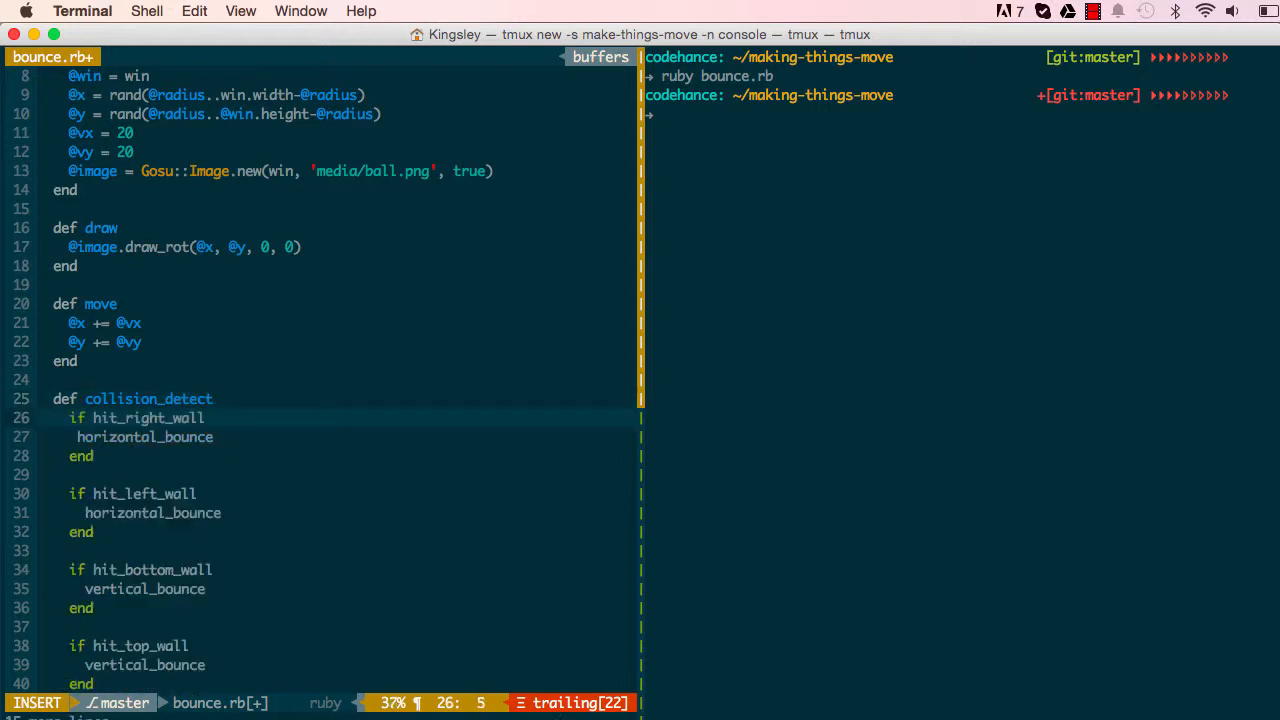
{"action": "key", "text": "Escape"}
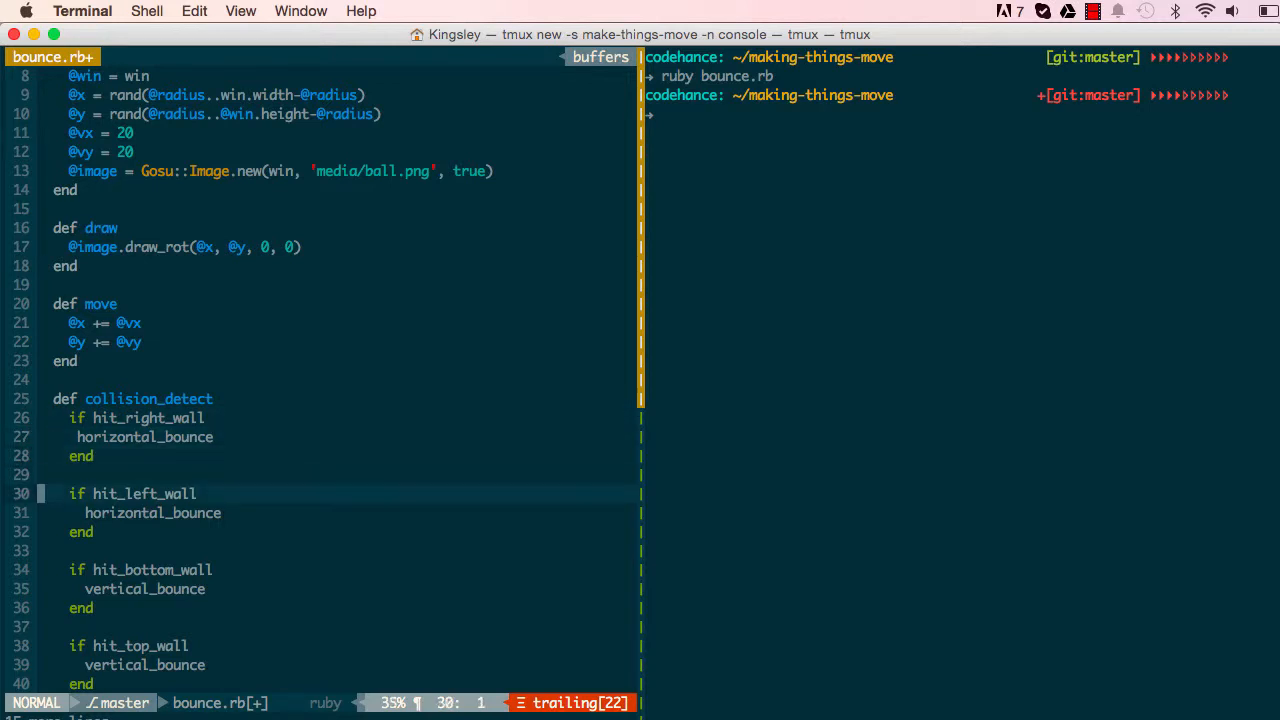
{"action": "scroll", "scroll_direction": "down", "scroll_amount": 3}
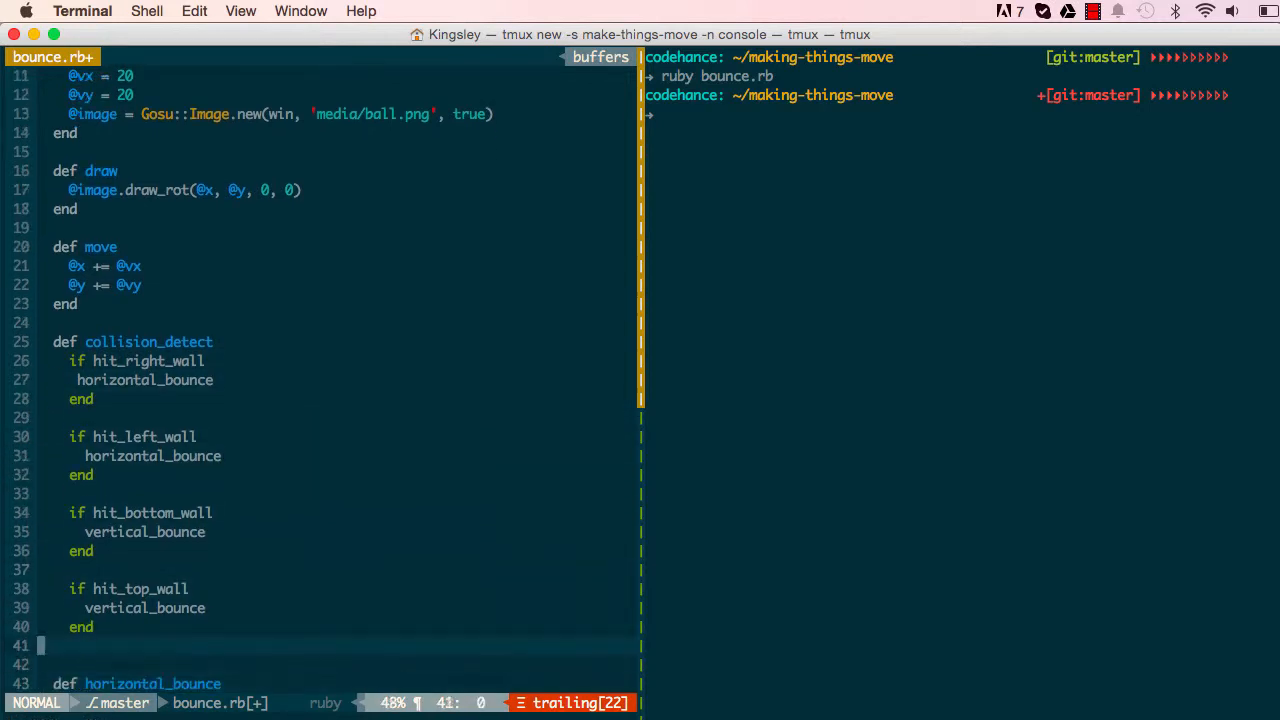
{"action": "type", "text": "end"}
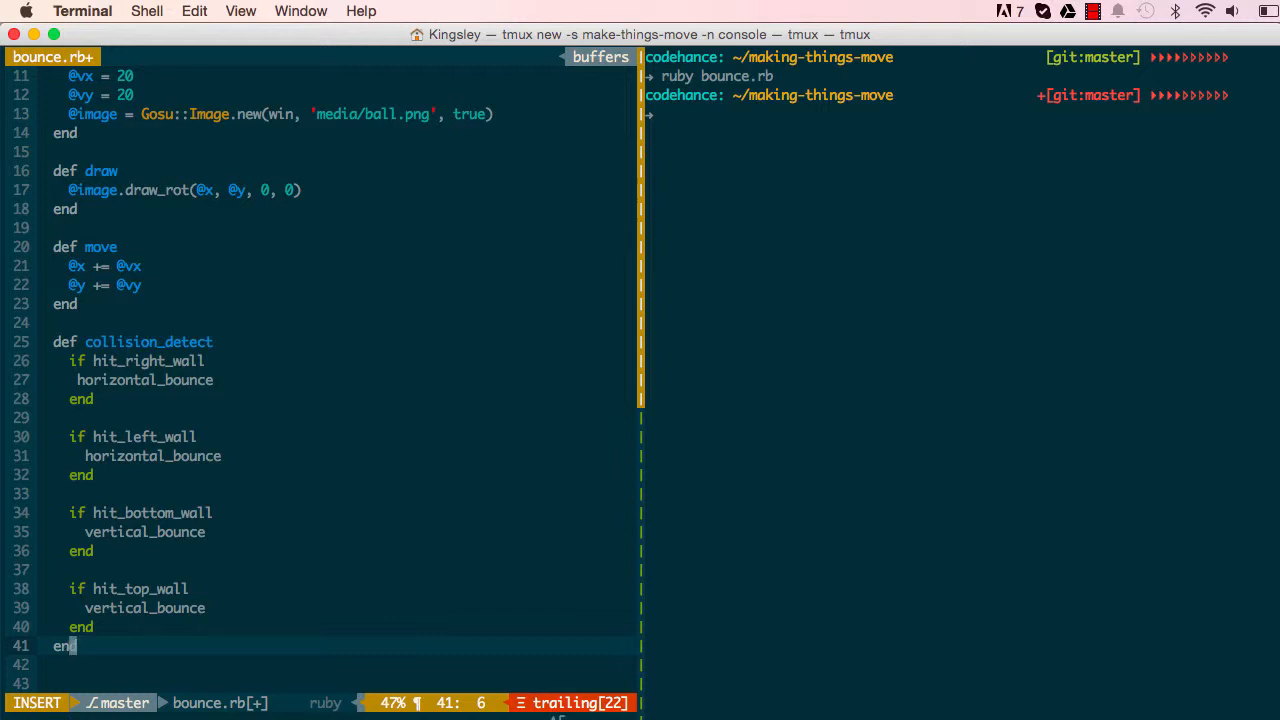
Step: Call collision_detect from move, save, and rerun bounce.rb, then end the program
{"action": "type", "text": "collision_detect"}
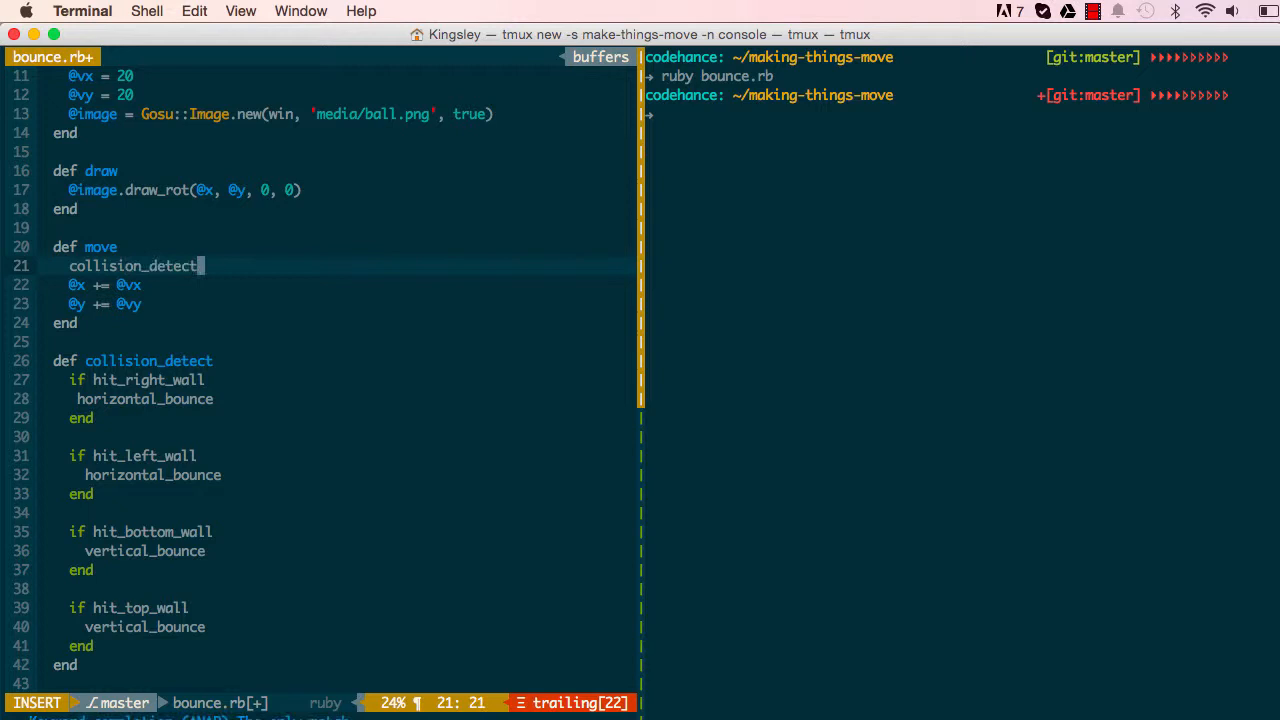
{"action": "key", "text": "Escape"}
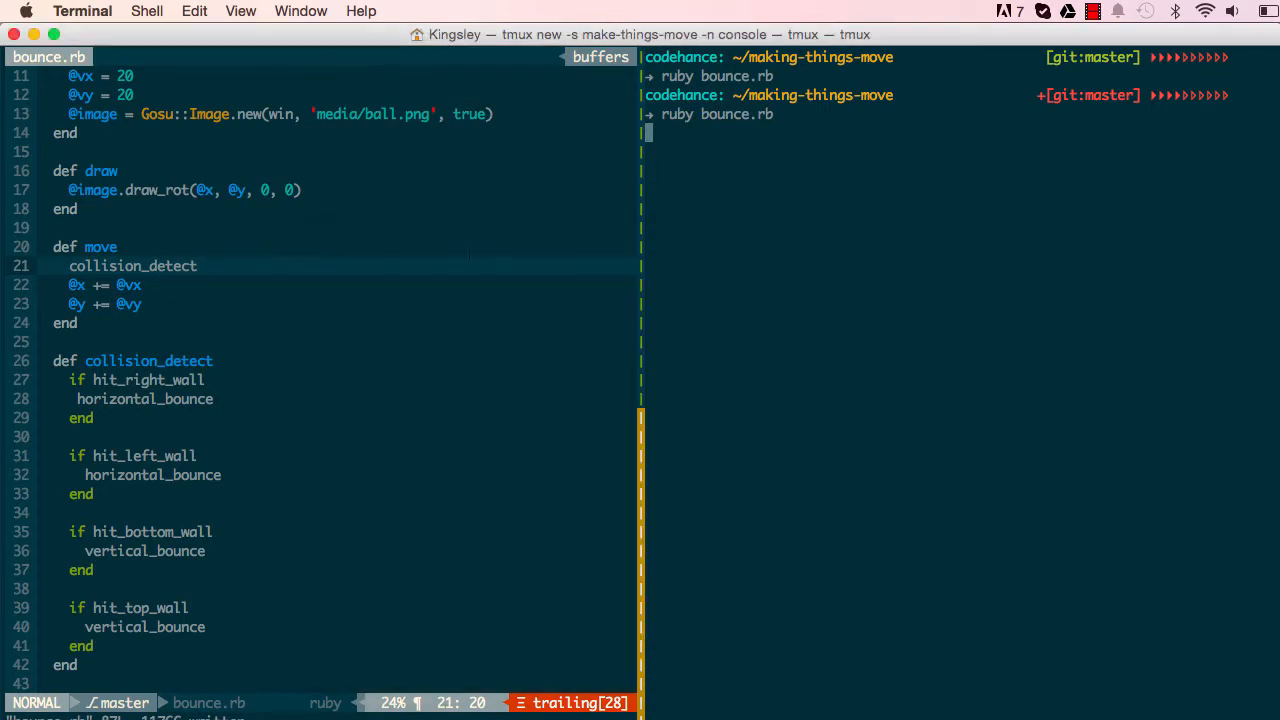
{"action": "key", "text": "Return"}
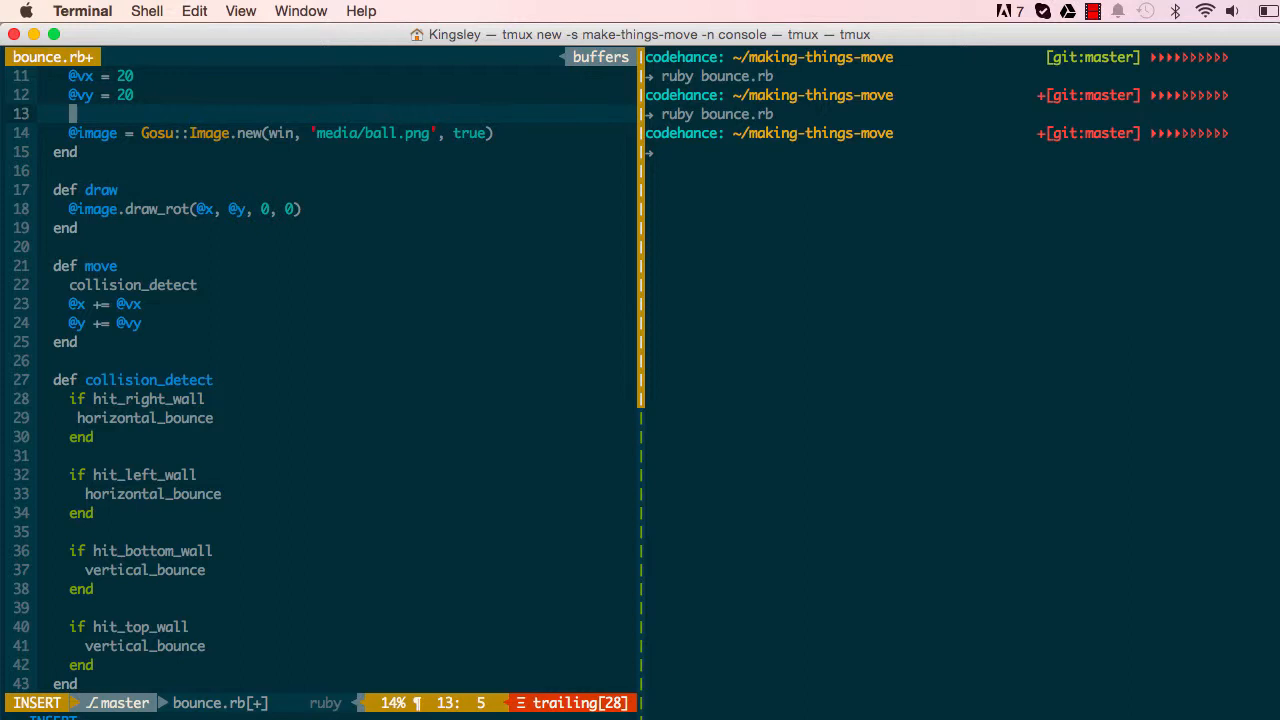
{"action": "type", "text": "@paused = fa"}
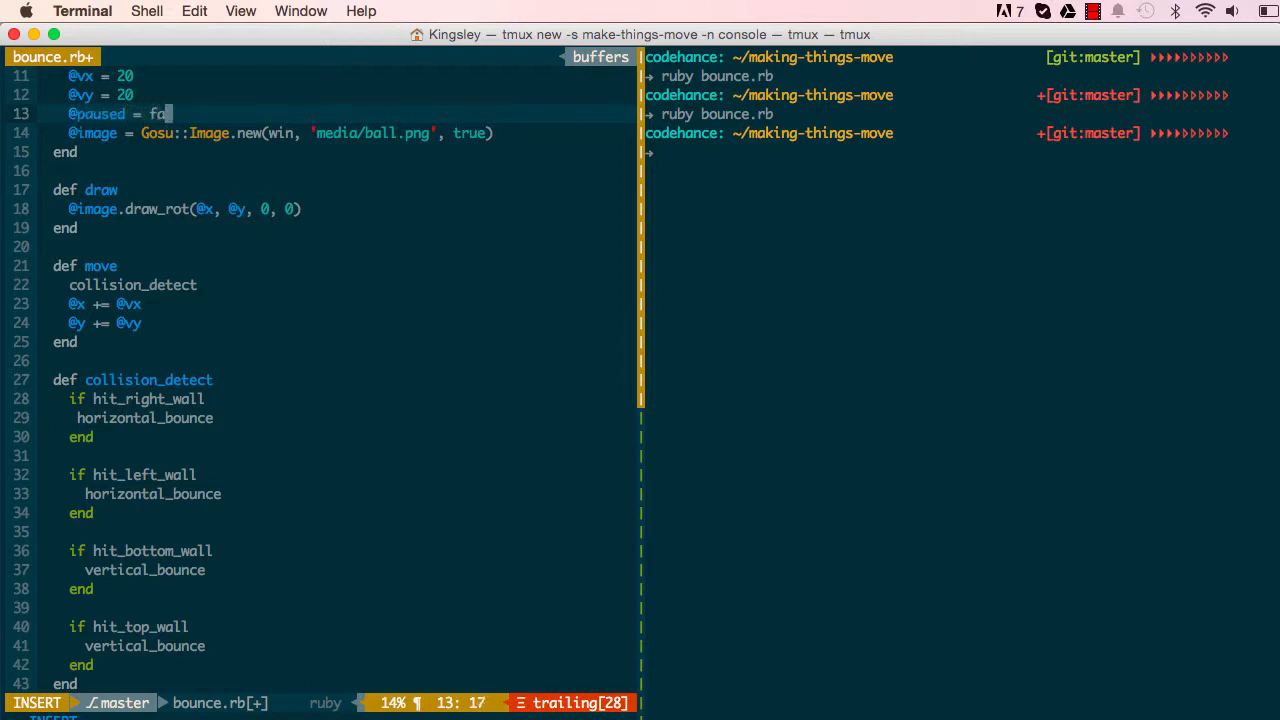
{"action": "type", "text": "lse"}
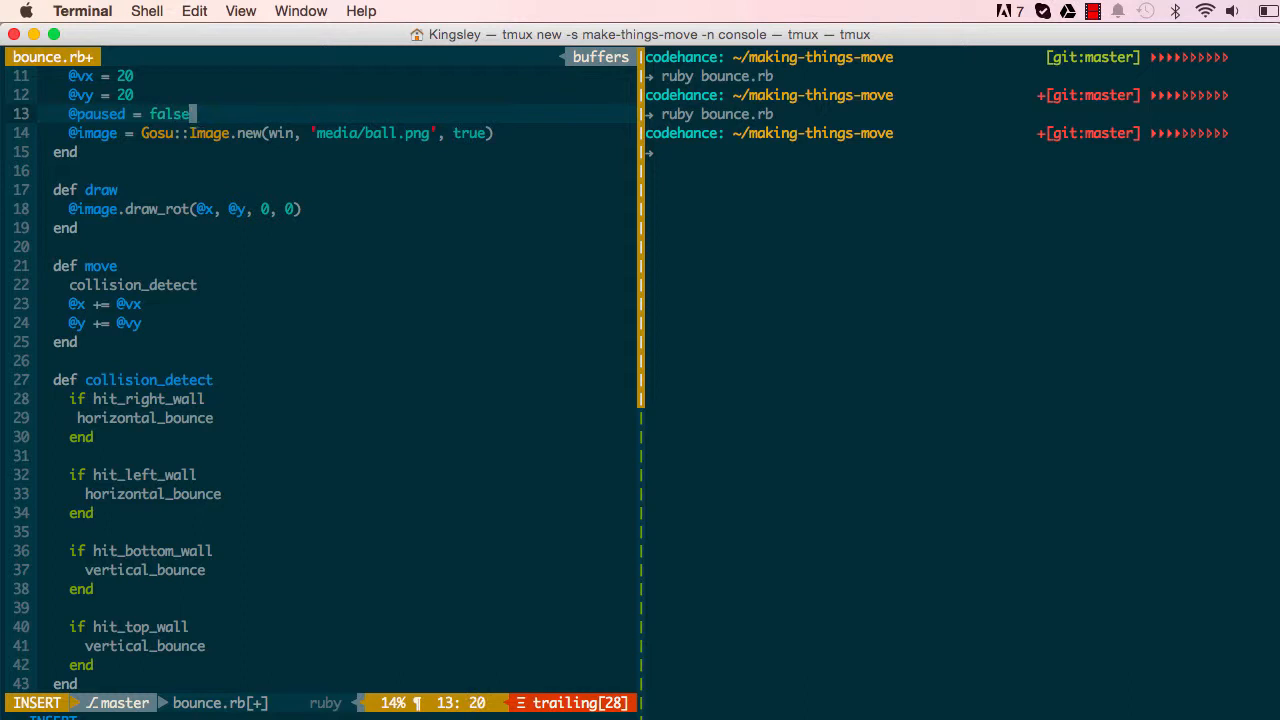
{"action": "key", "text": "Escape"}
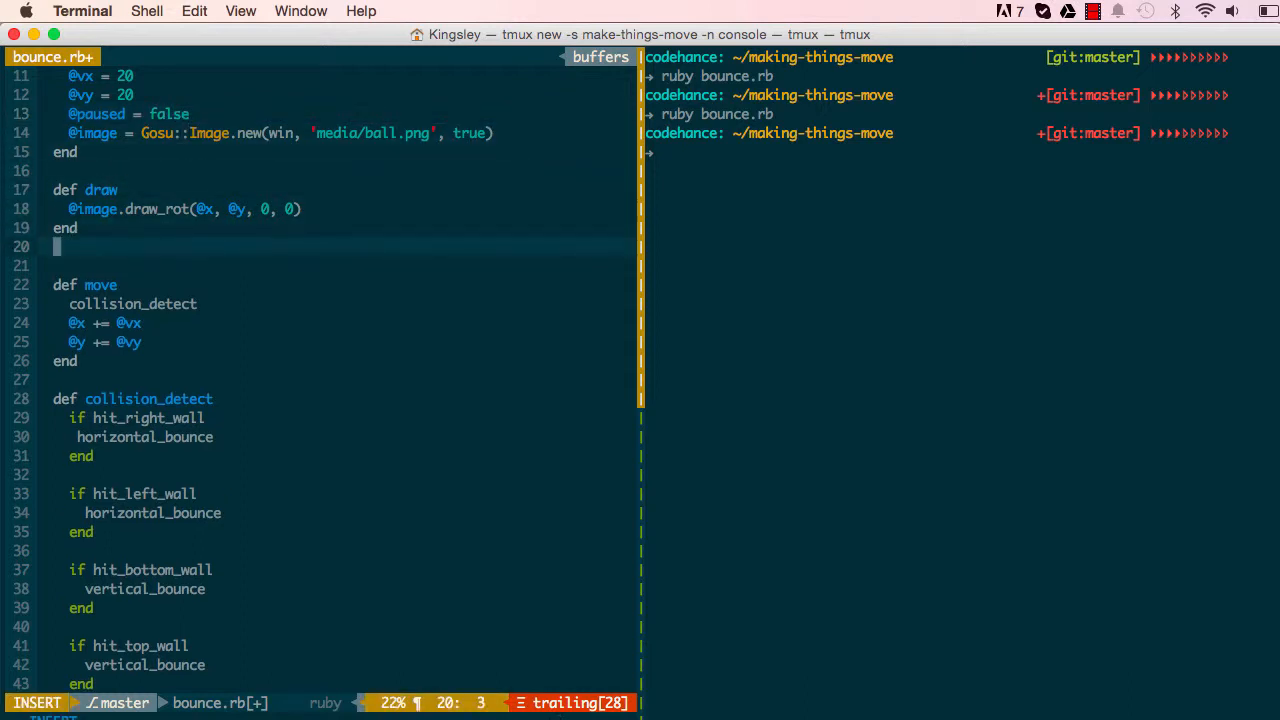
{"action": "type", "text": "def"}
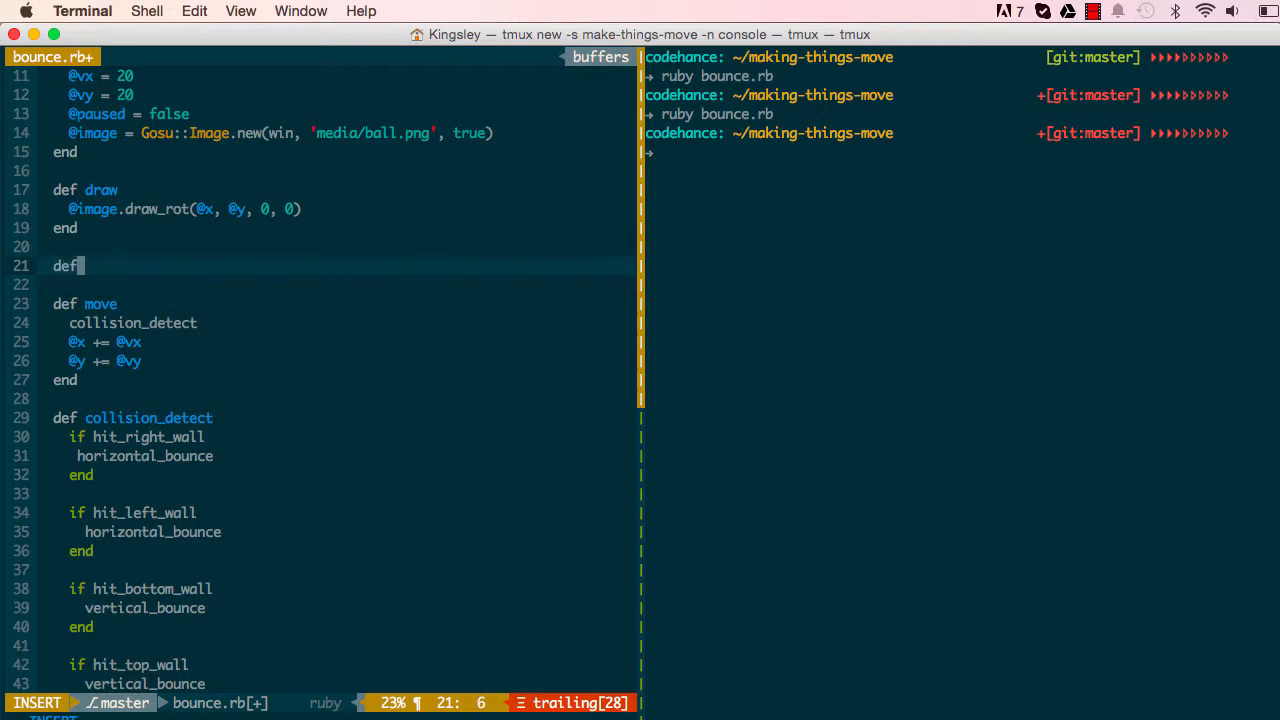
{"action": "type", "text": "pause"}
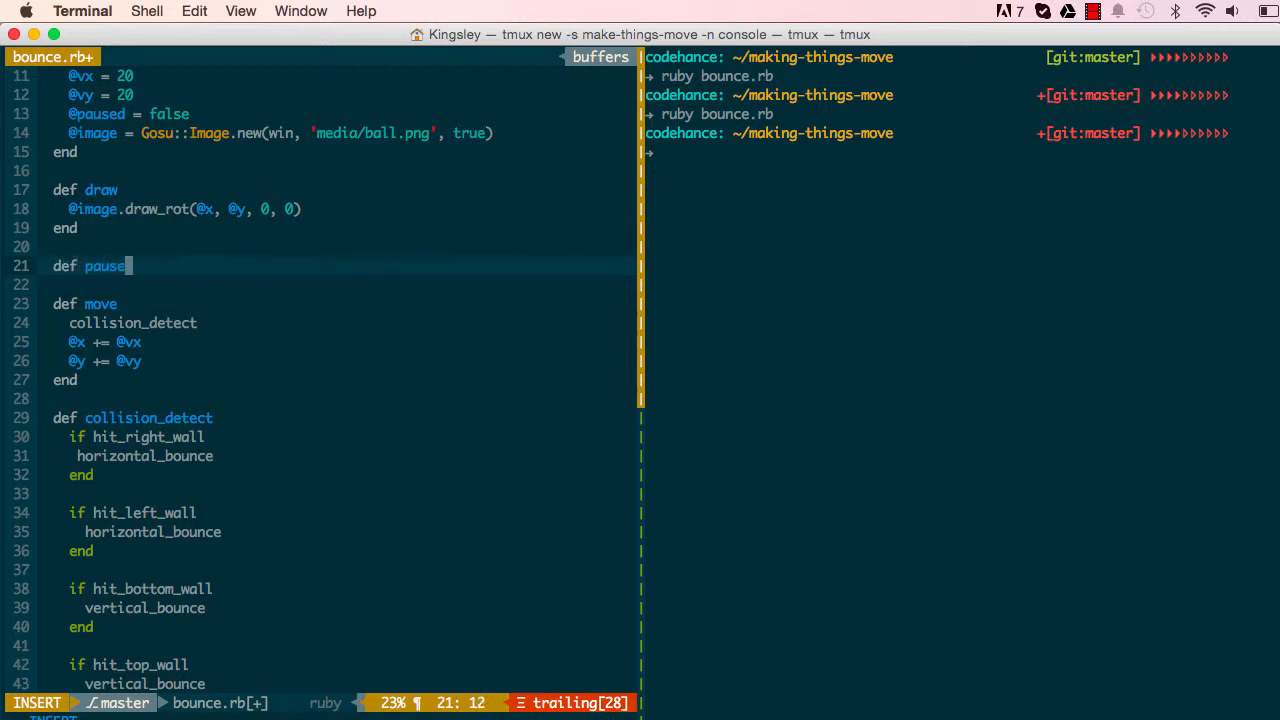
{"action": "key", "text": "Return"}
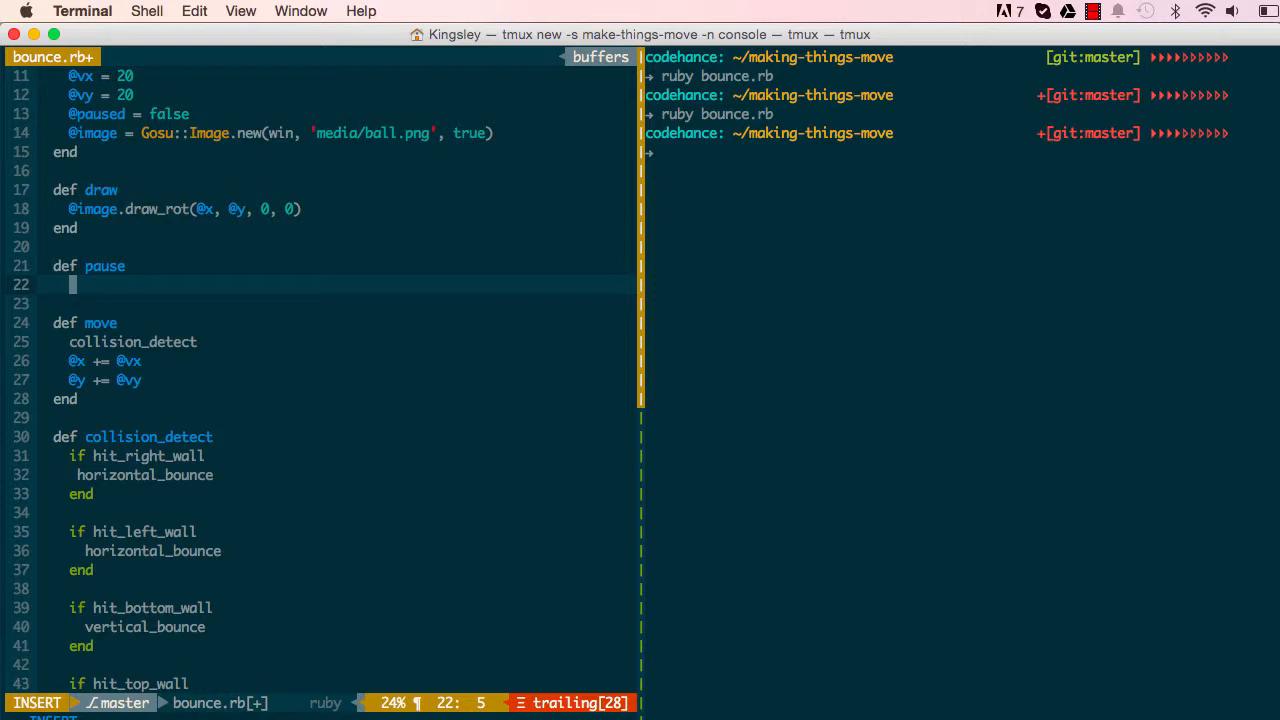
{"action": "type", "text": "@"}
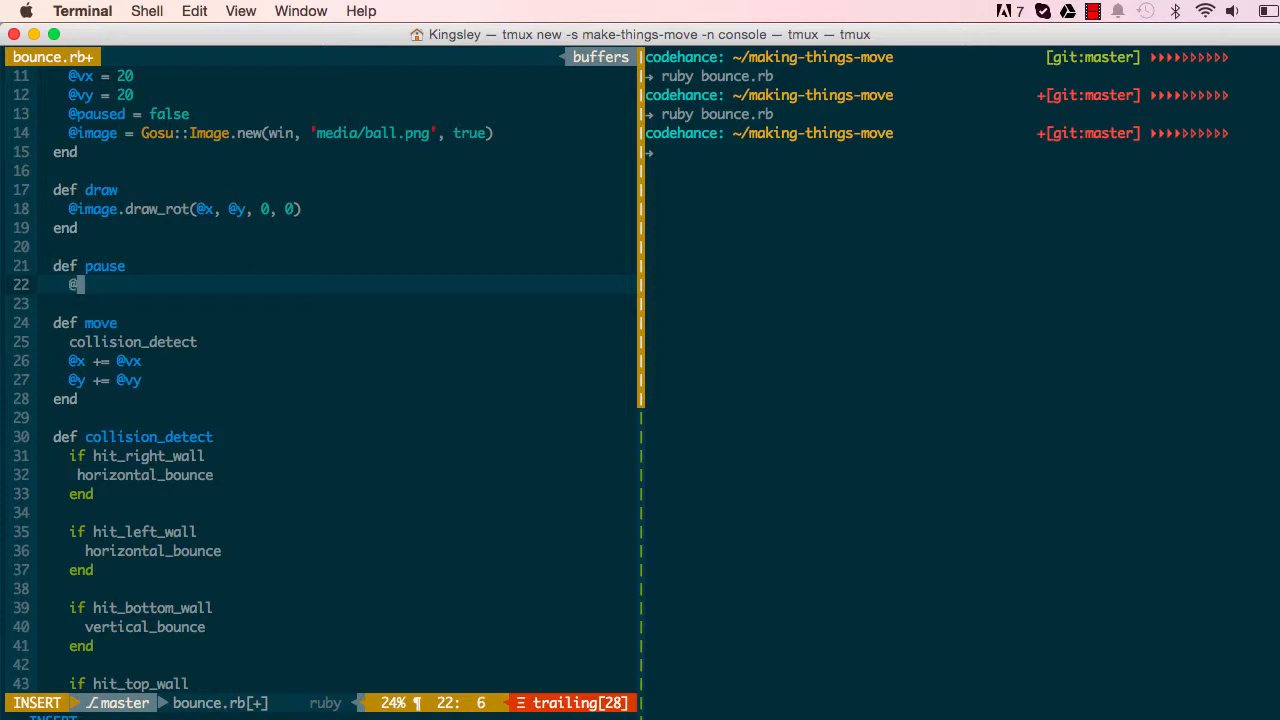
{"action": "type", "text": "v"}
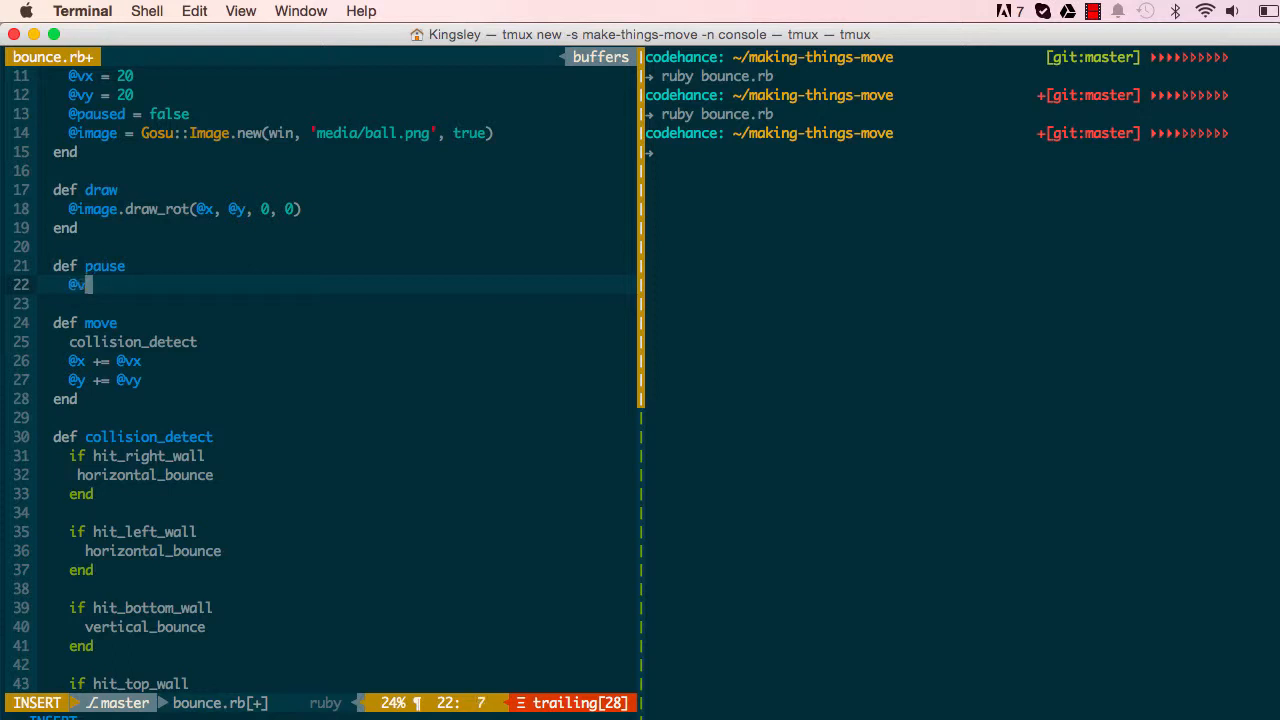
{"action": "type", "text": "_"}
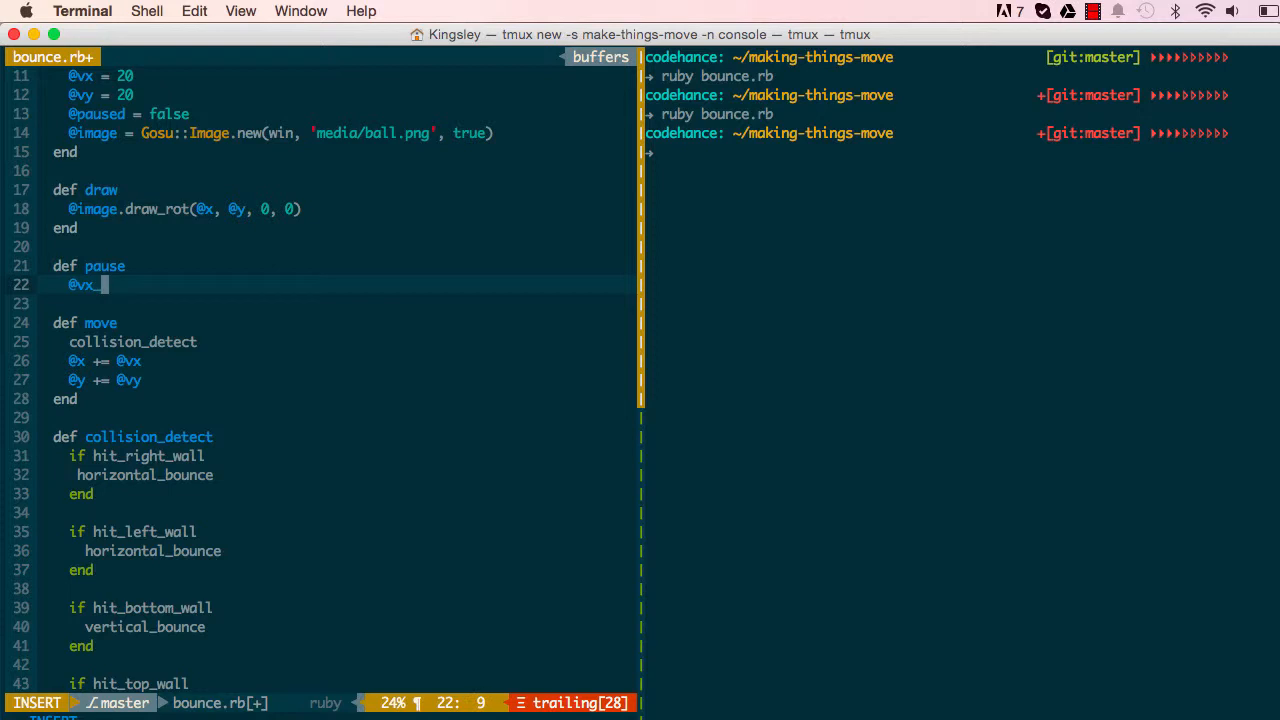
{"action": "type", "text": "pa"}
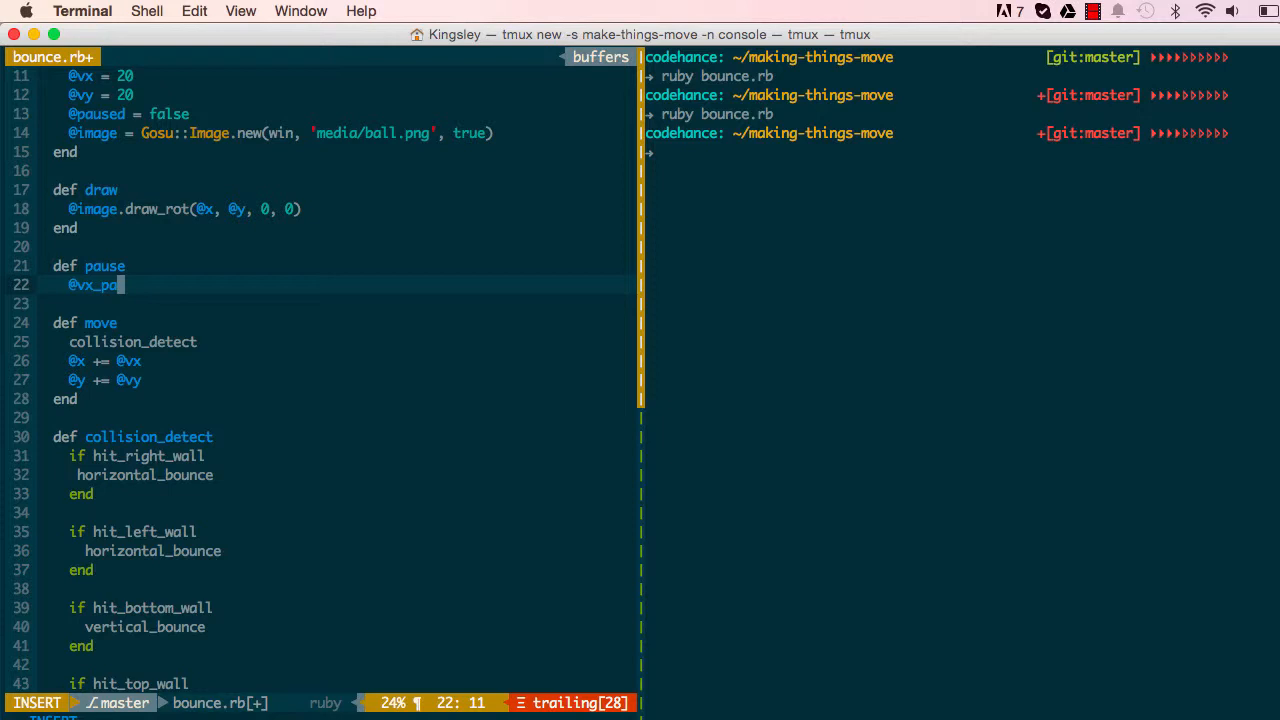
{"action": "type", "text": "used"}
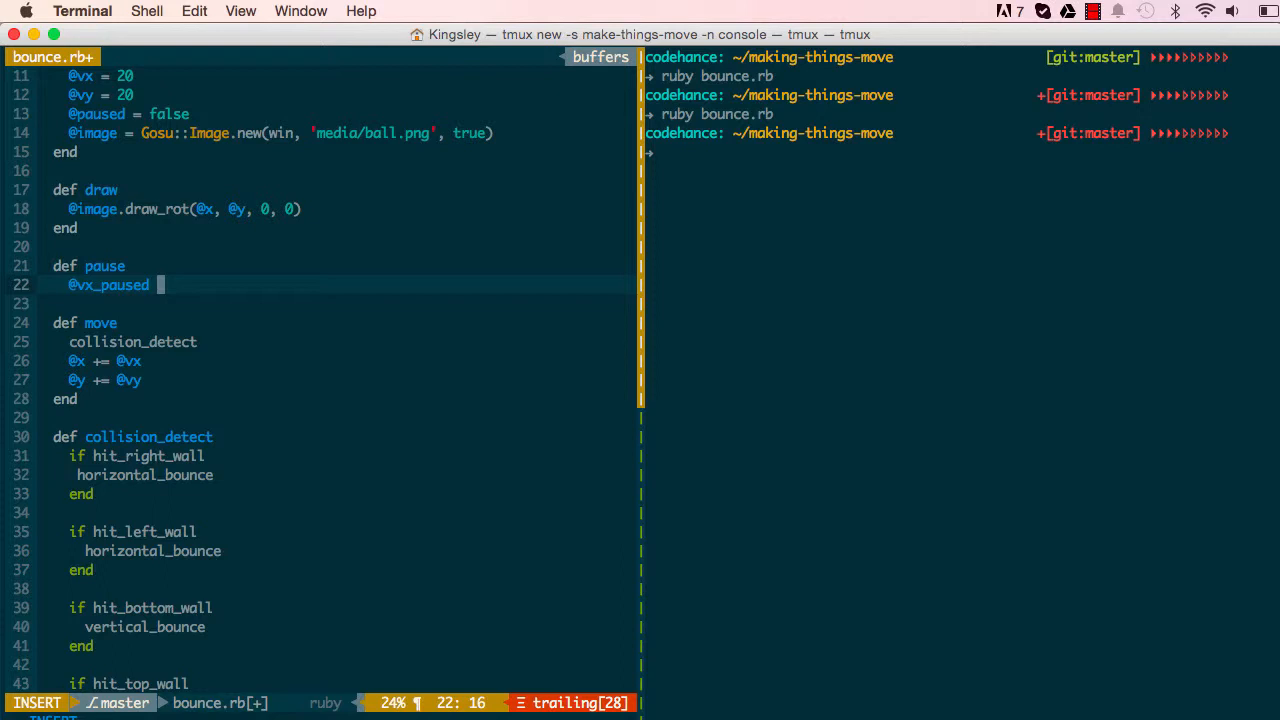
{"action": "type", "text": "= @vx"}
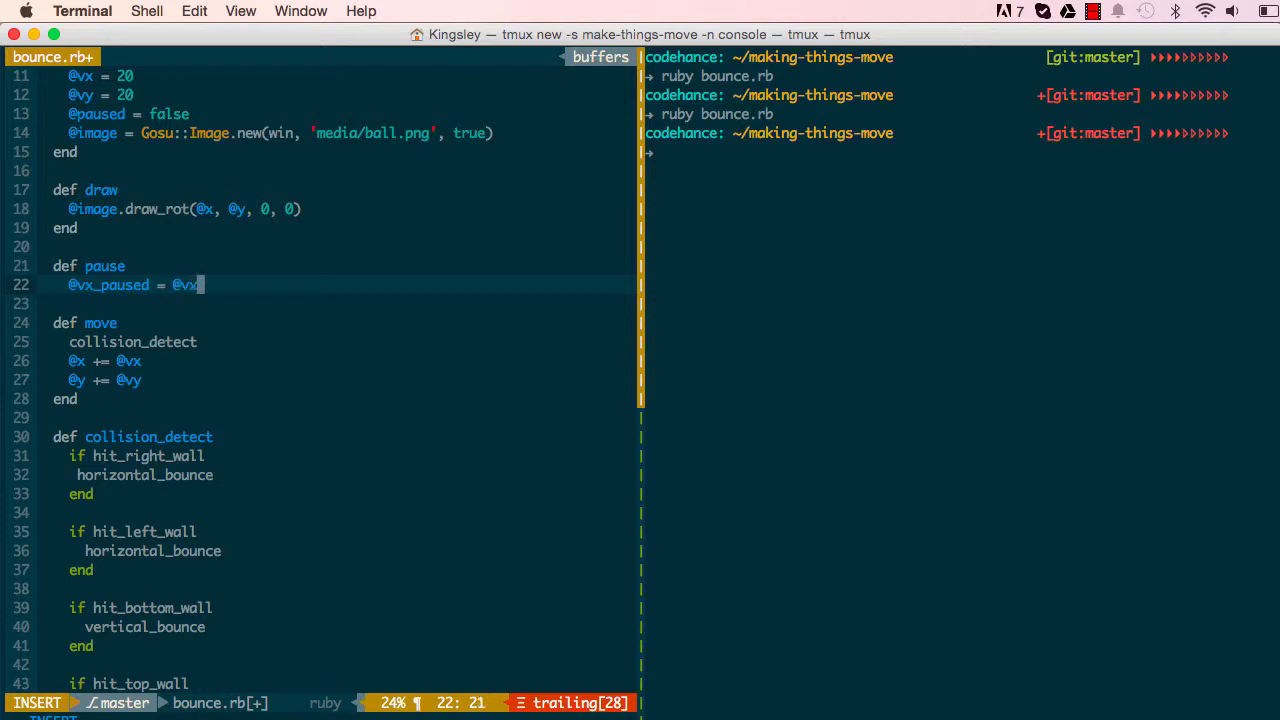
{"action": "type", "text": "@vy_paused"}
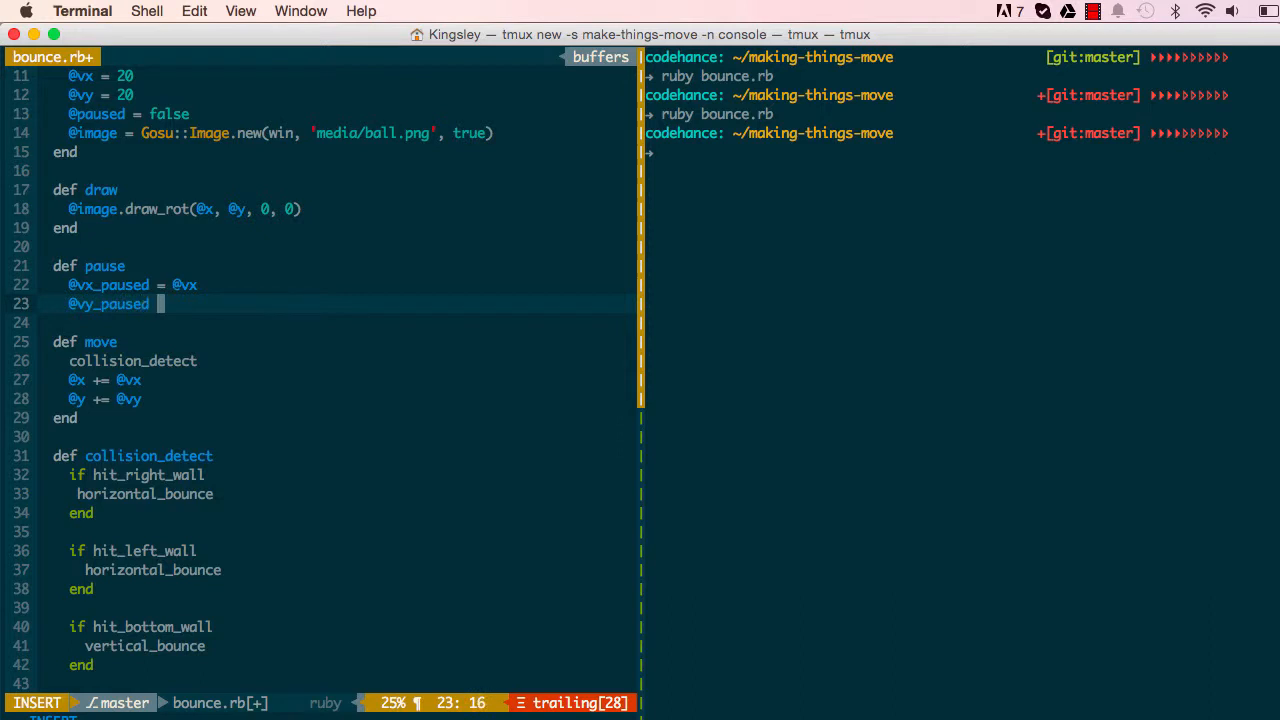
{"action": "type", "text": "= @vy"}
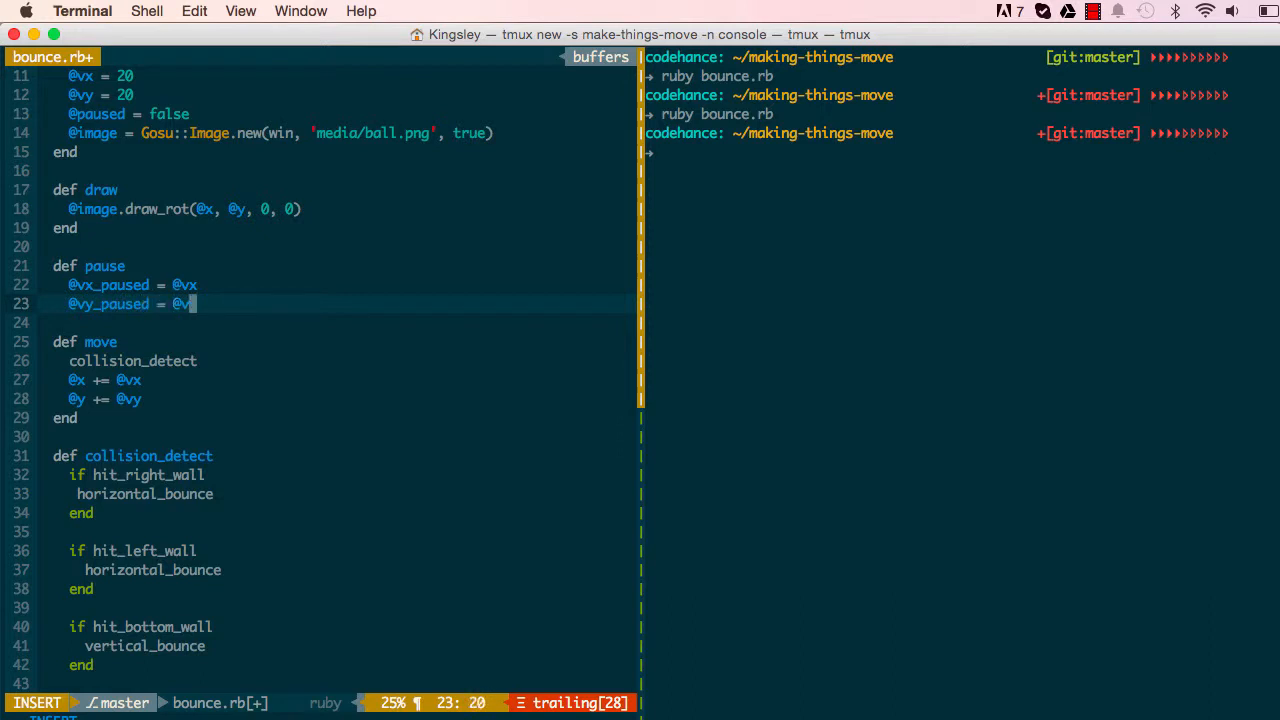
{"action": "key", "text": "Return"}
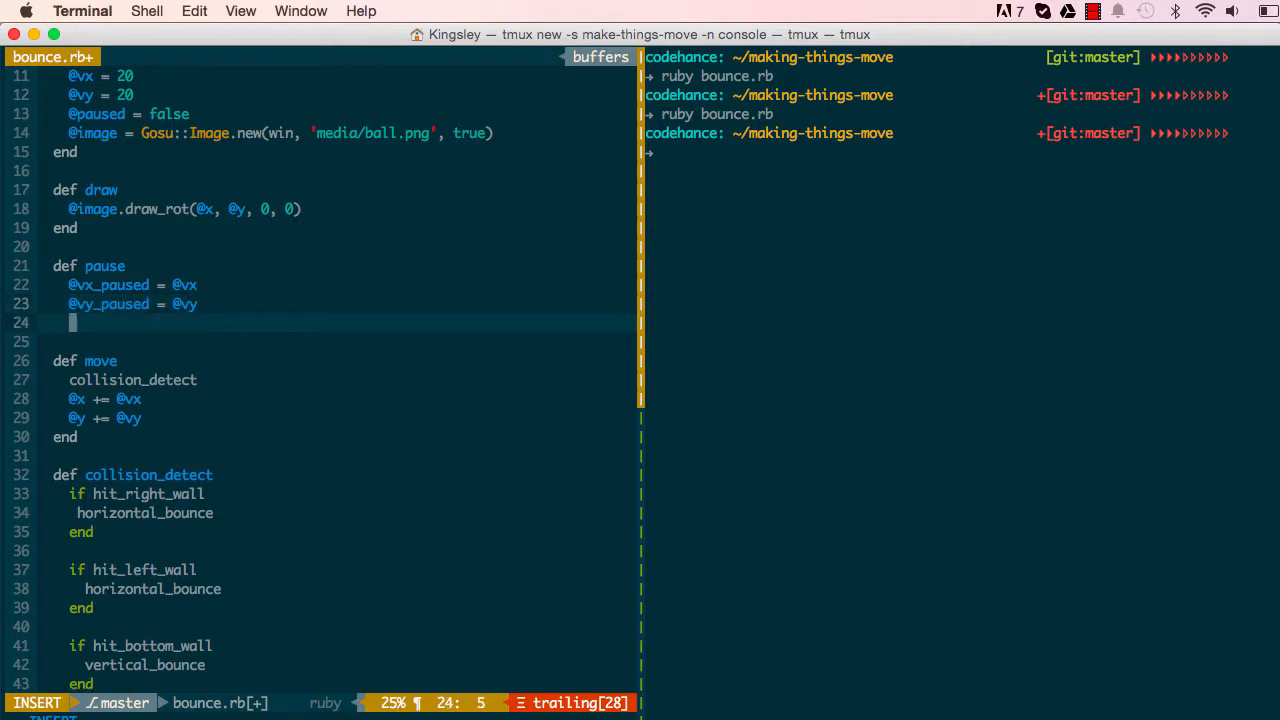
{"action": "type", "text": "@vx = 0"}
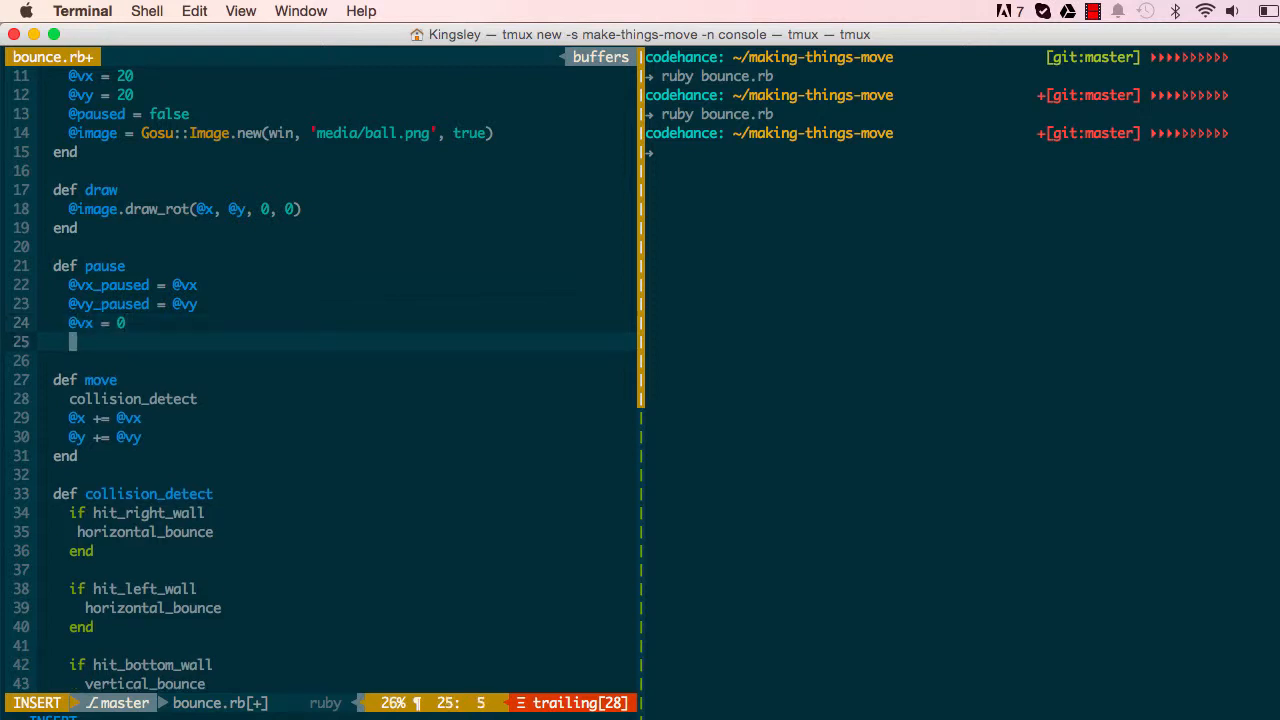
{"action": "type", "text": "@vy = 0"}
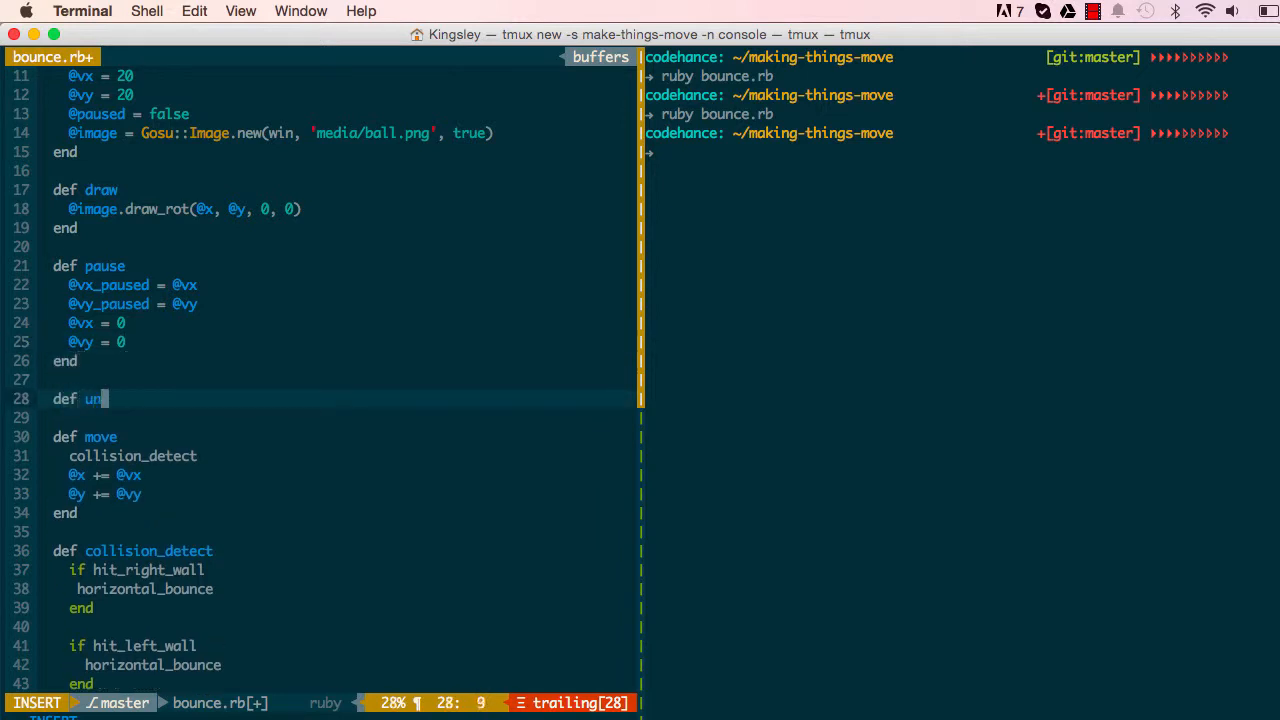
{"action": "type", "text": "_pause"}
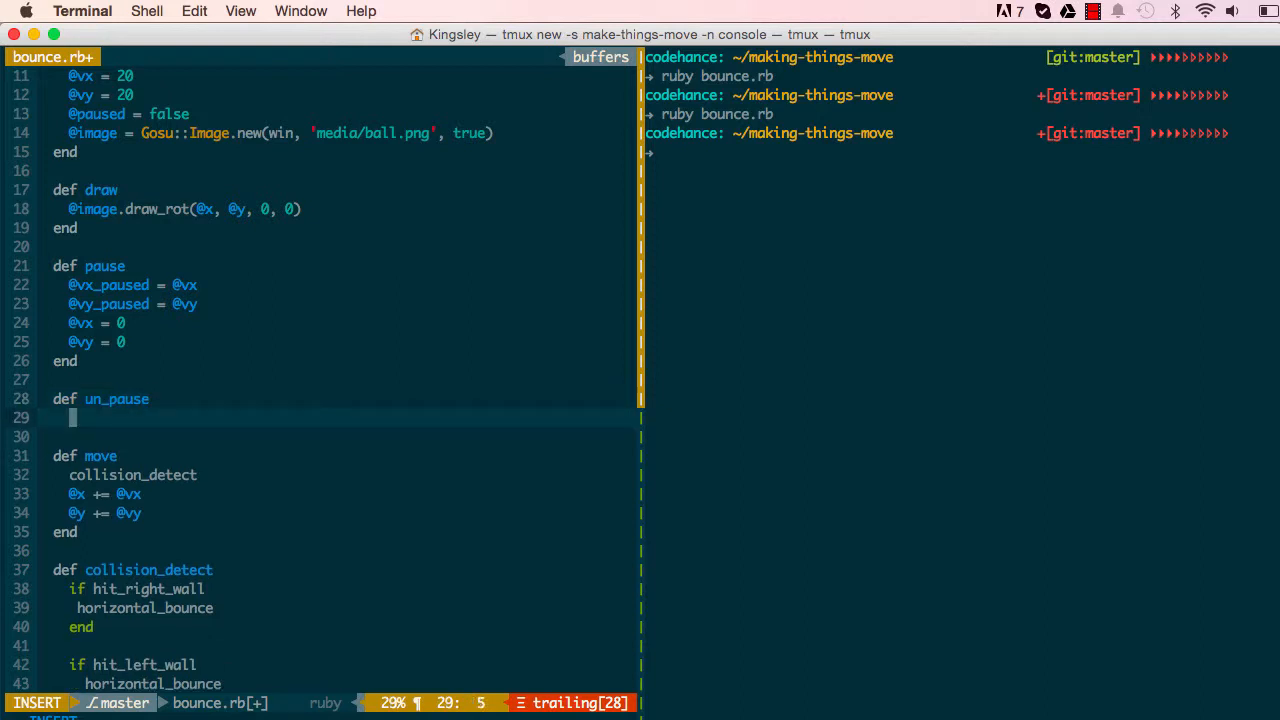
{"action": "type", "text": "@vx ="}
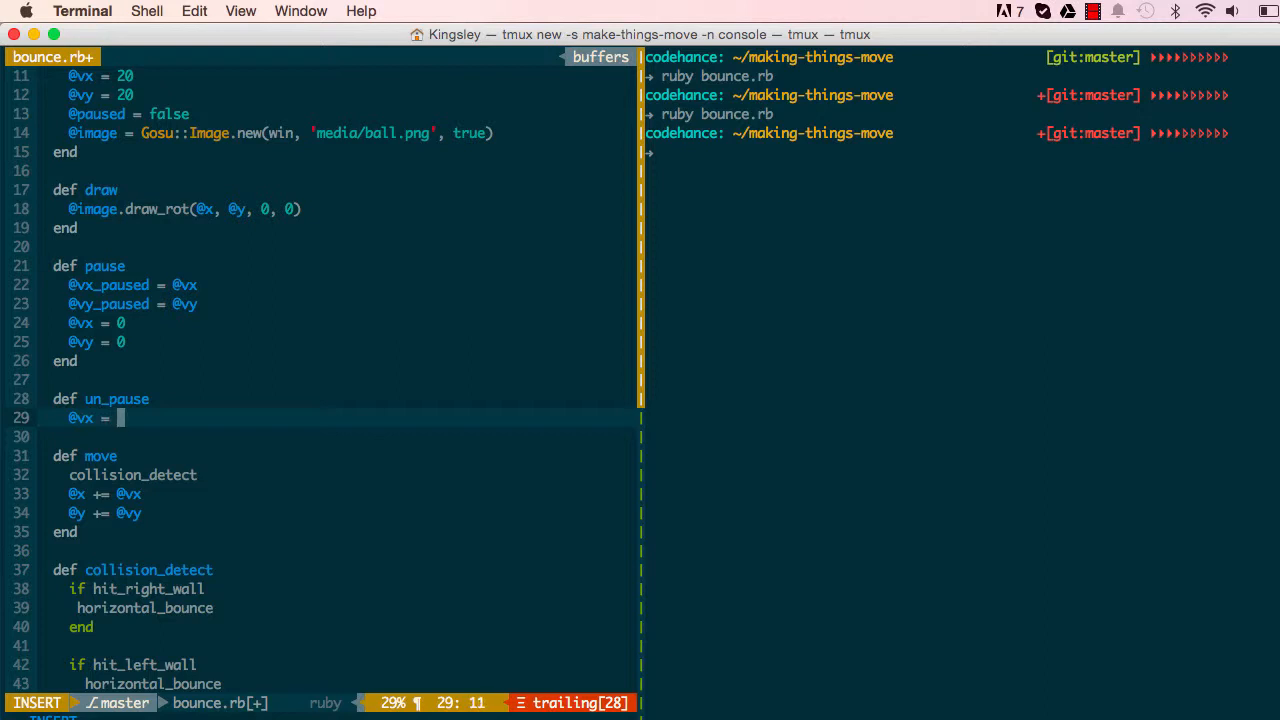
{"action": "type", "text": "@vx_"}
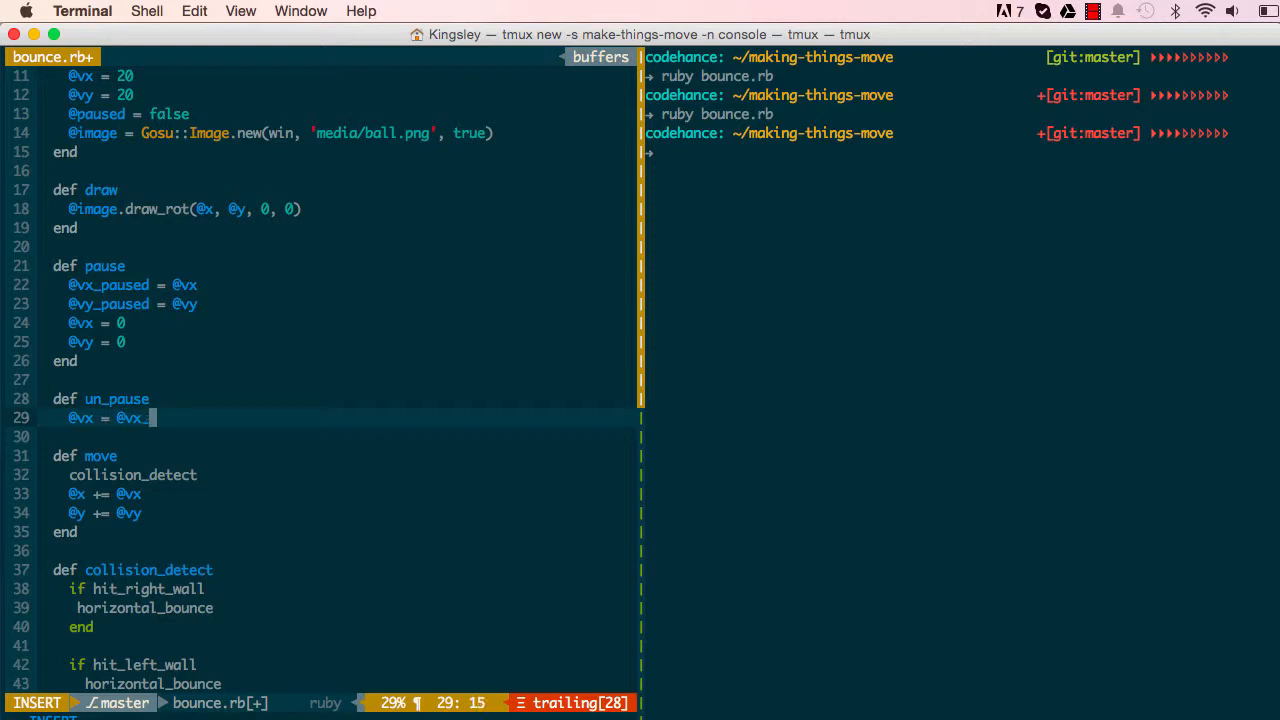
{"action": "type", "text": "_paused"}
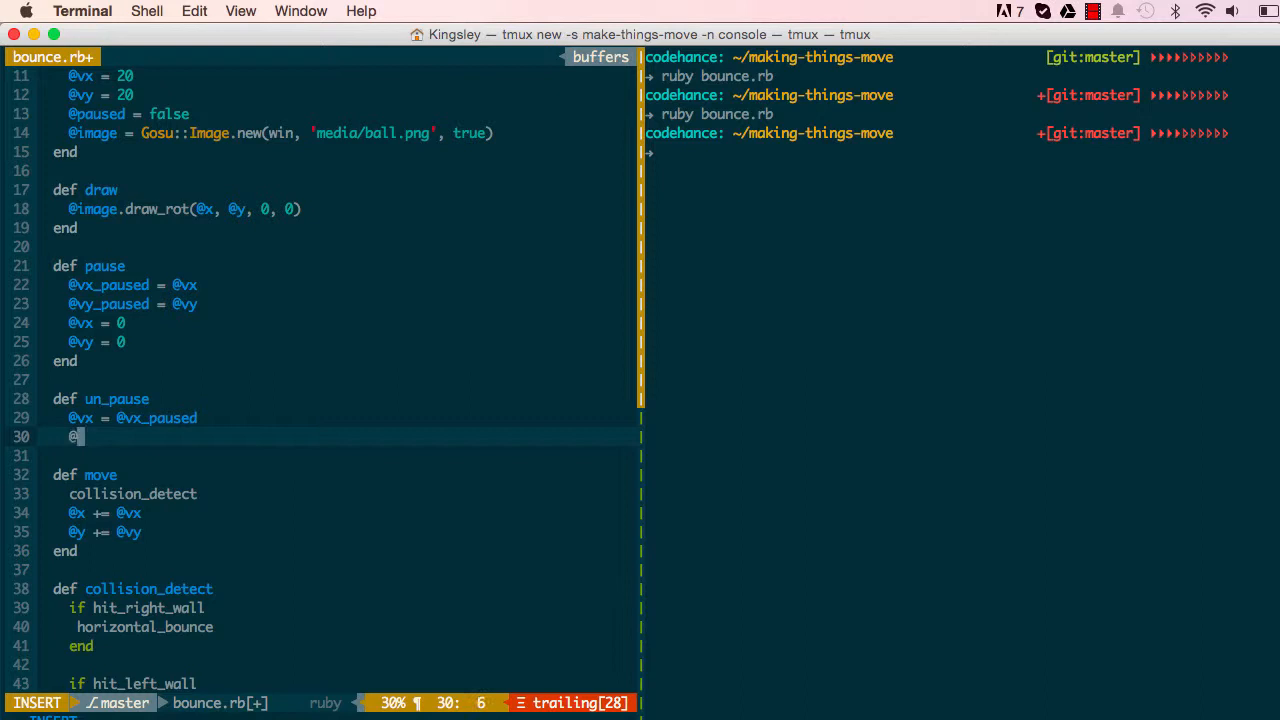
{"action": "type", "text": "@vy ="}
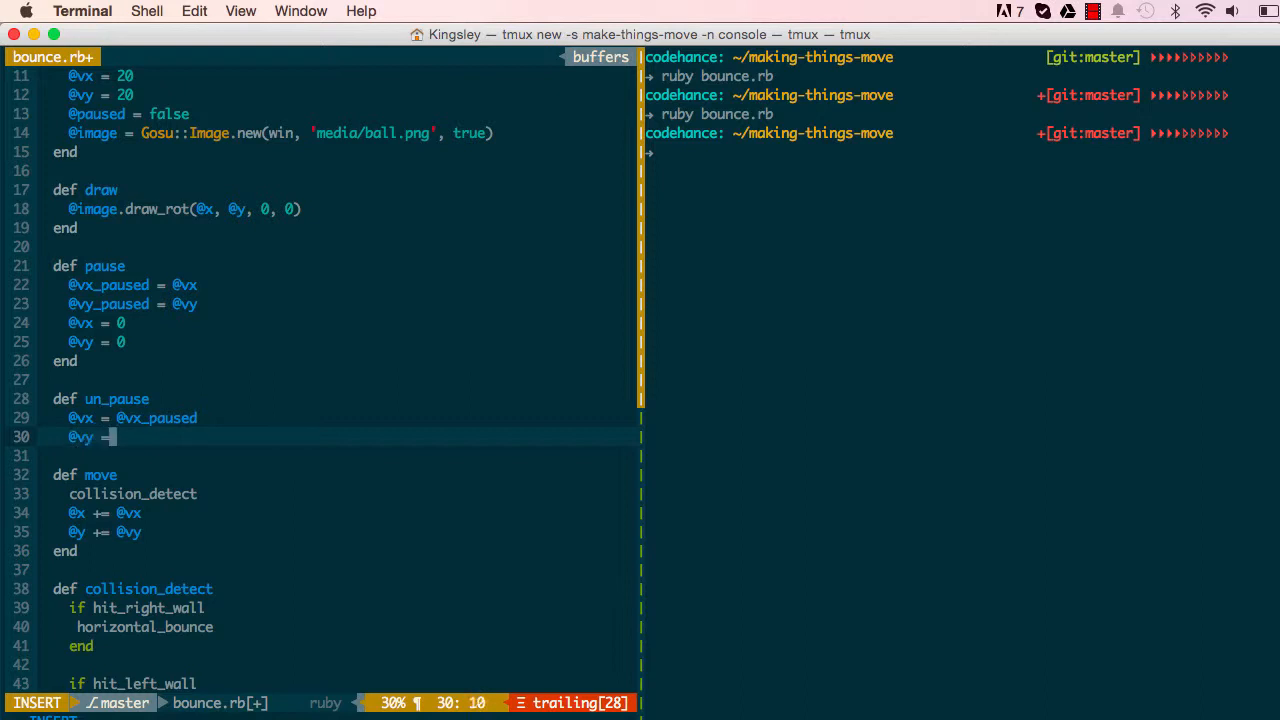
{"action": "type", "text": "@vy_"}
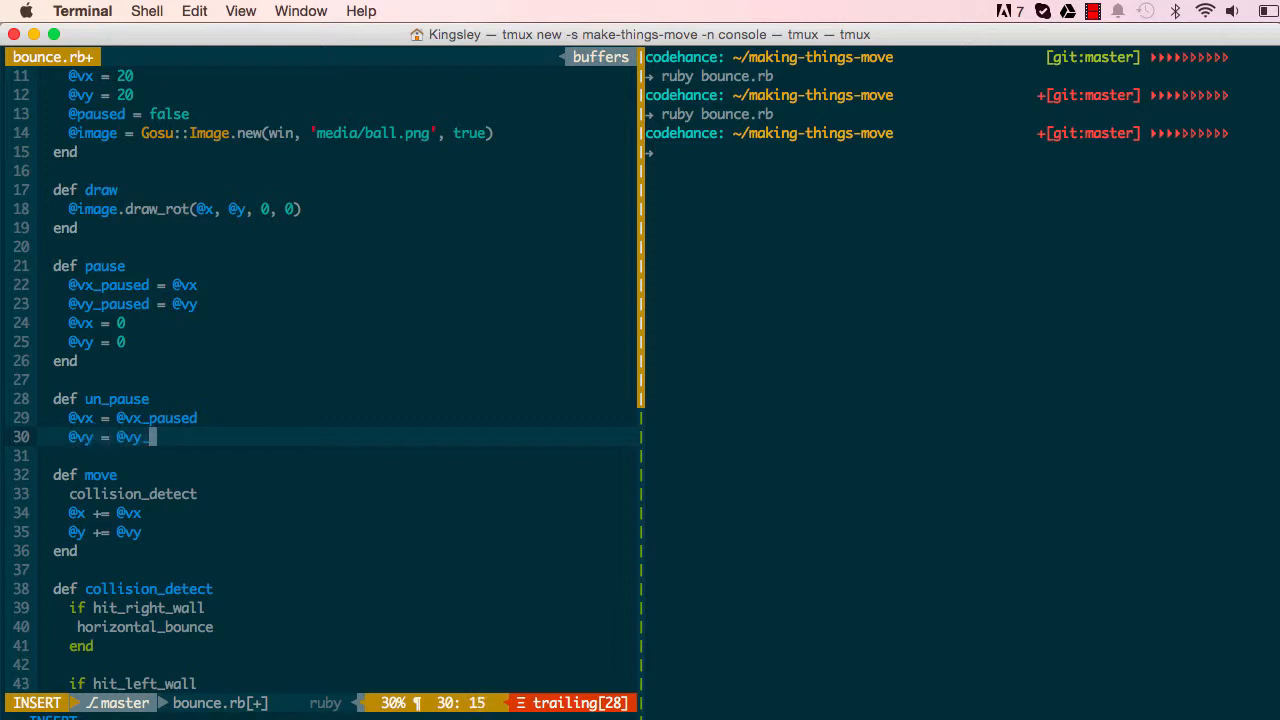
{"action": "type", "text": "paused"}
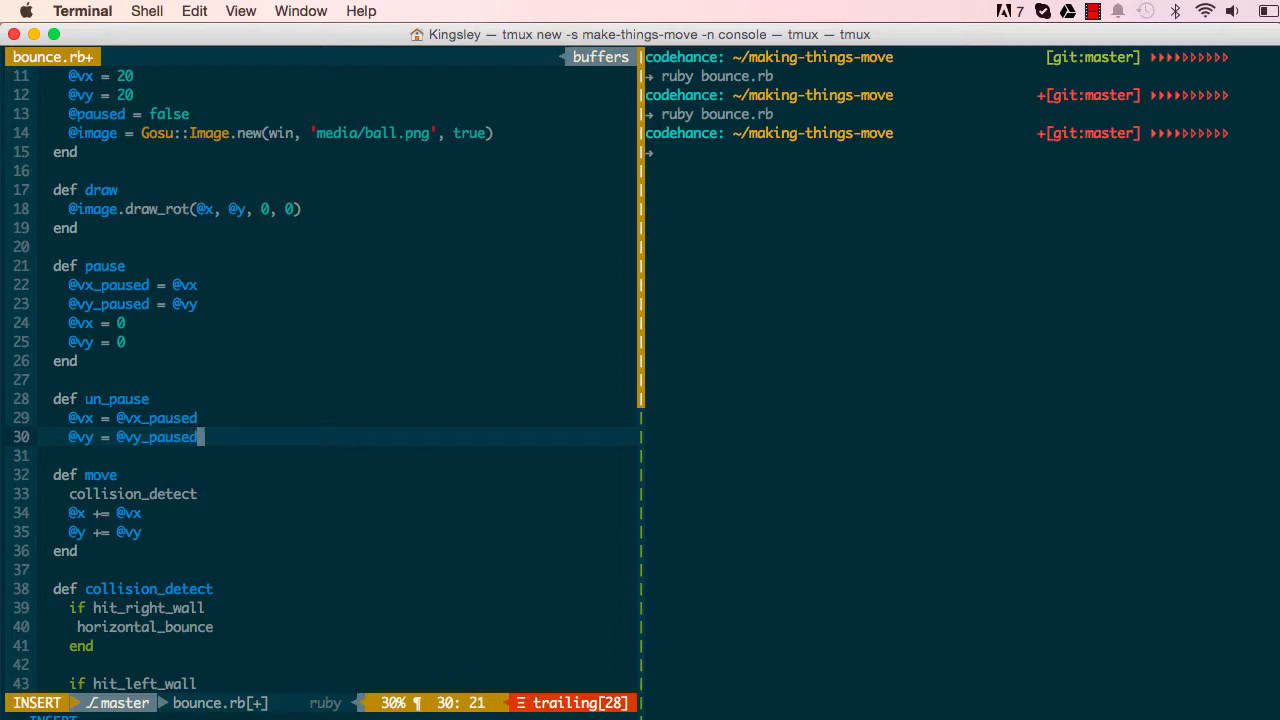
{"action": "type", "text": "end"}
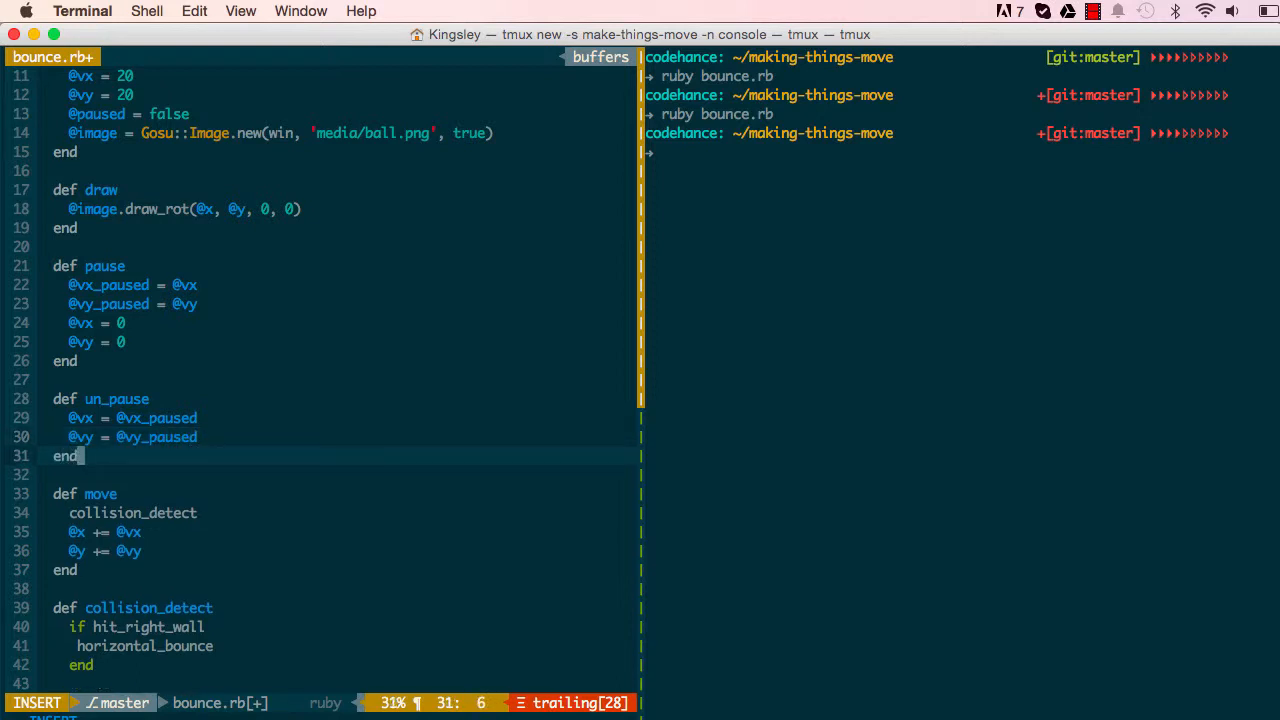
{"action": "key", "text": "Escape"}
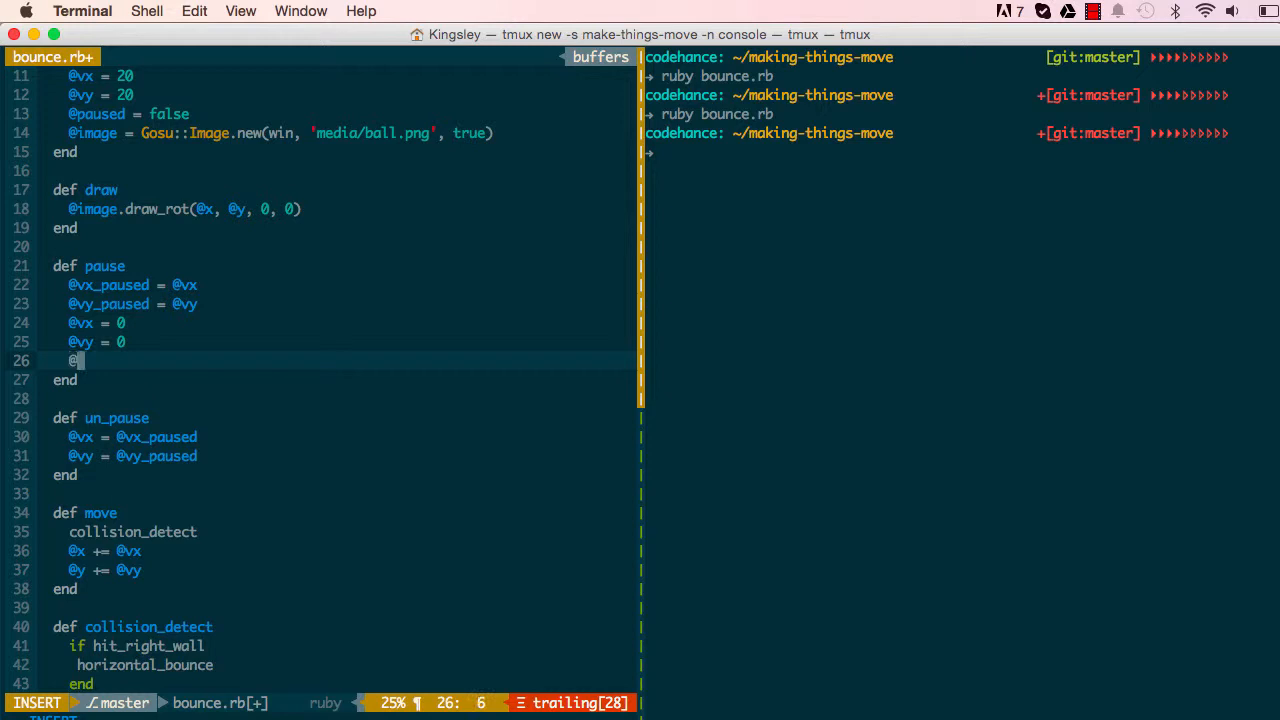
{"action": "type", "text": "paused"}
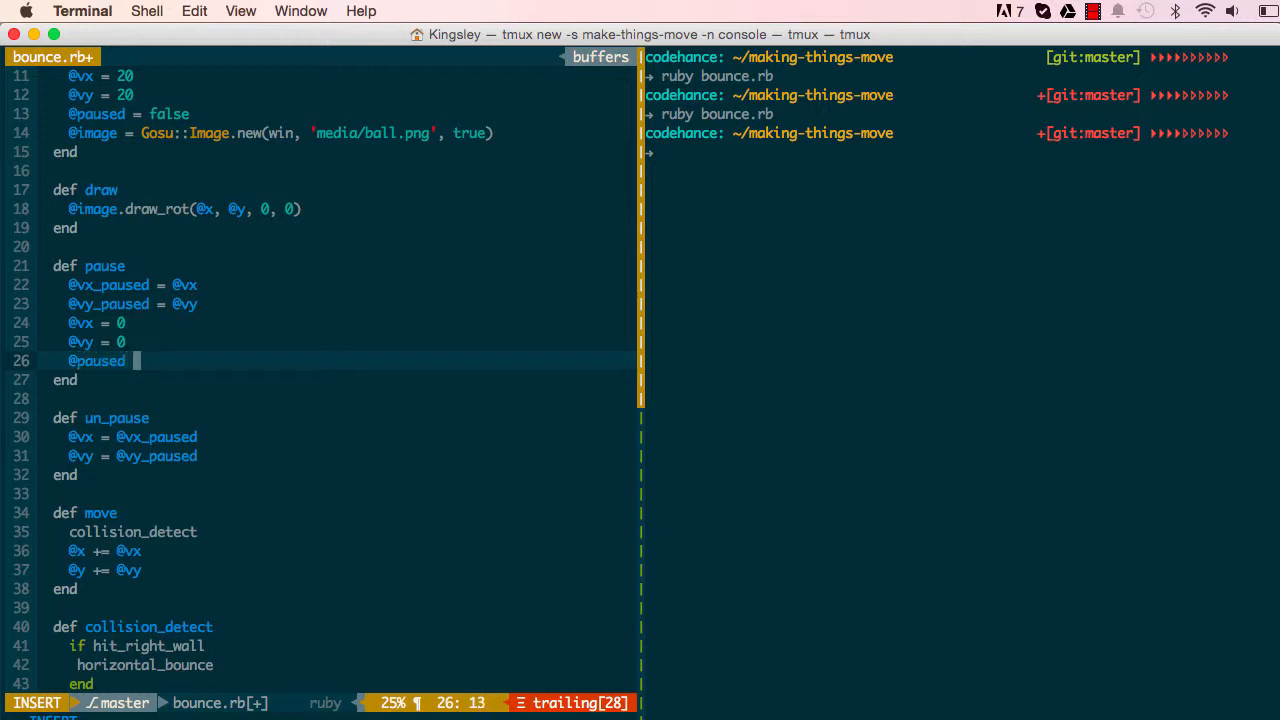
{"action": "type", "text": "= true"}
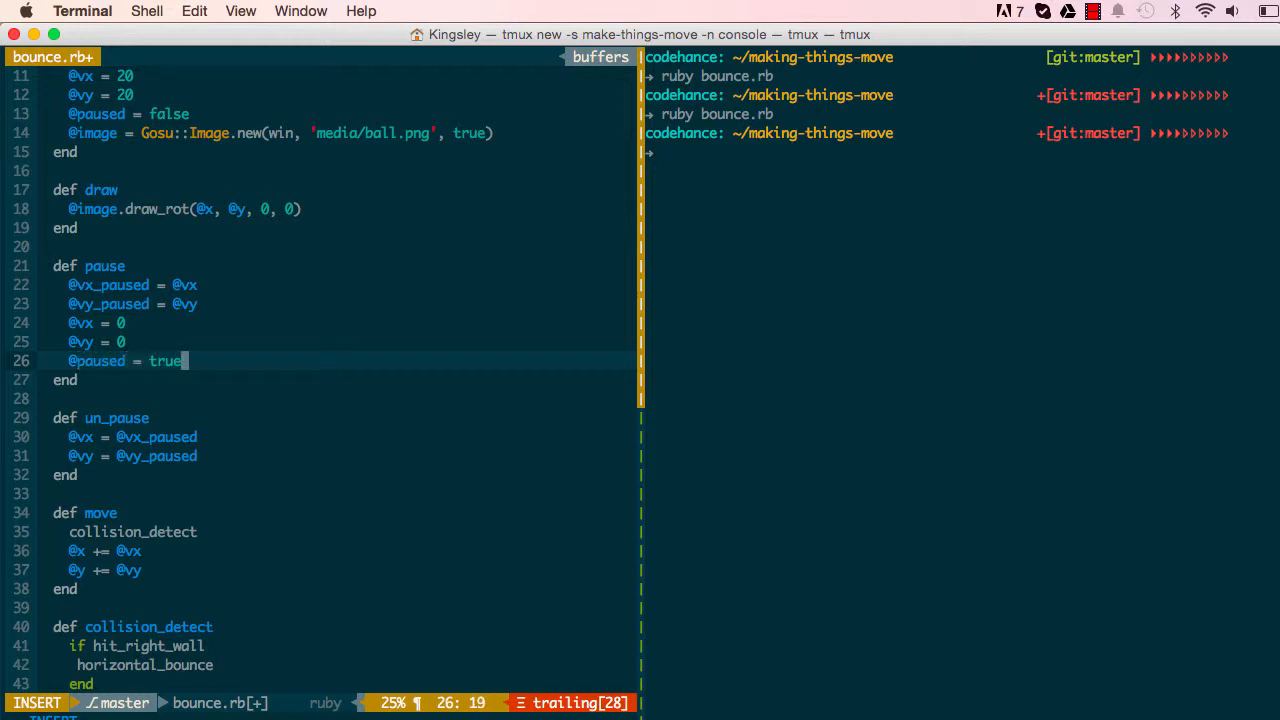
{"action": "key", "text": "enter"}
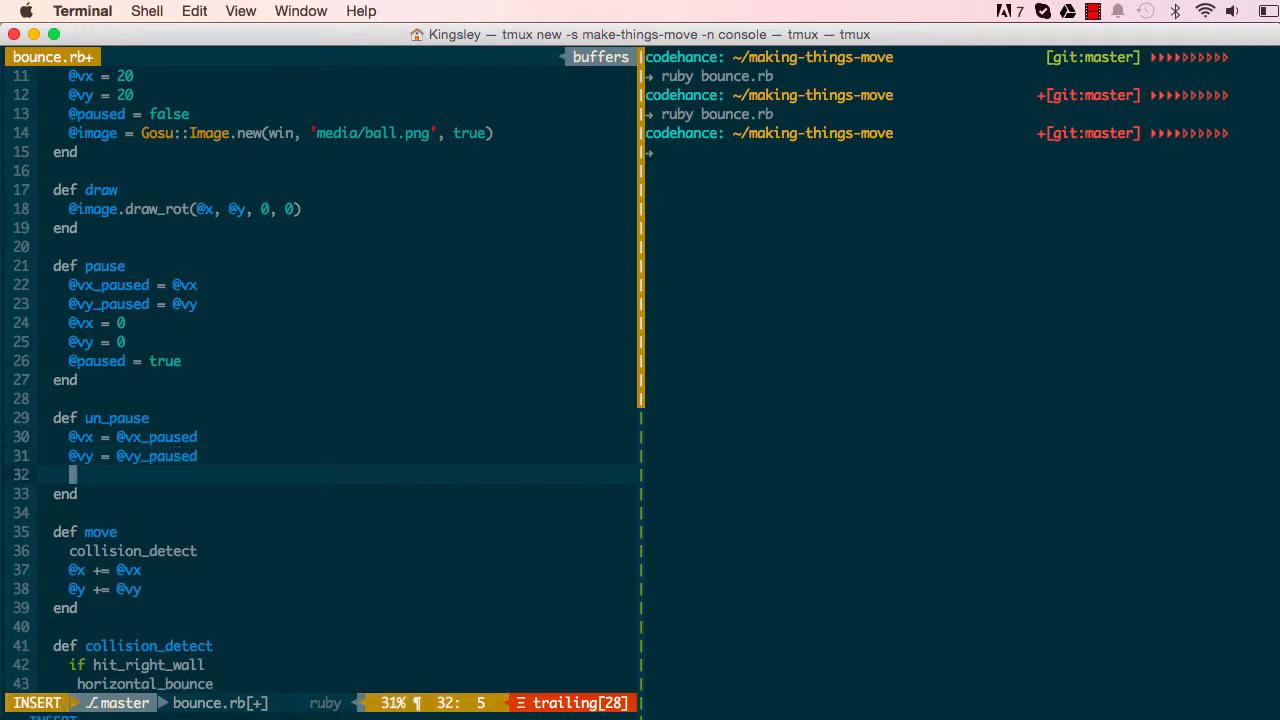
{"action": "type", "text": "@paused"}
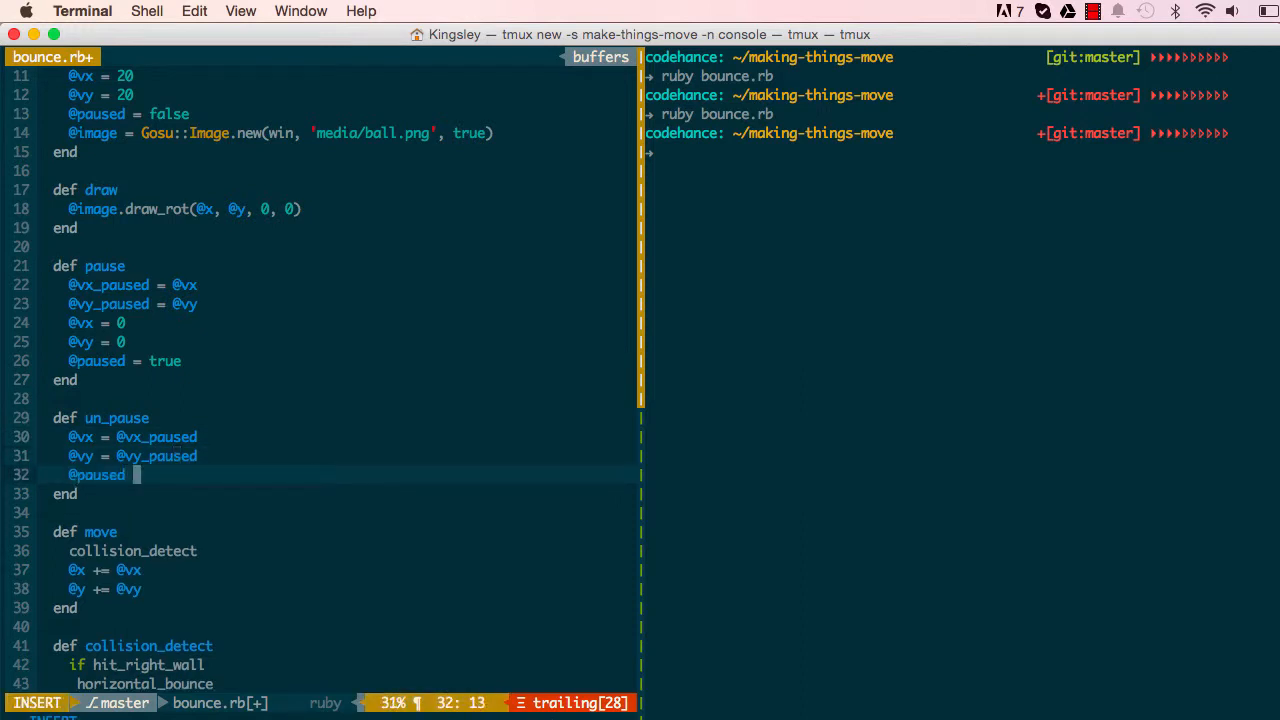
{"action": "type", "text": "= false"}
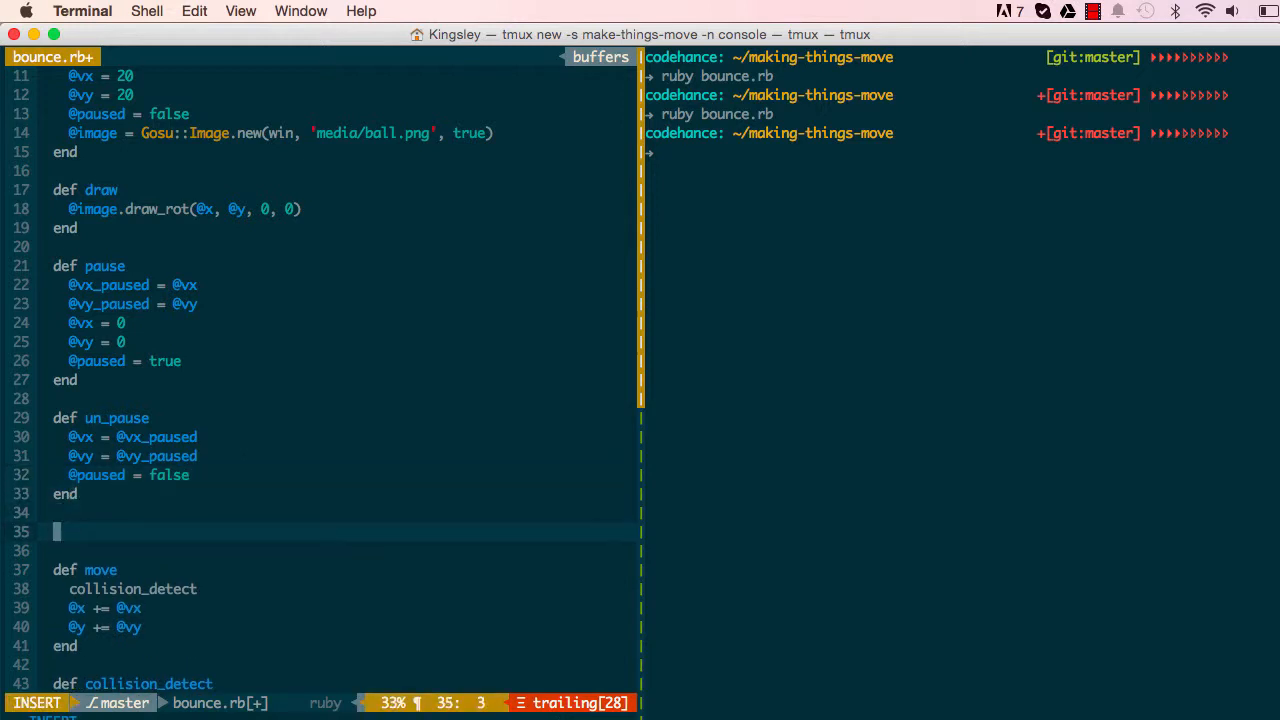
{"action": "type", "text": "def"}
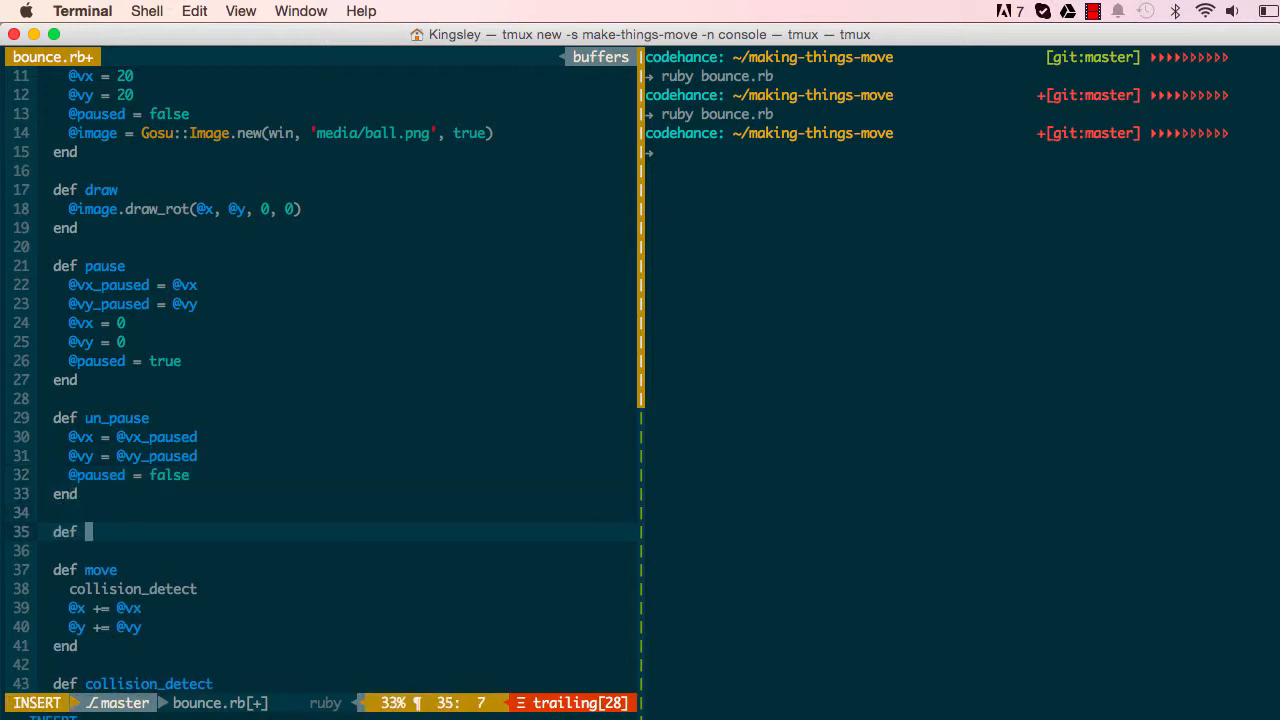
{"action": "type", "text": "p"}
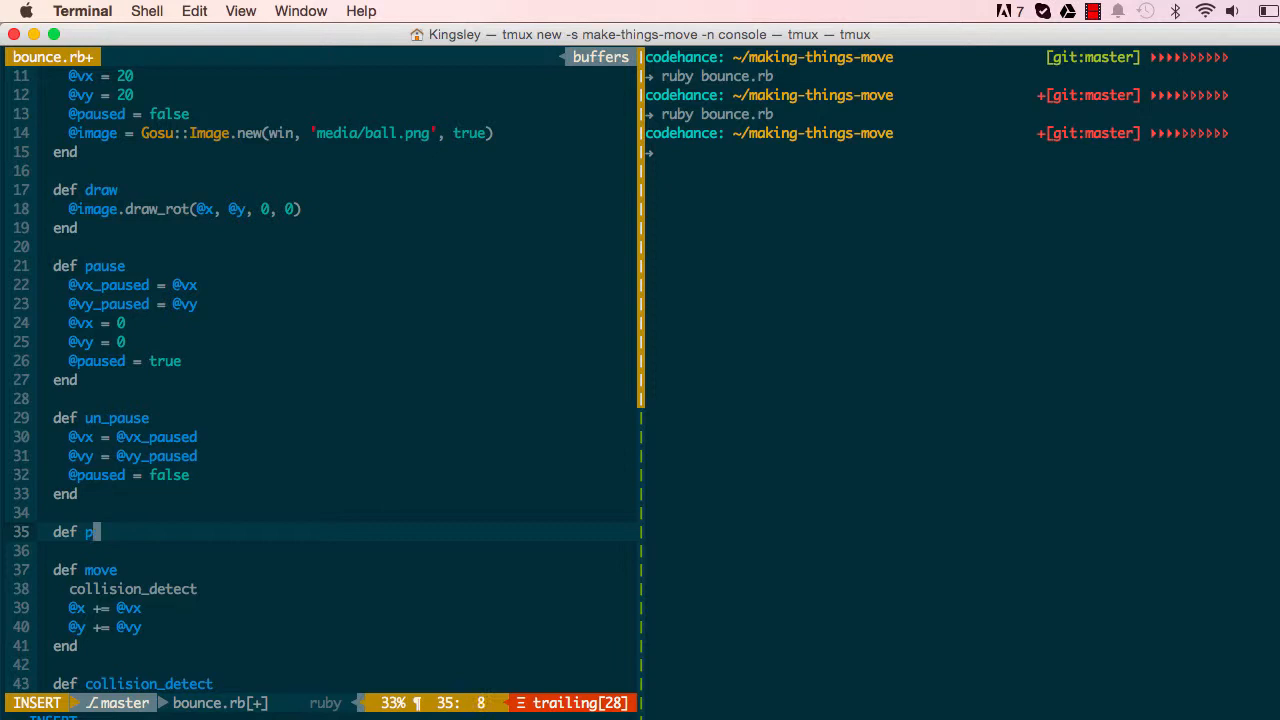
{"action": "type", "text": "oggle_pause"}
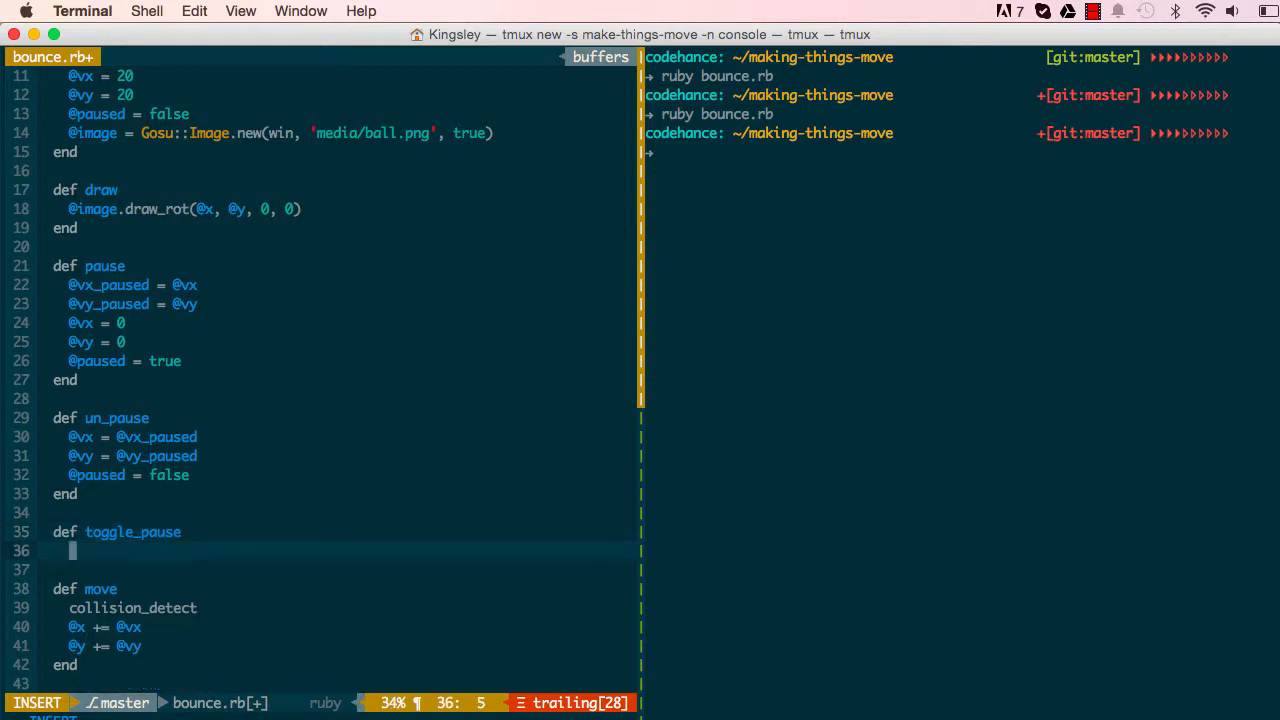
{"action": "type", "text": "if"}
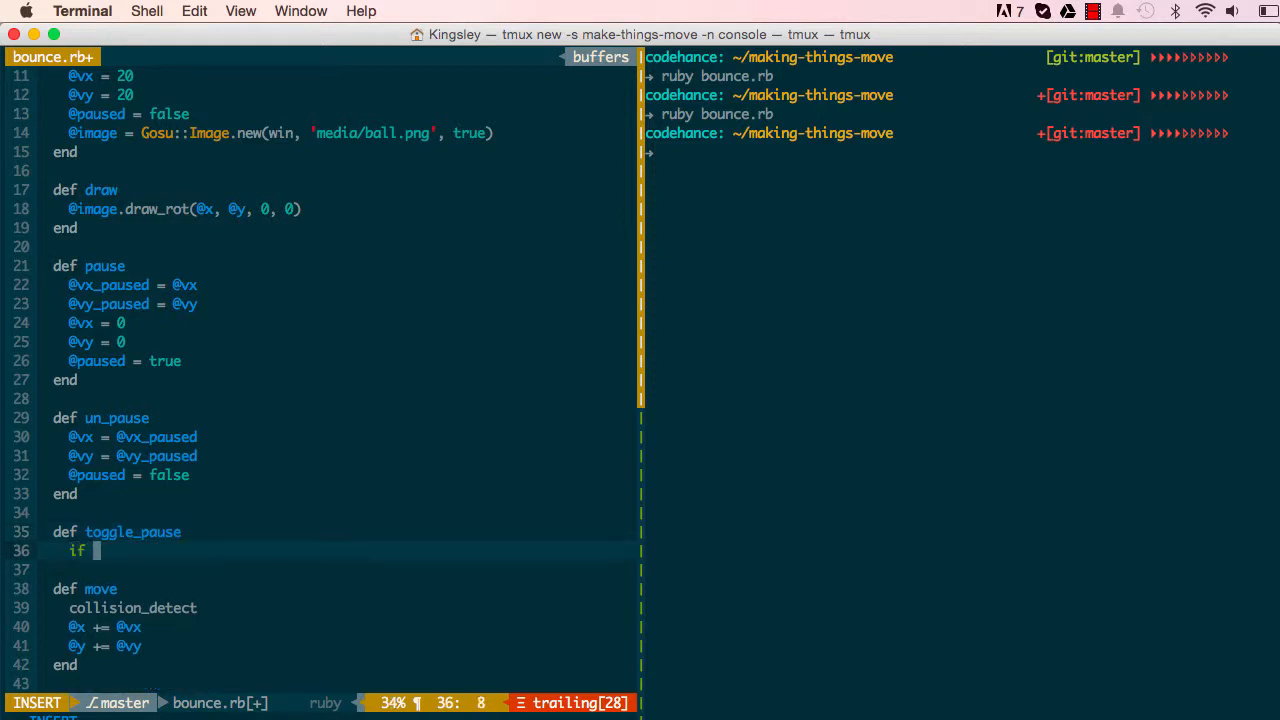
{"action": "type", "text": "@paused"}
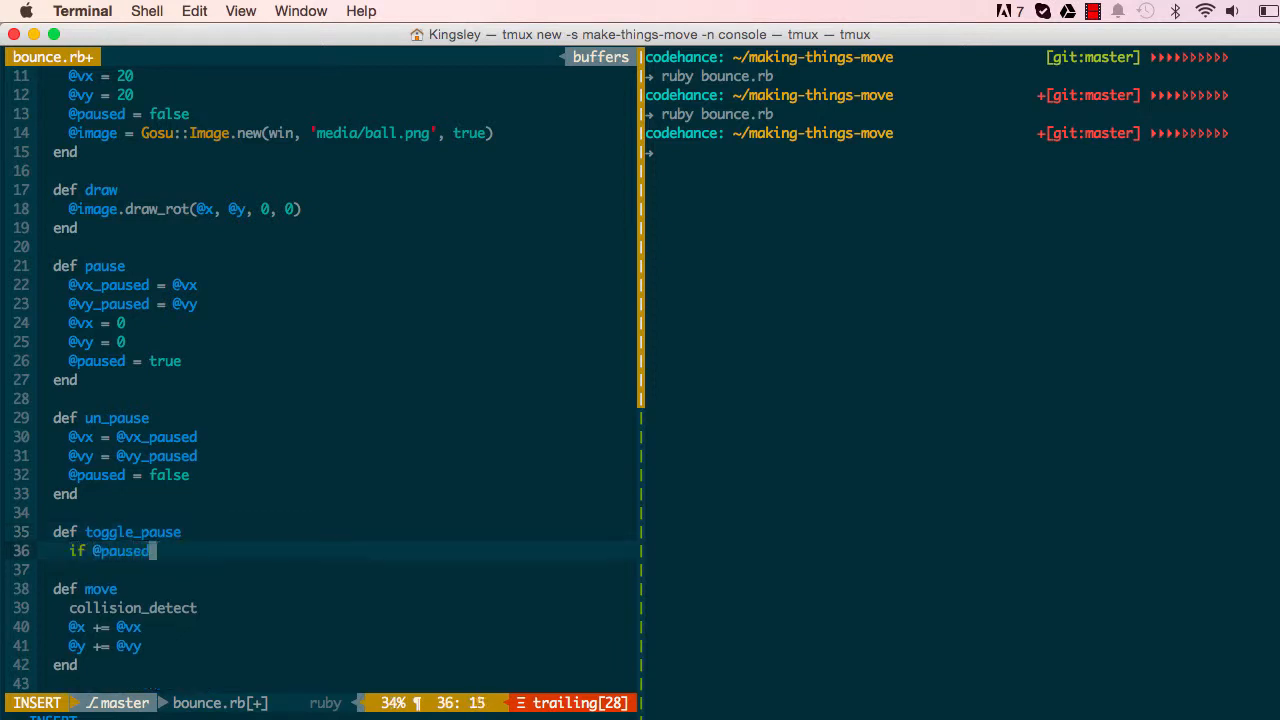
{"action": "key", "text": "Return"}
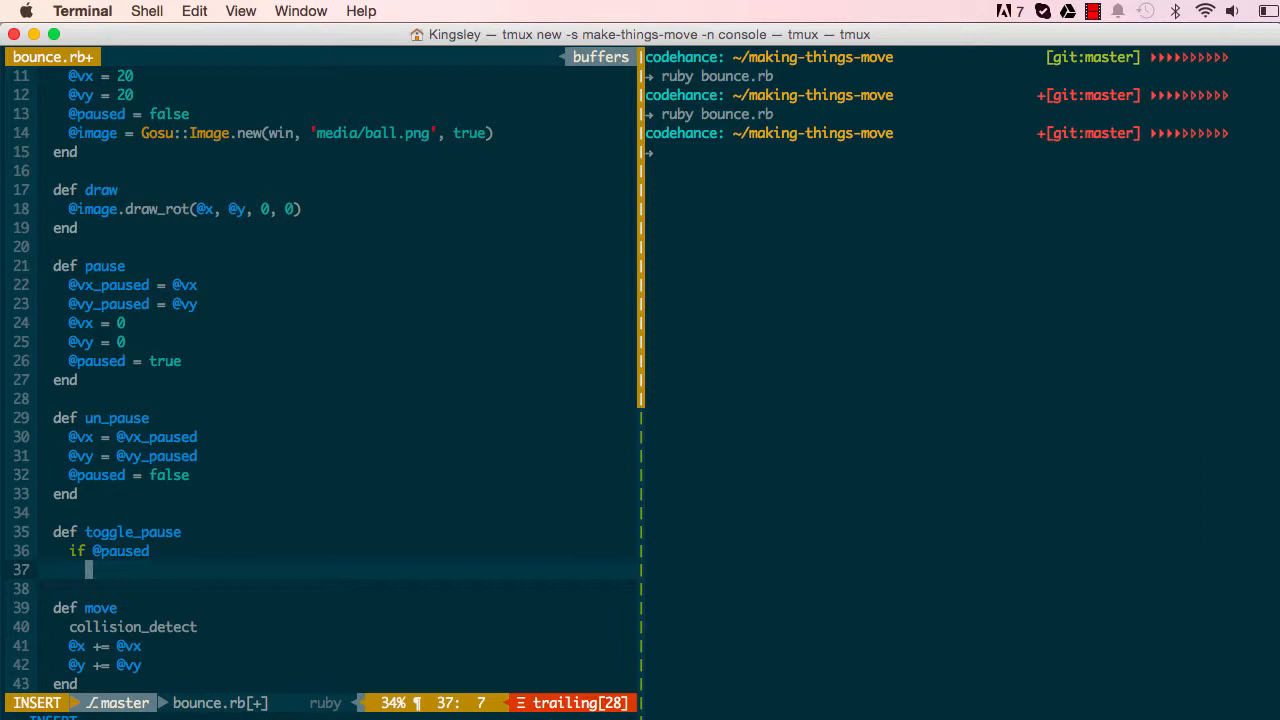
{"action": "type", "text": "un_pause"}
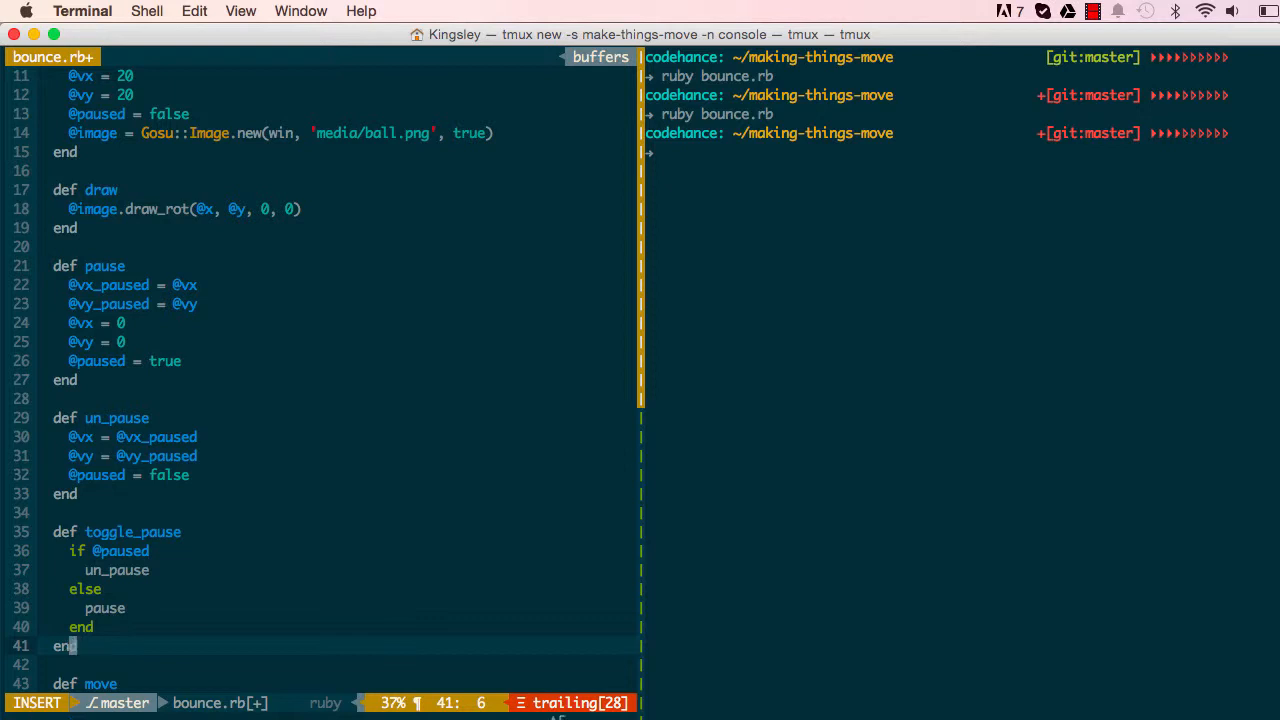
{"action": "key", "text": "Escape"}
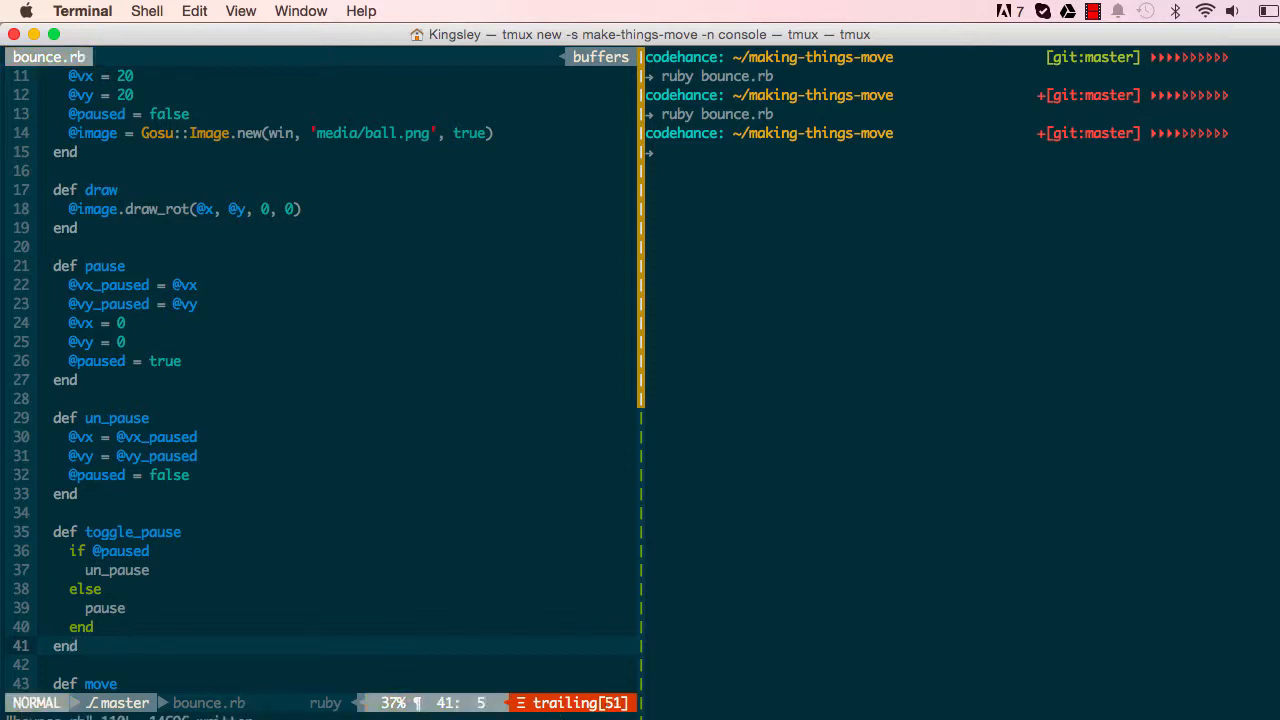
Step: Jump below Game's draw method and start a def button_down(id) method
{"action": "key", "text": "G"}
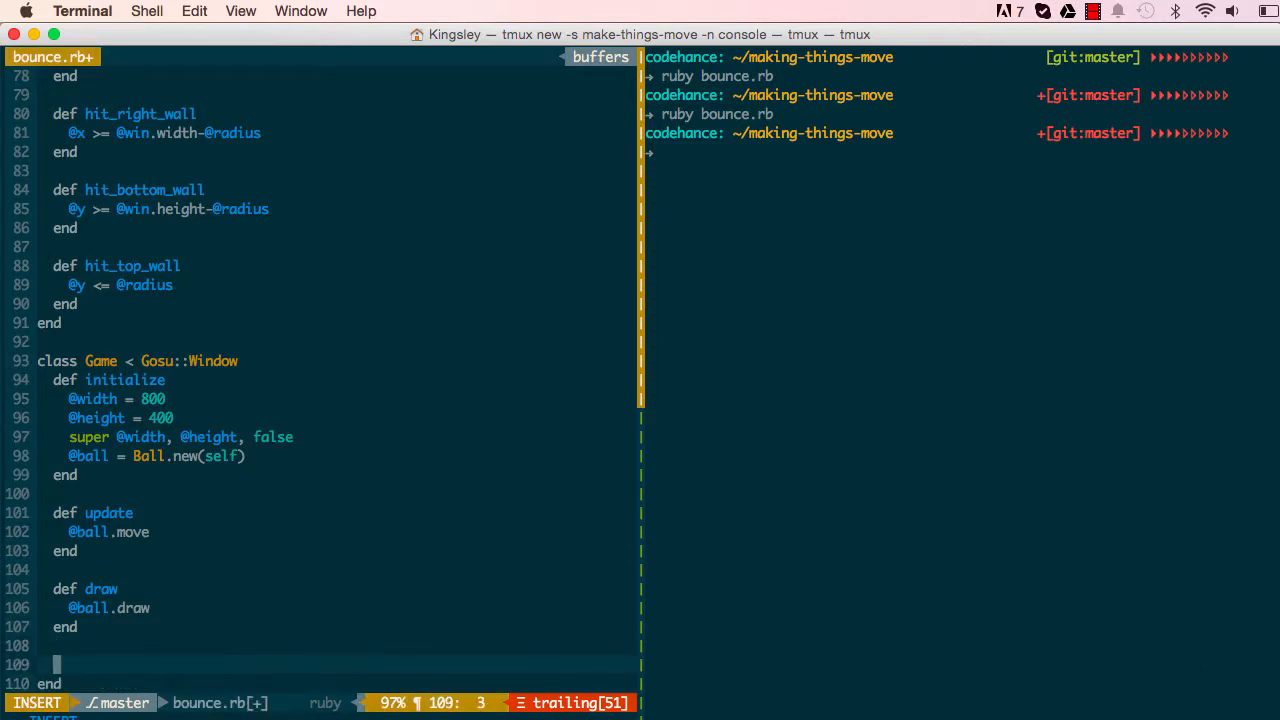
{"action": "key", "text": "Escape"}
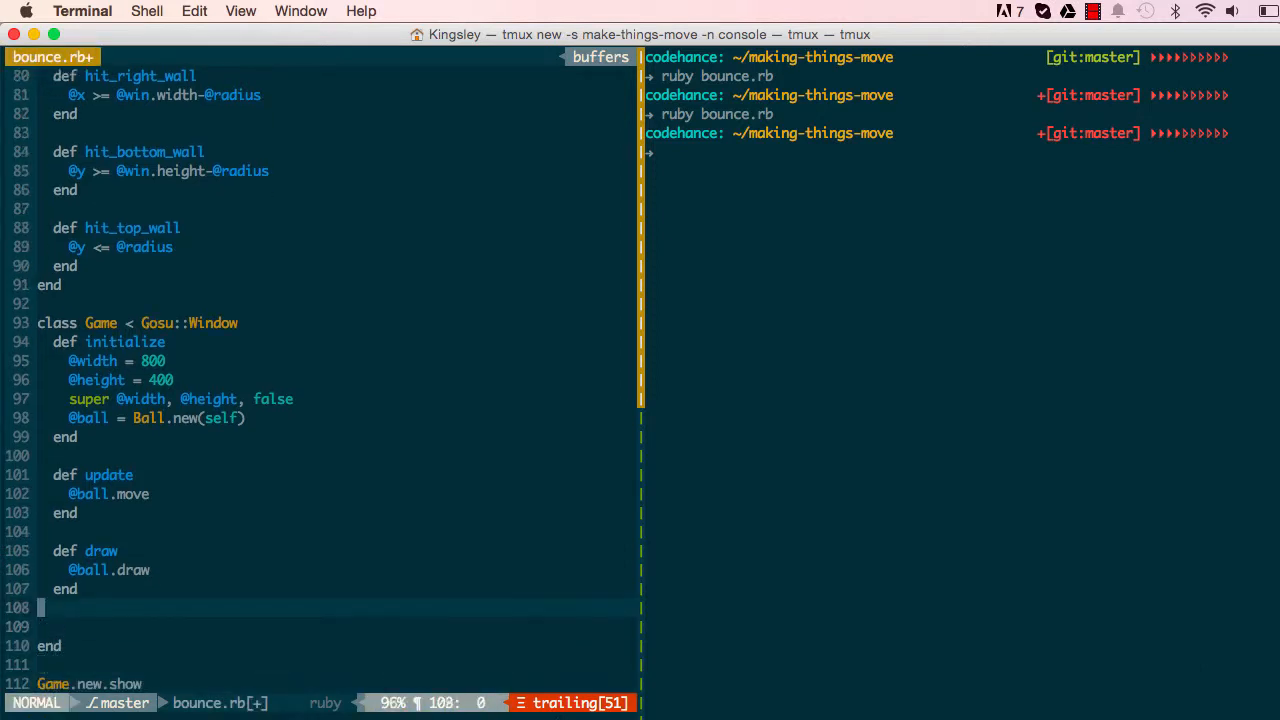
{"action": "key", "text": "o"}
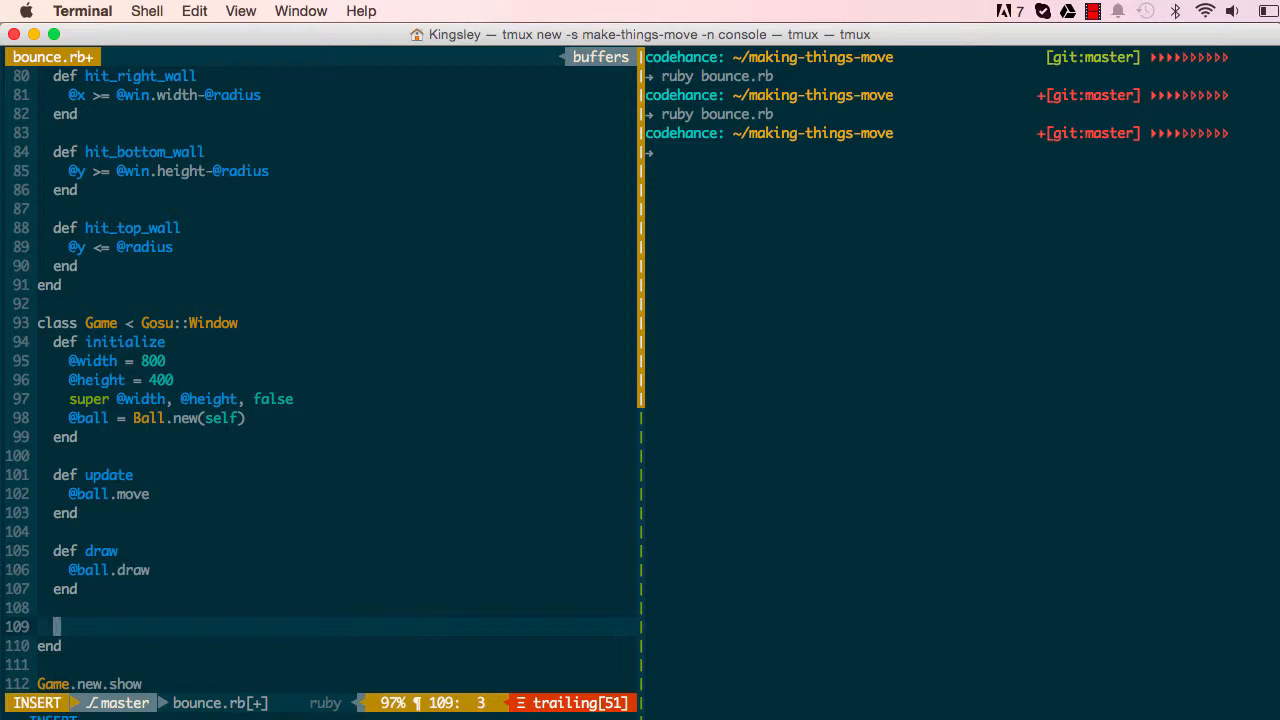
{"action": "type", "text": "def"}
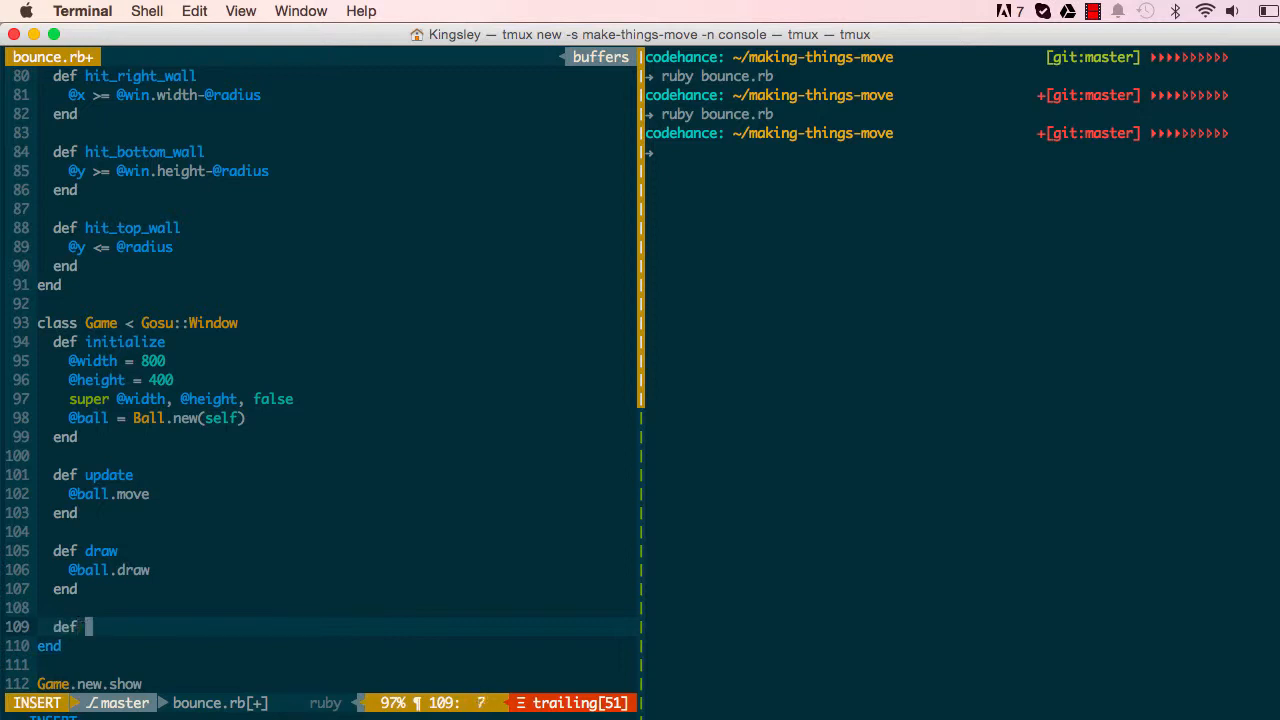
{"action": "type", "text": "button"}
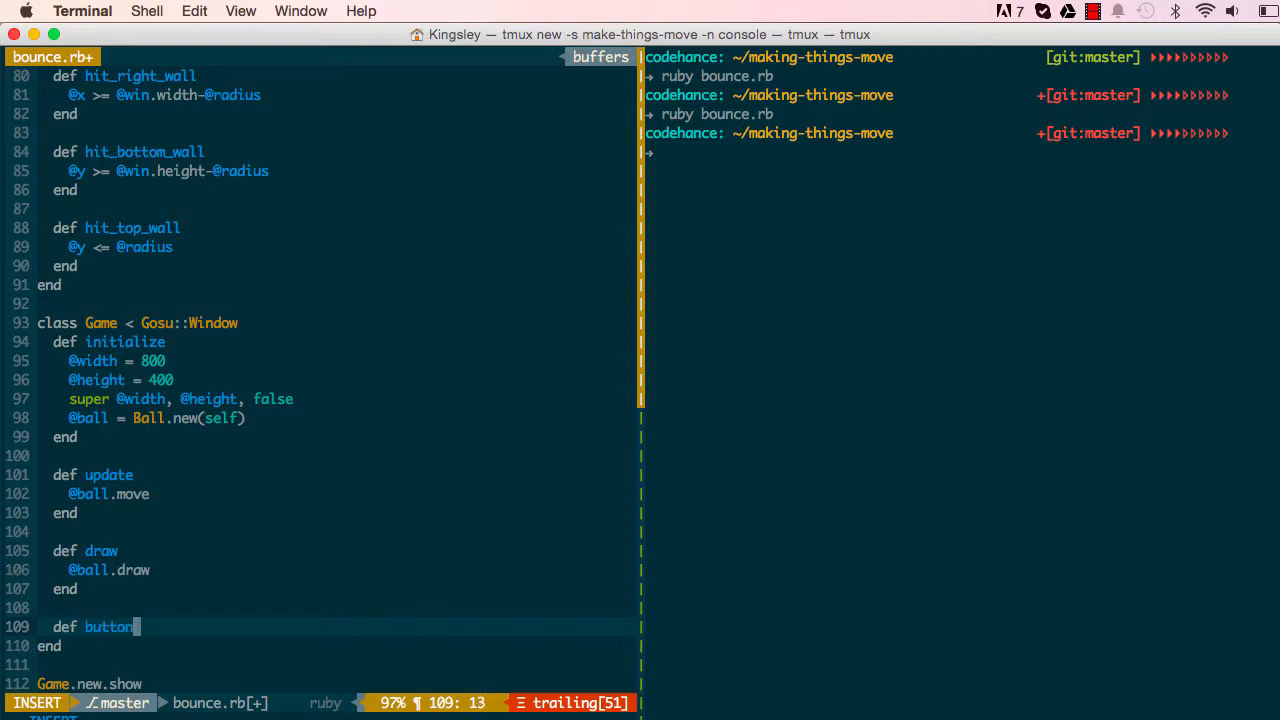
{"action": "type", "text": "_down(i"}
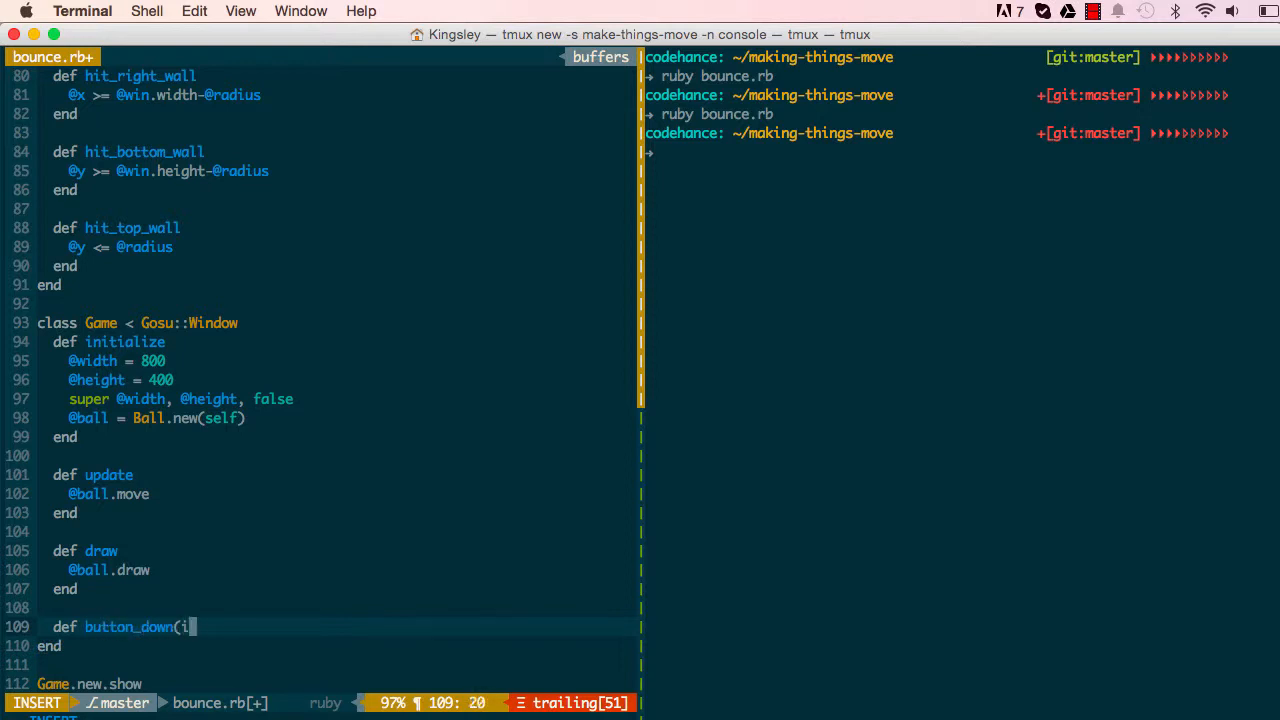
{"action": "type", "text": "d)"}
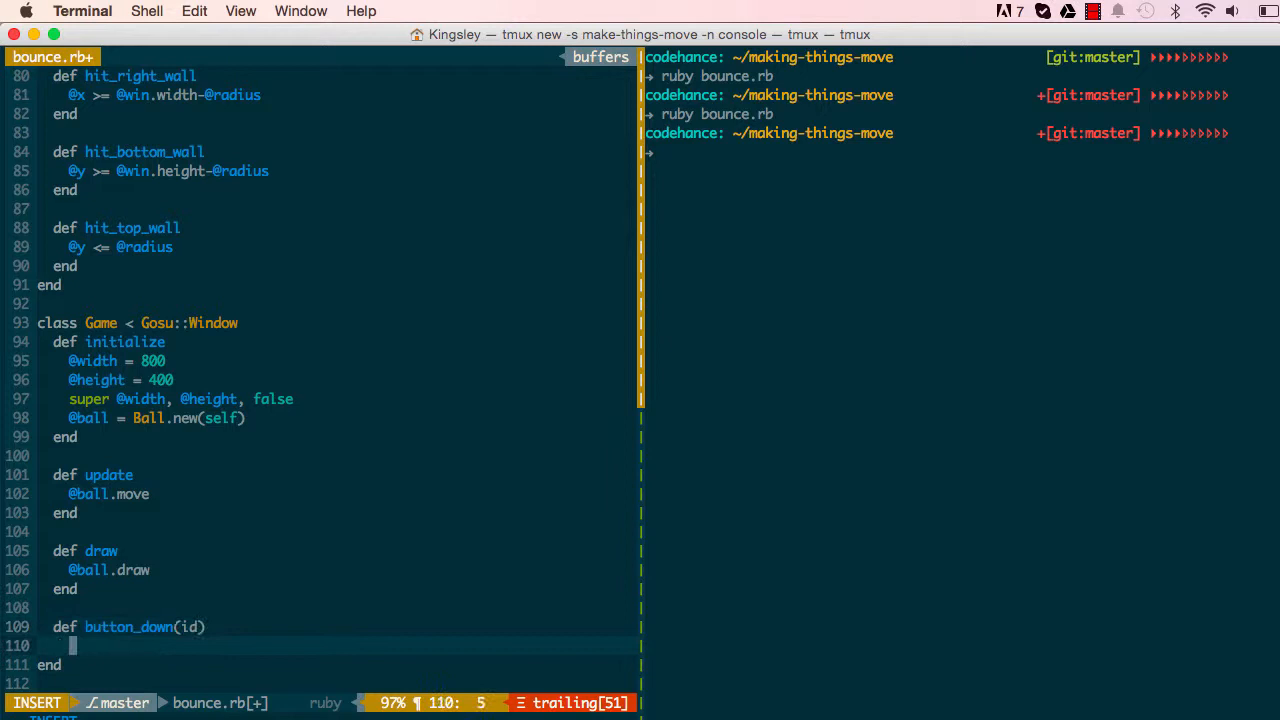
Step: Call toggle_pause when id == Gosu::KbSpace and close the method with end
{"action": "type", "text": "if"}
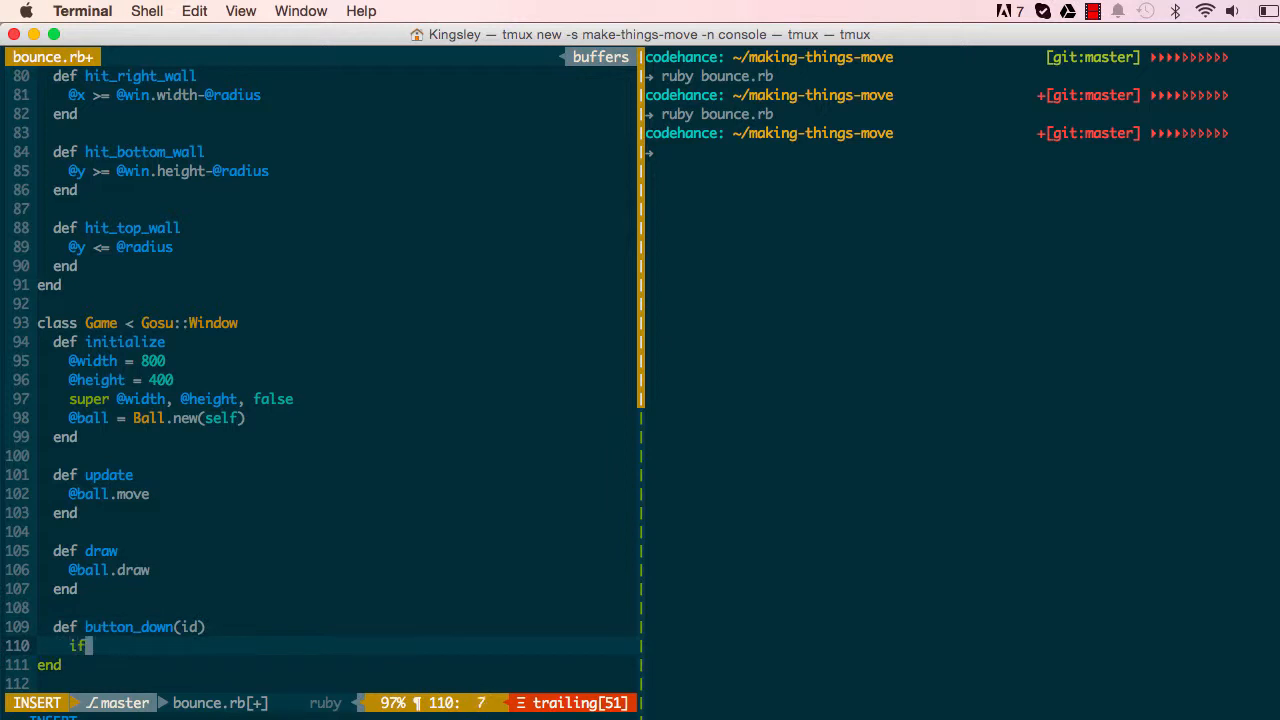
{"action": "type", "text": "id =="}
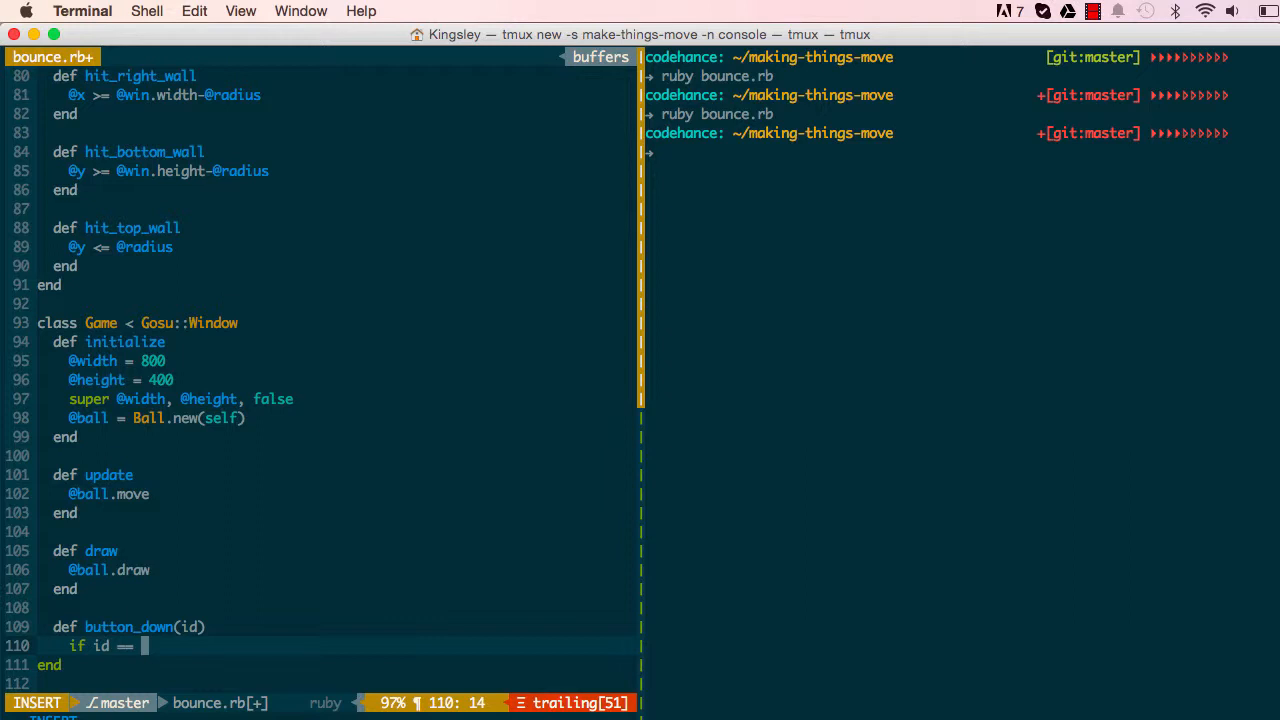
{"action": "type", "text": "Gosu::Kb"}
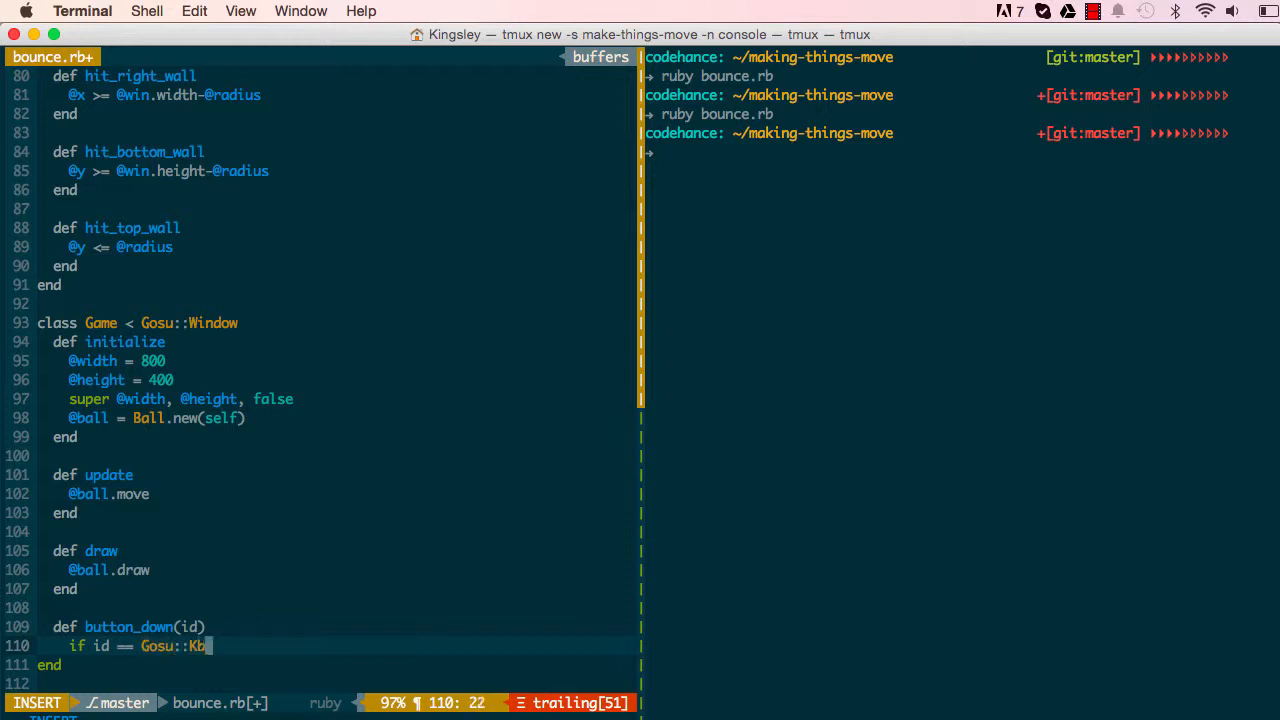
{"action": "type", "text": "Space"}
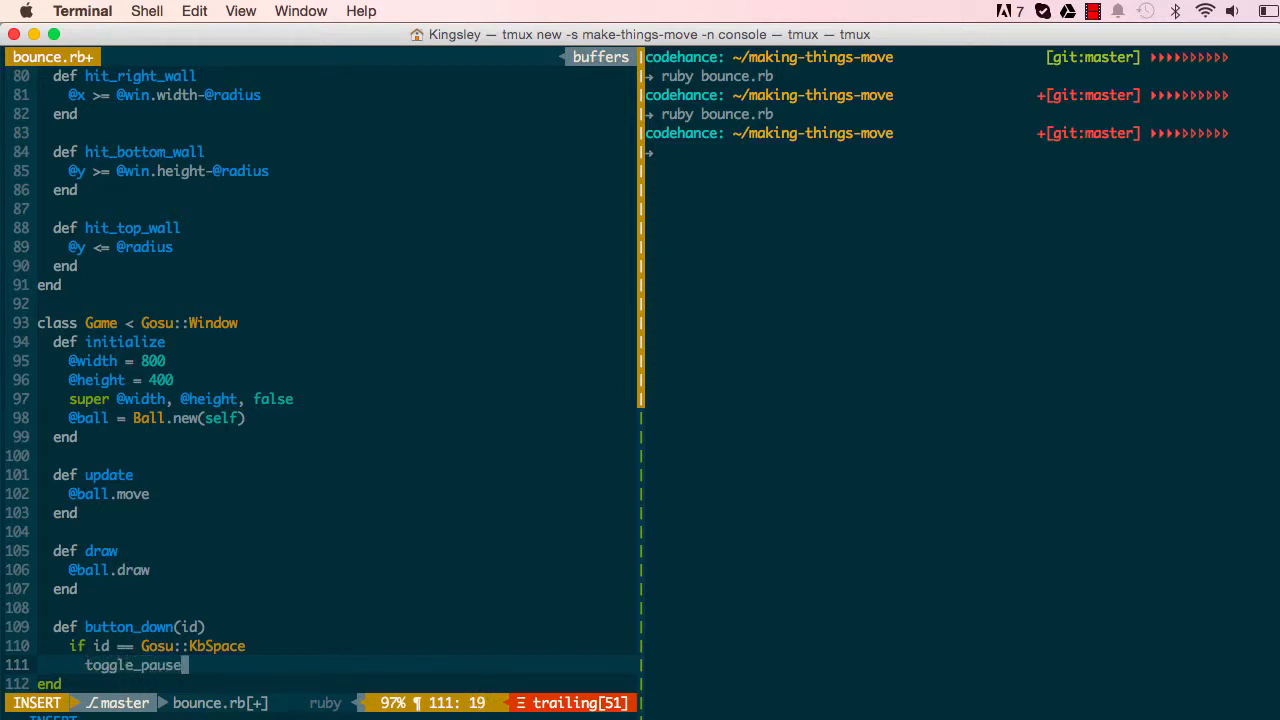
{"action": "key", "text": "Return"}
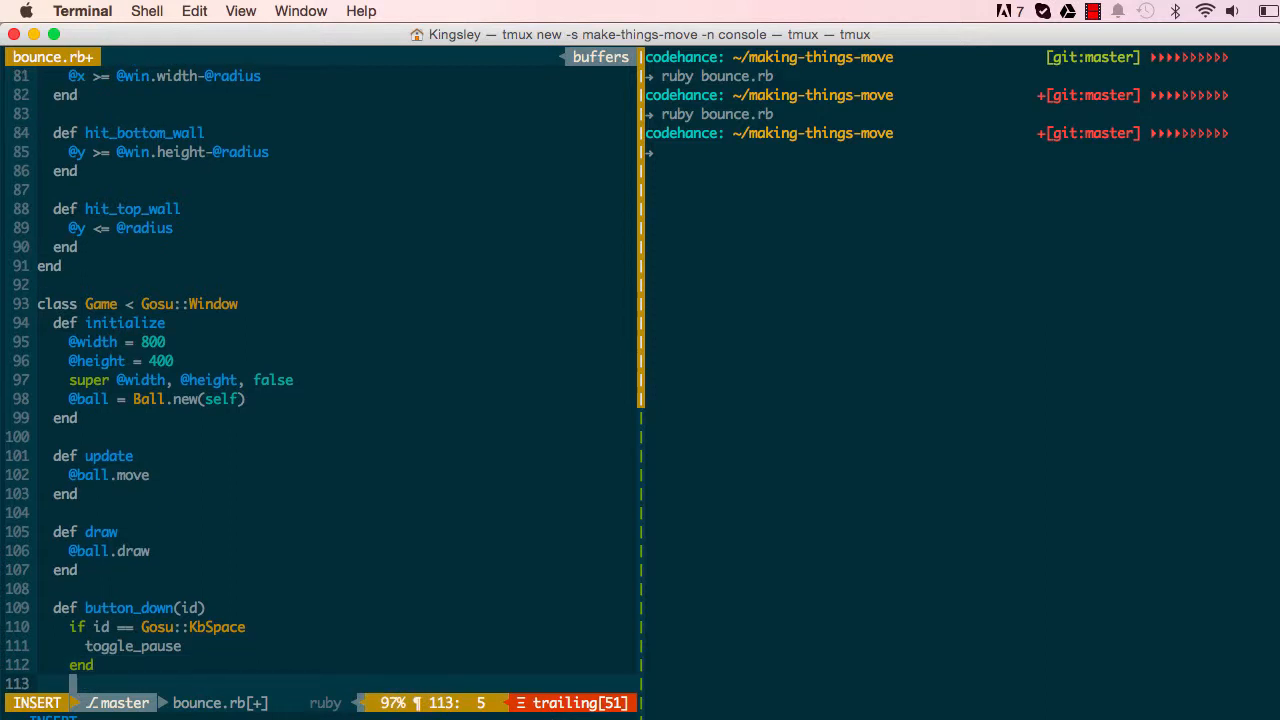
{"action": "type", "text": "end"}
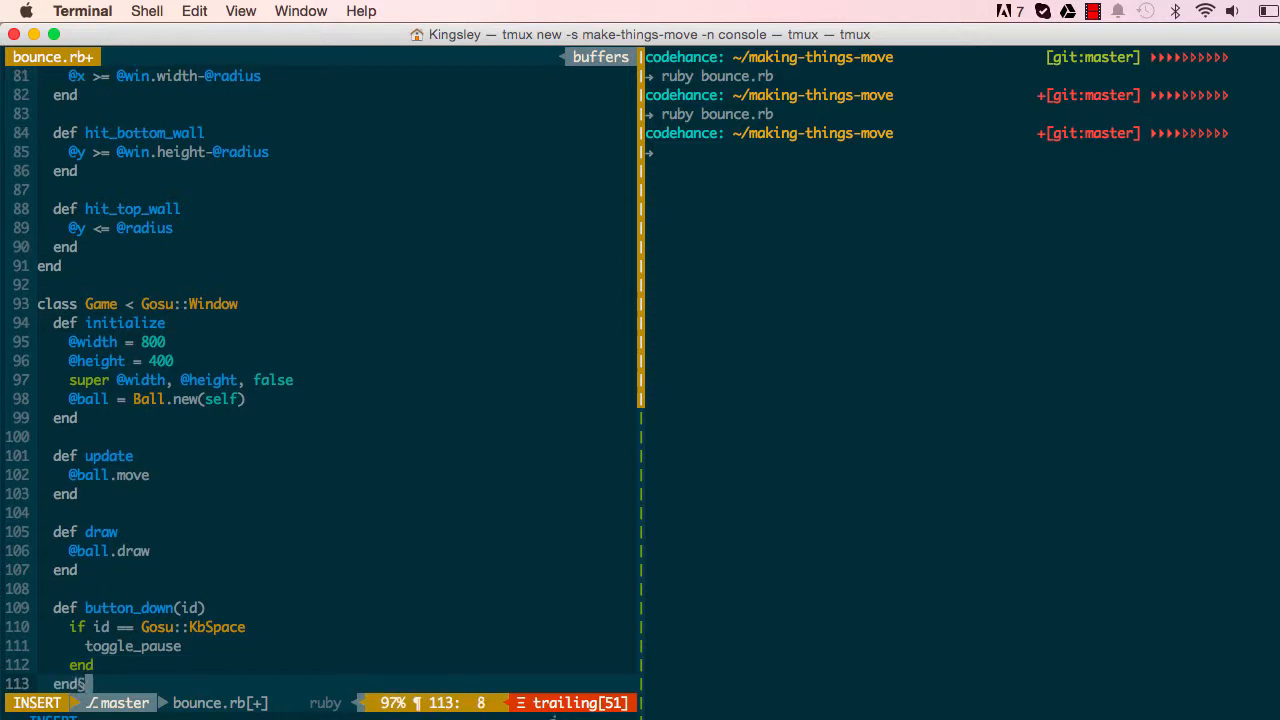
{"action": "key", "text": "Escape"}
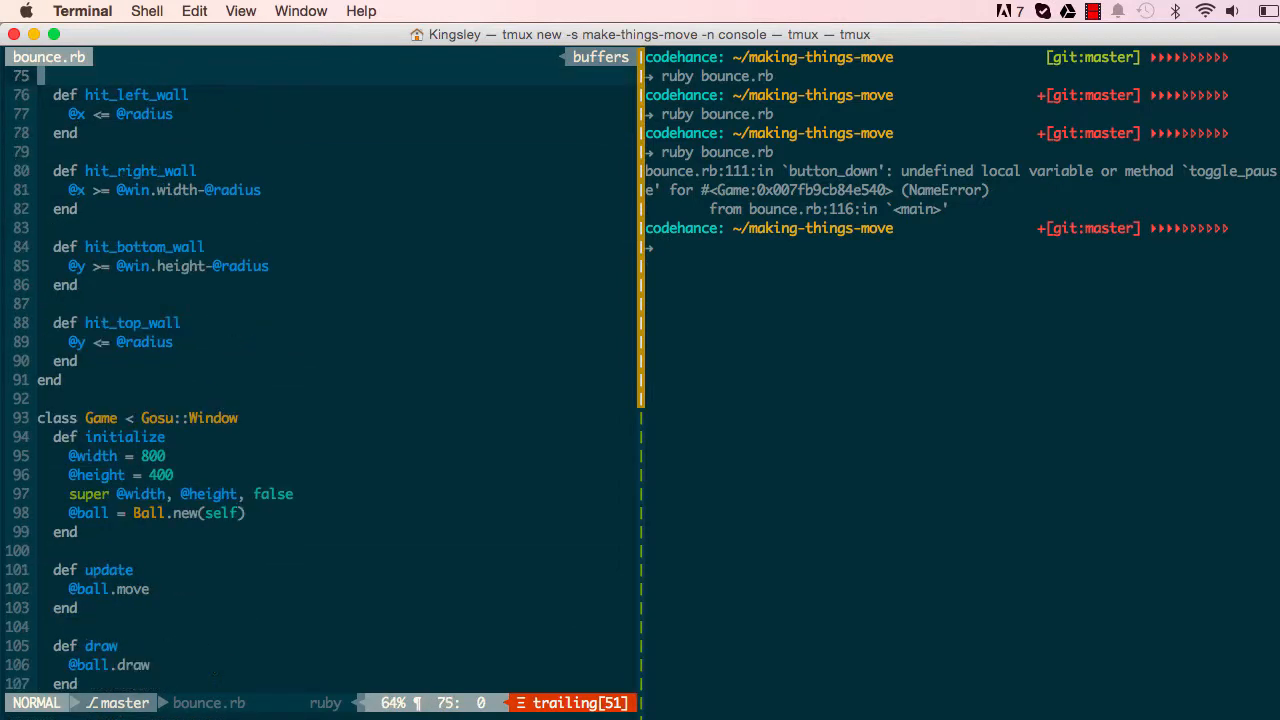
{"action": "scroll", "scroll_direction": "up", "scroll_amount": 3}
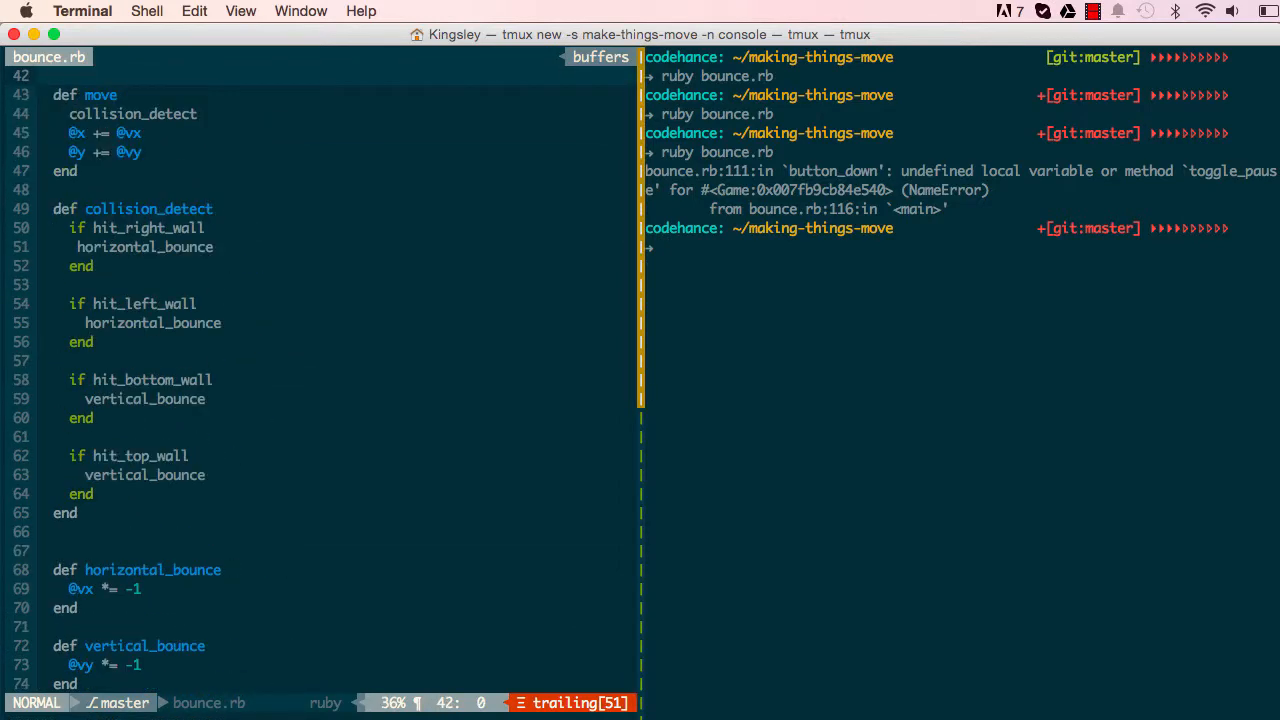
{"action": "scroll", "scroll_direction": "up", "scroll_amount": 3}
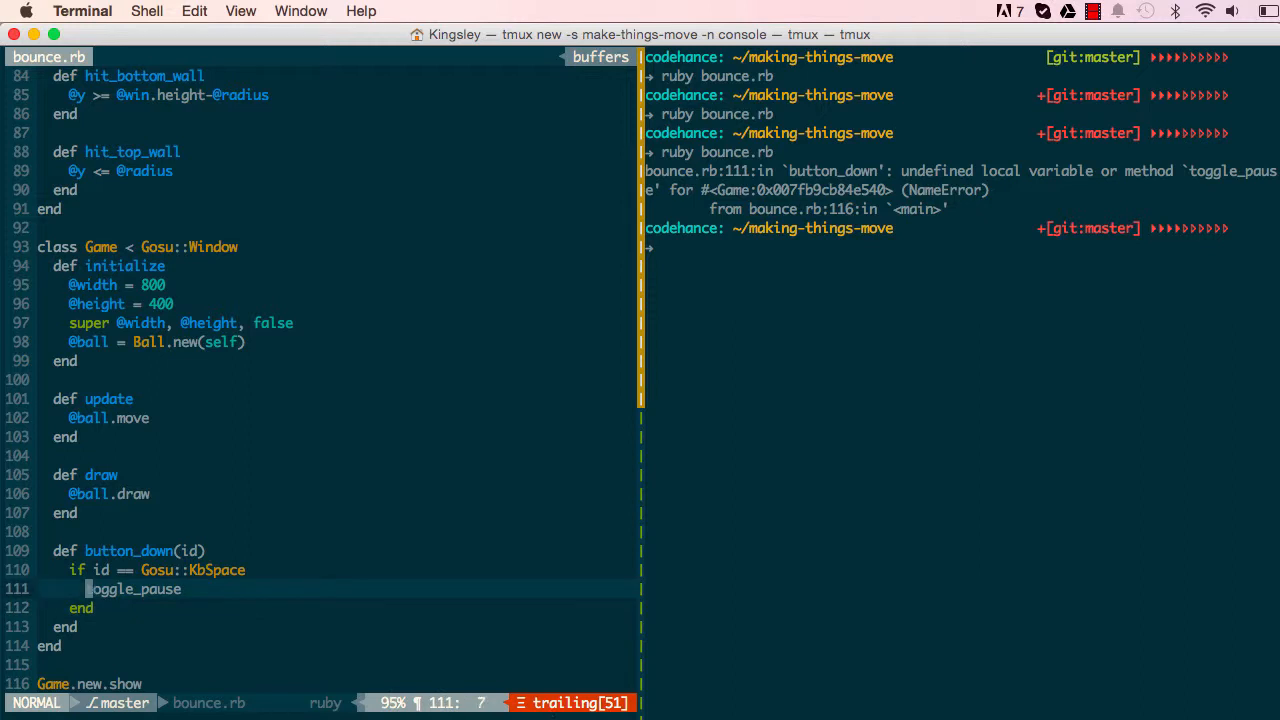
{"action": "key", "text": "i"}
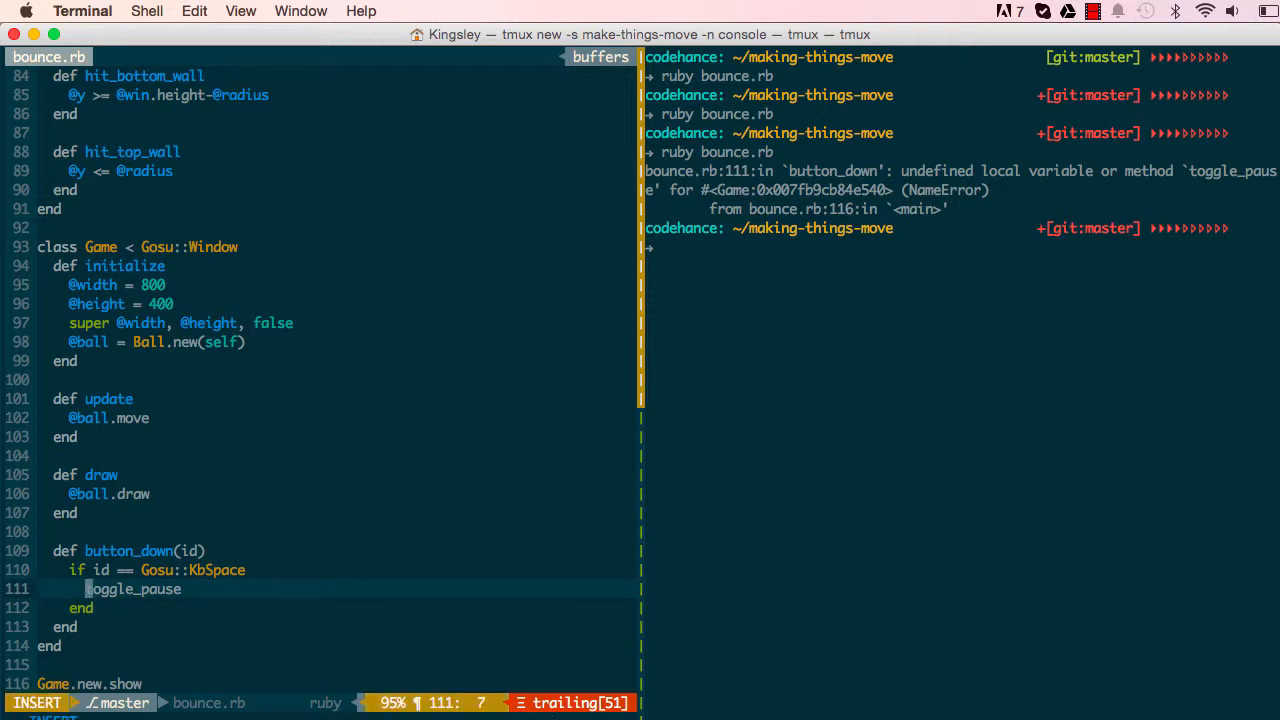
{"action": "type", "text": "@ball."}
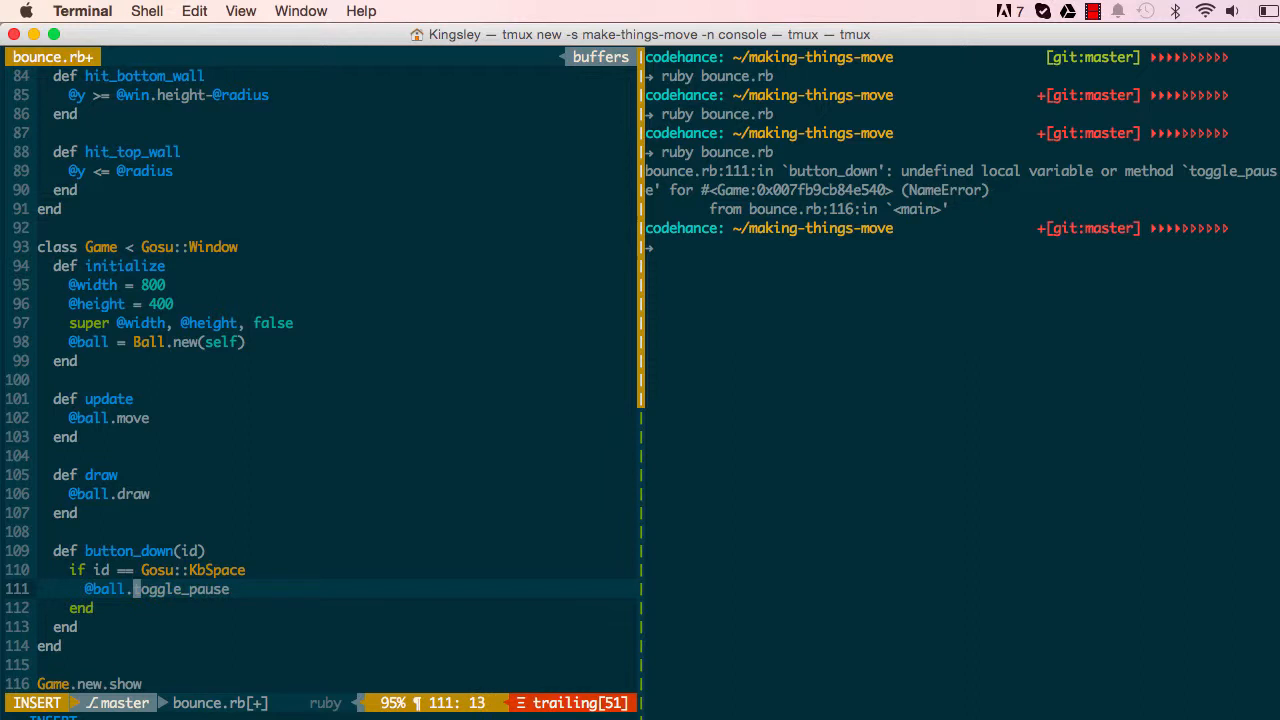
{"action": "key", "text": "Escape"}
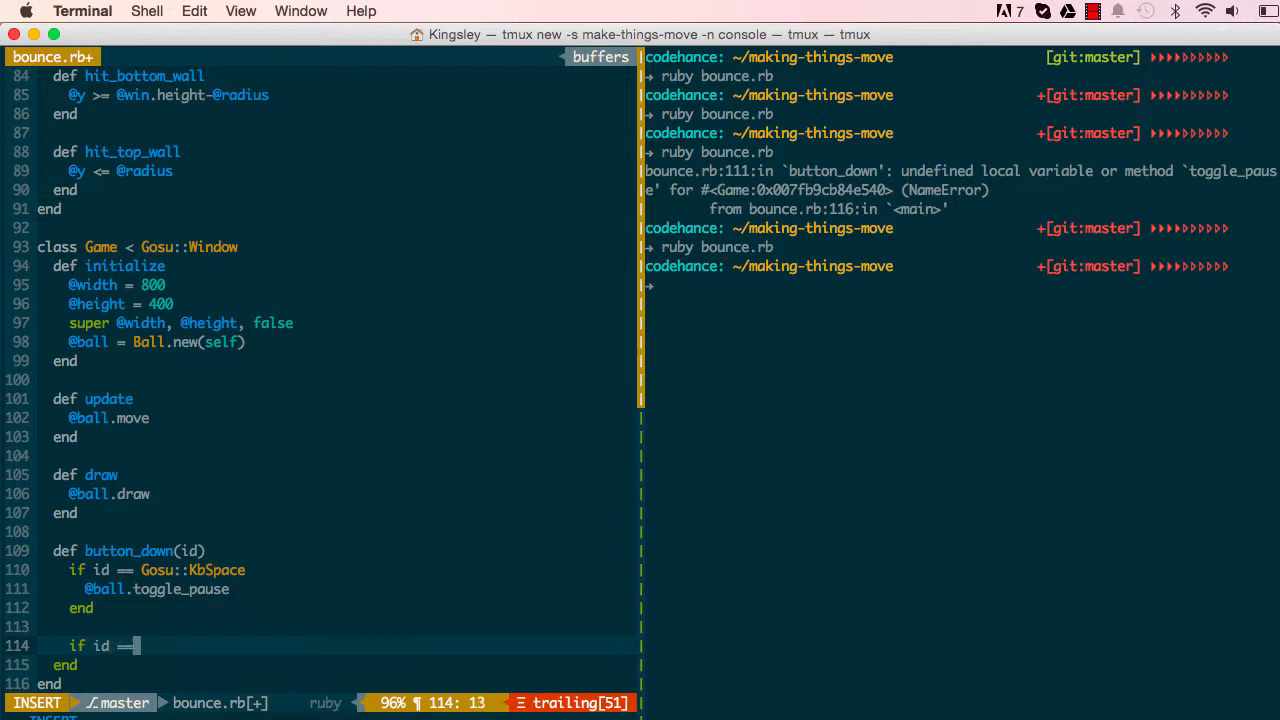
Step: Finish the if id == Gosu::KbEscape check that calls close, then leave insert mode
{"action": "type", "text": "Gosu::Kb"}
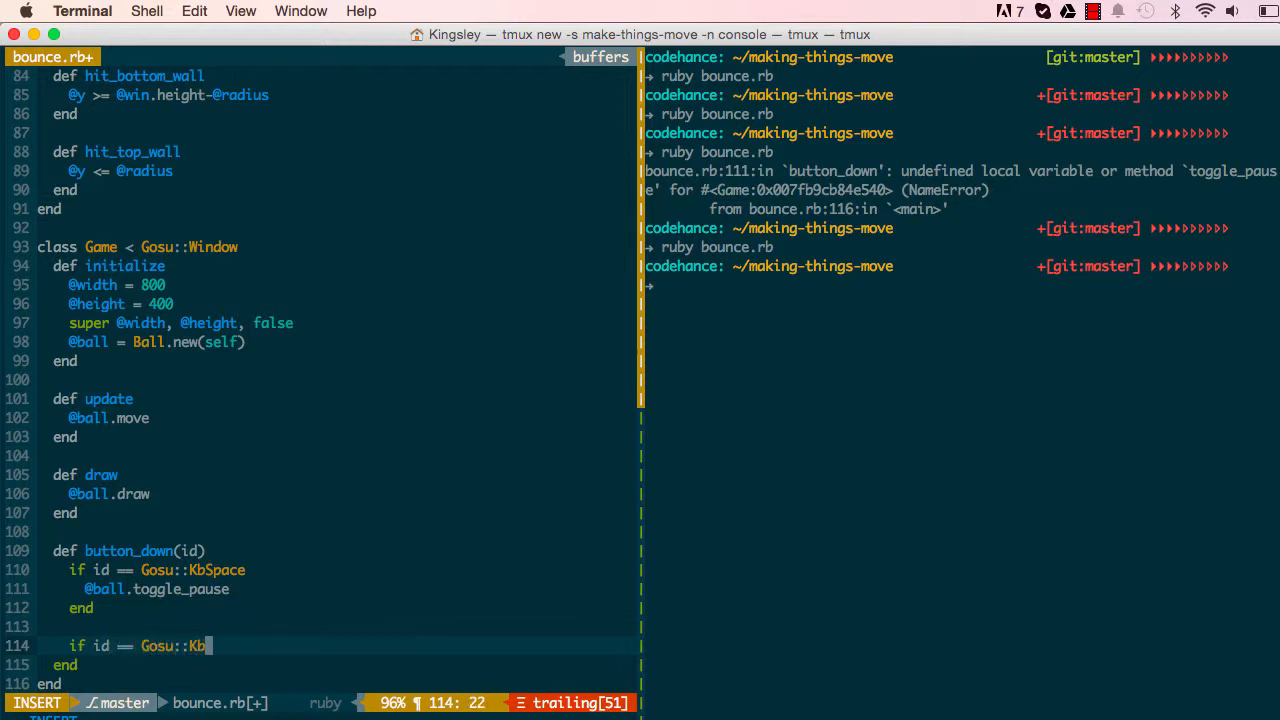
{"action": "type", "text": "Escape"}
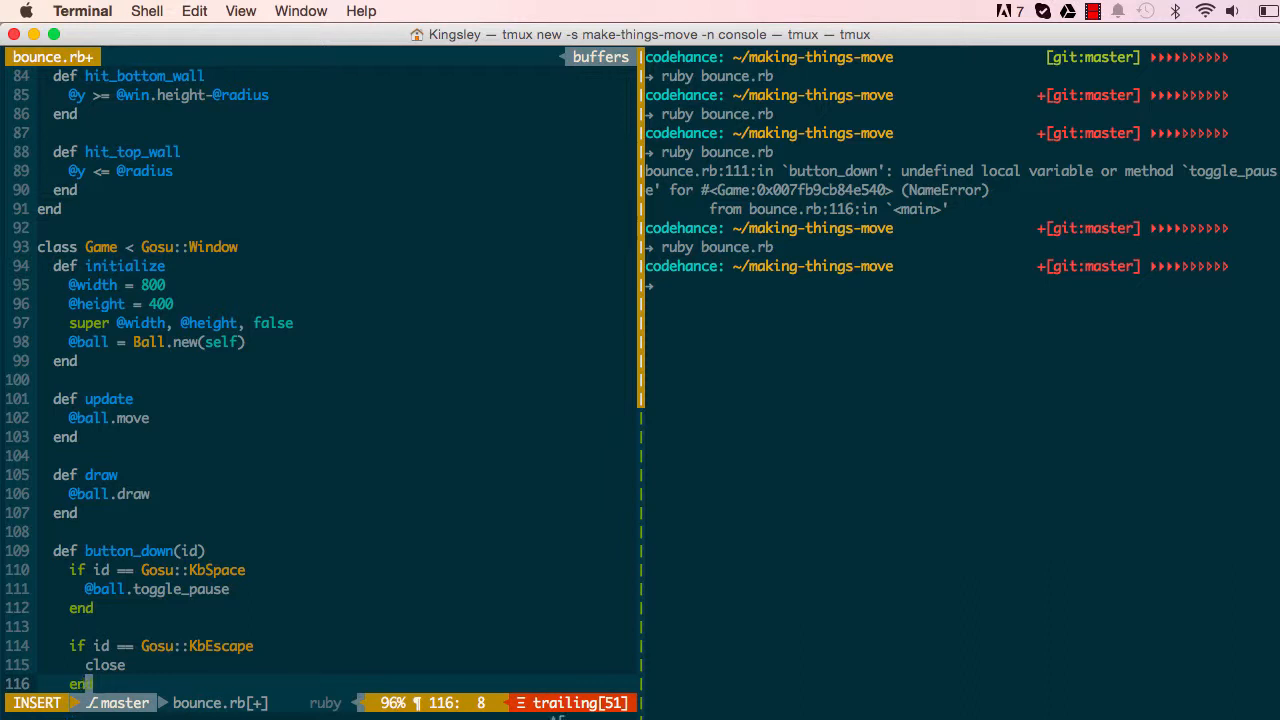
{"action": "key", "text": "Escape"}
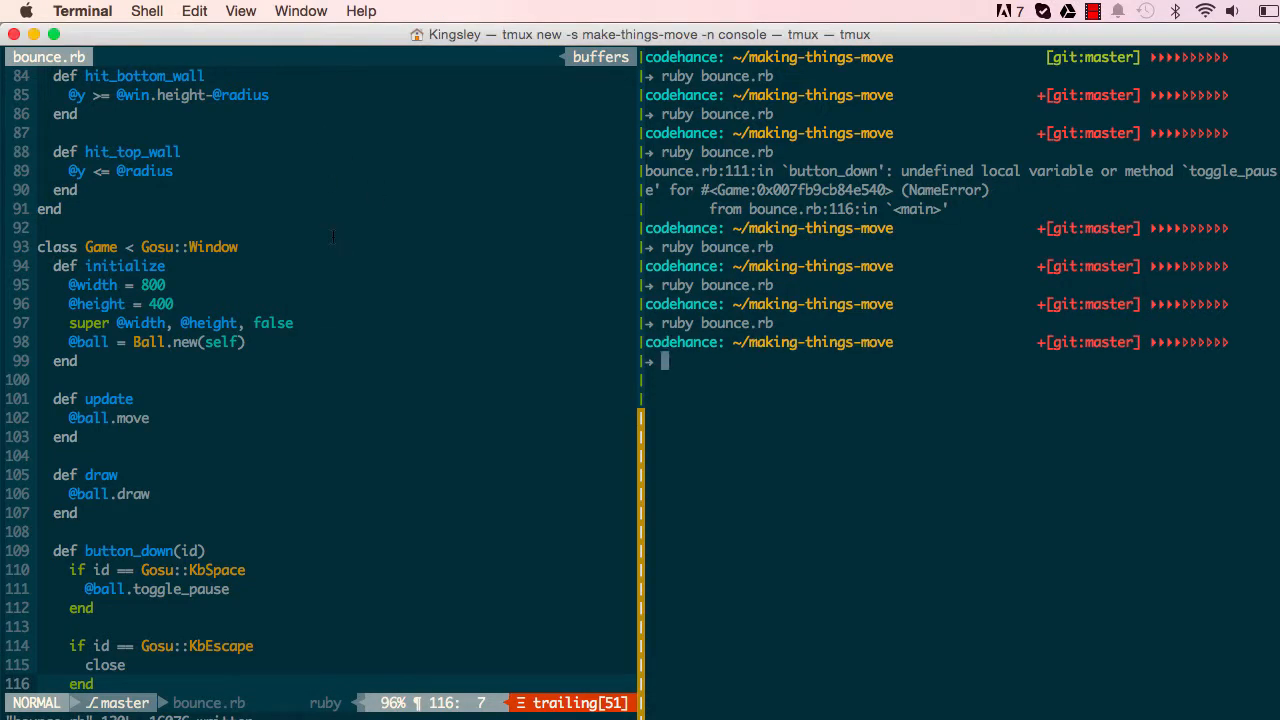
Step: Run clear in the shell pane, then jump Vim back to the top of bounce.rb
{"action": "type", "text": "clear"}
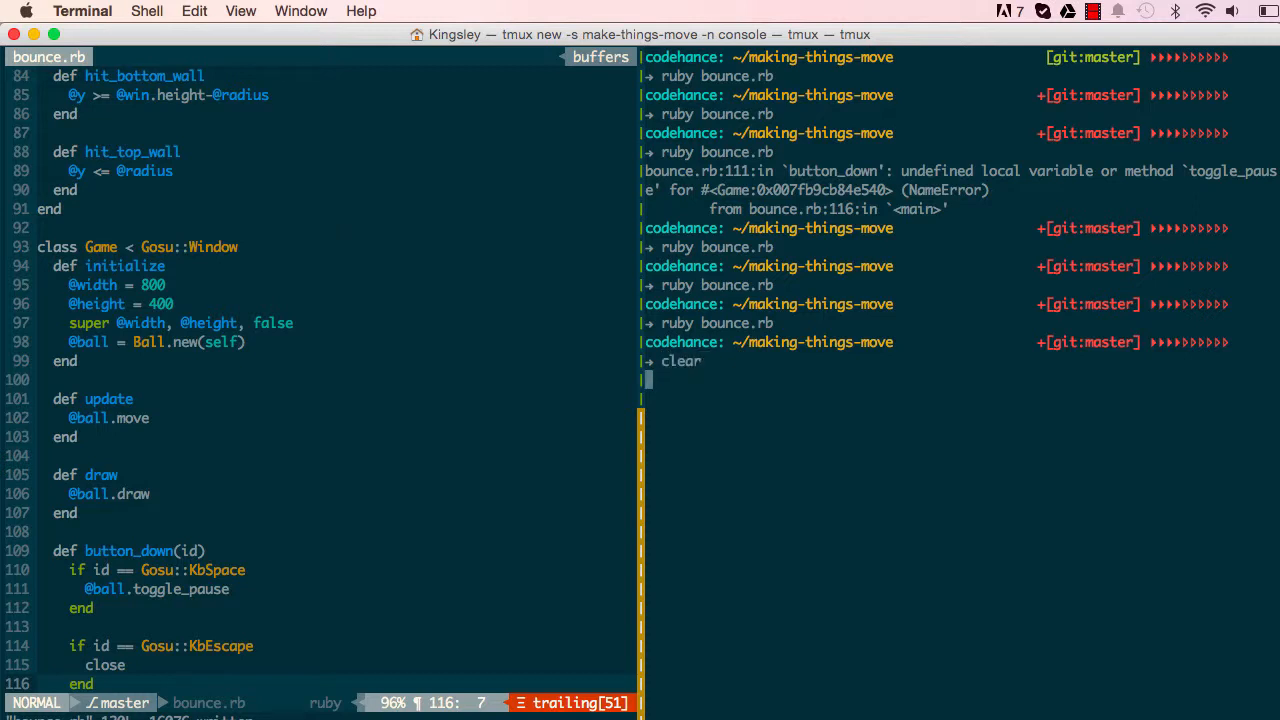
{"action": "key", "text": "Return"}
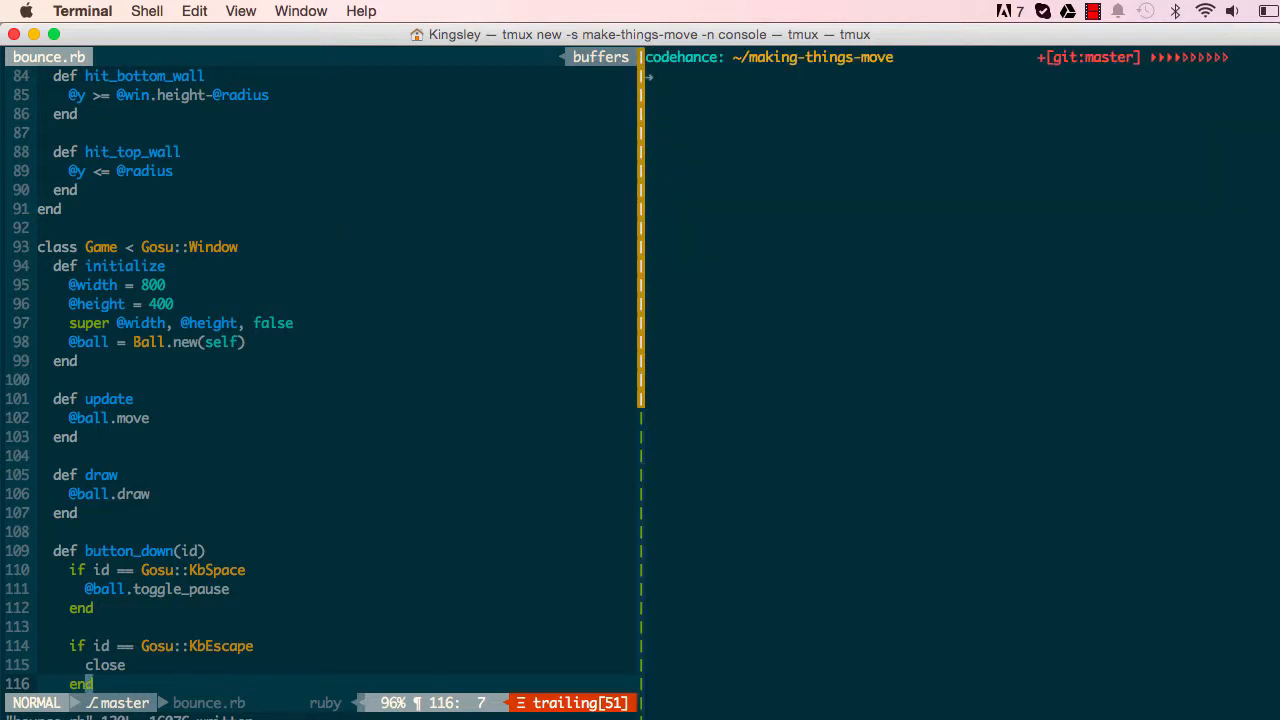
{"action": "scroll", "scroll_direction": "down", "scroll_amount": 3}
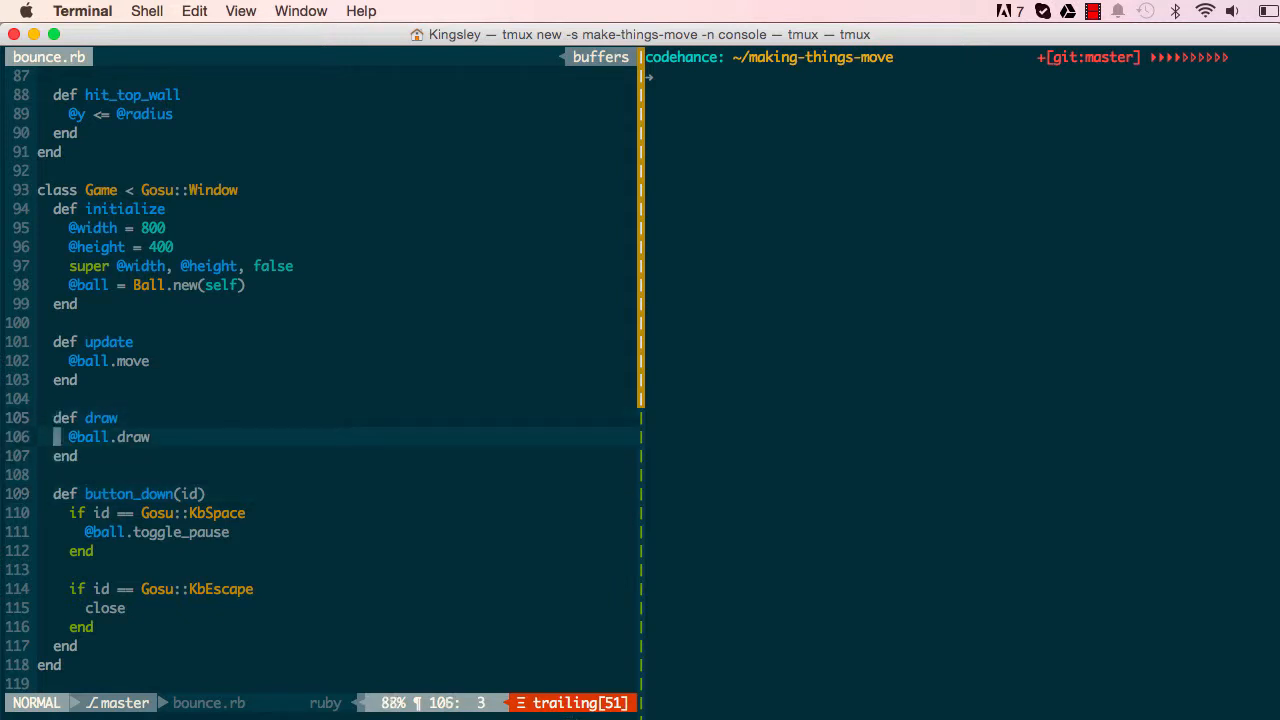
{"action": "key", "text": "j"}
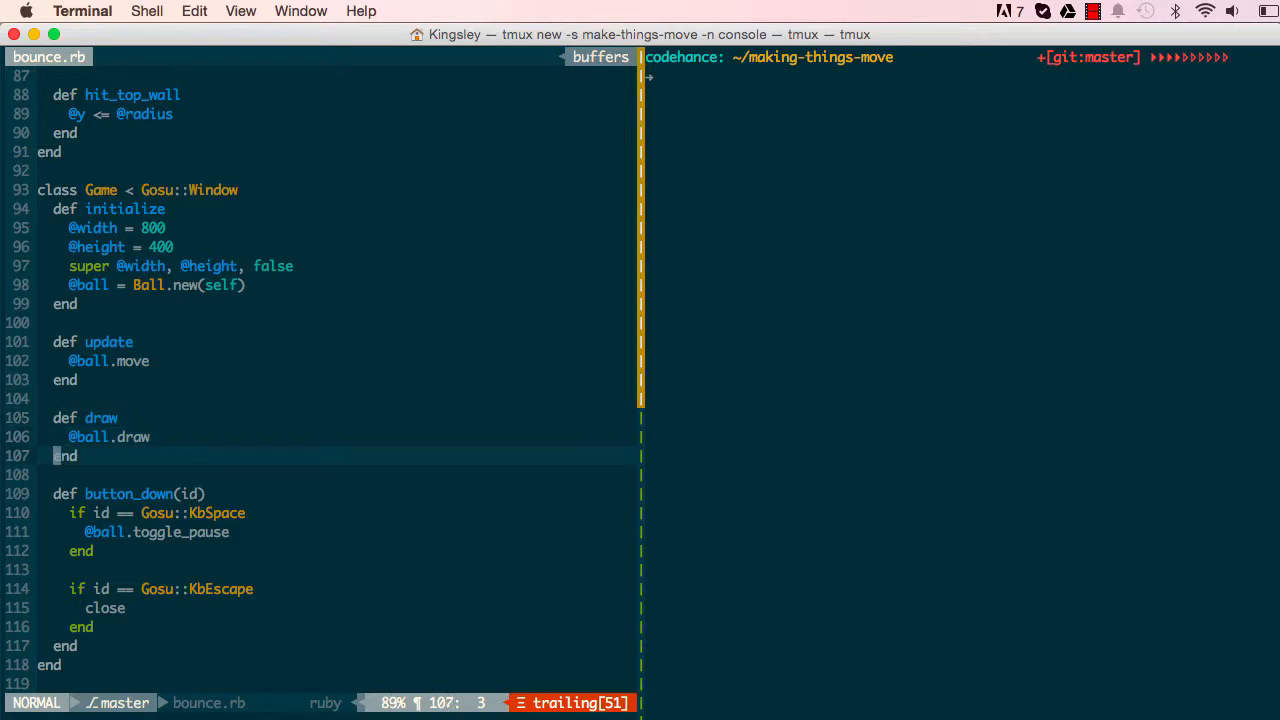
{"action": "key", "text": "Up"}
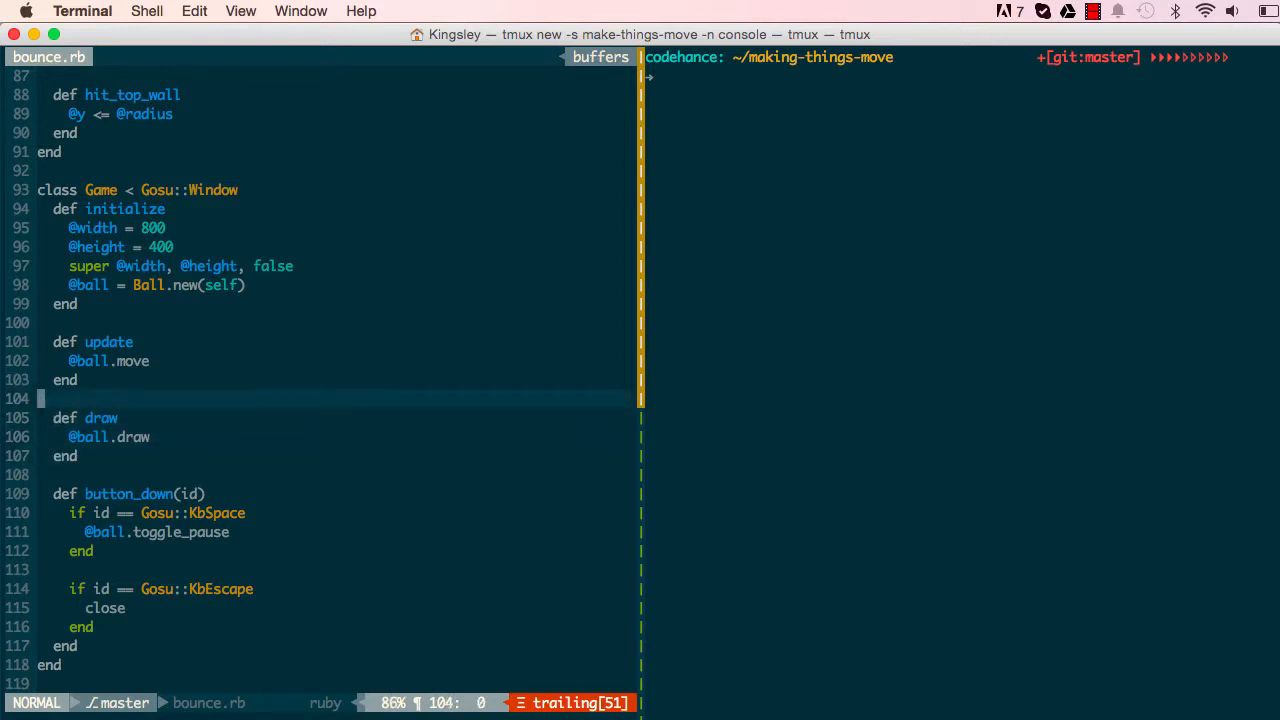
{"action": "key", "text": "gg"}
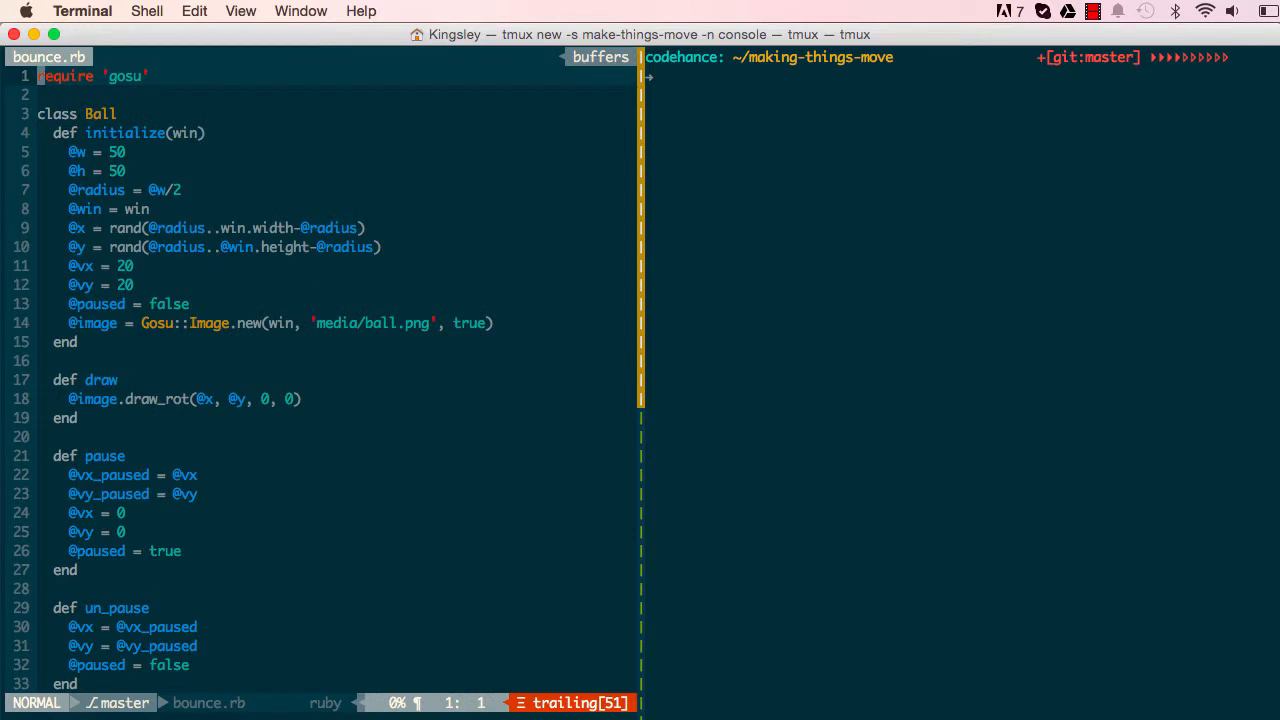